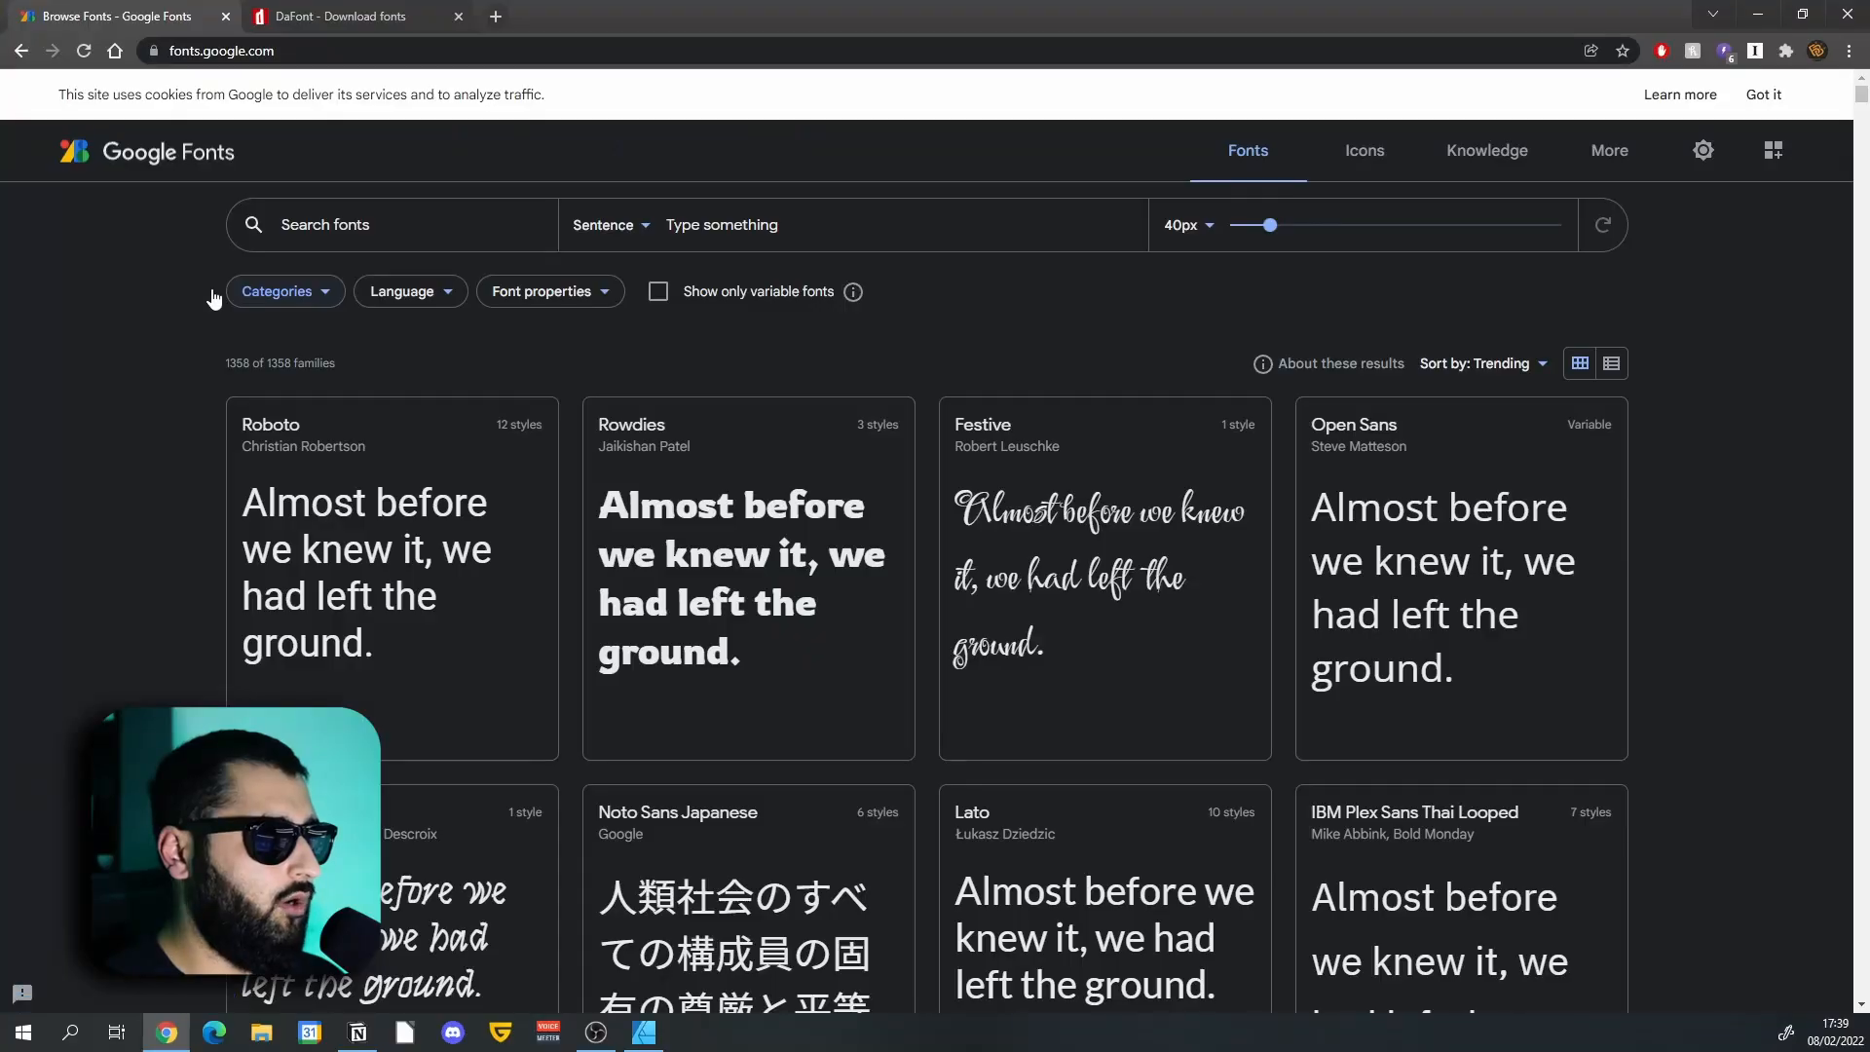
mouse_move(235, 355)
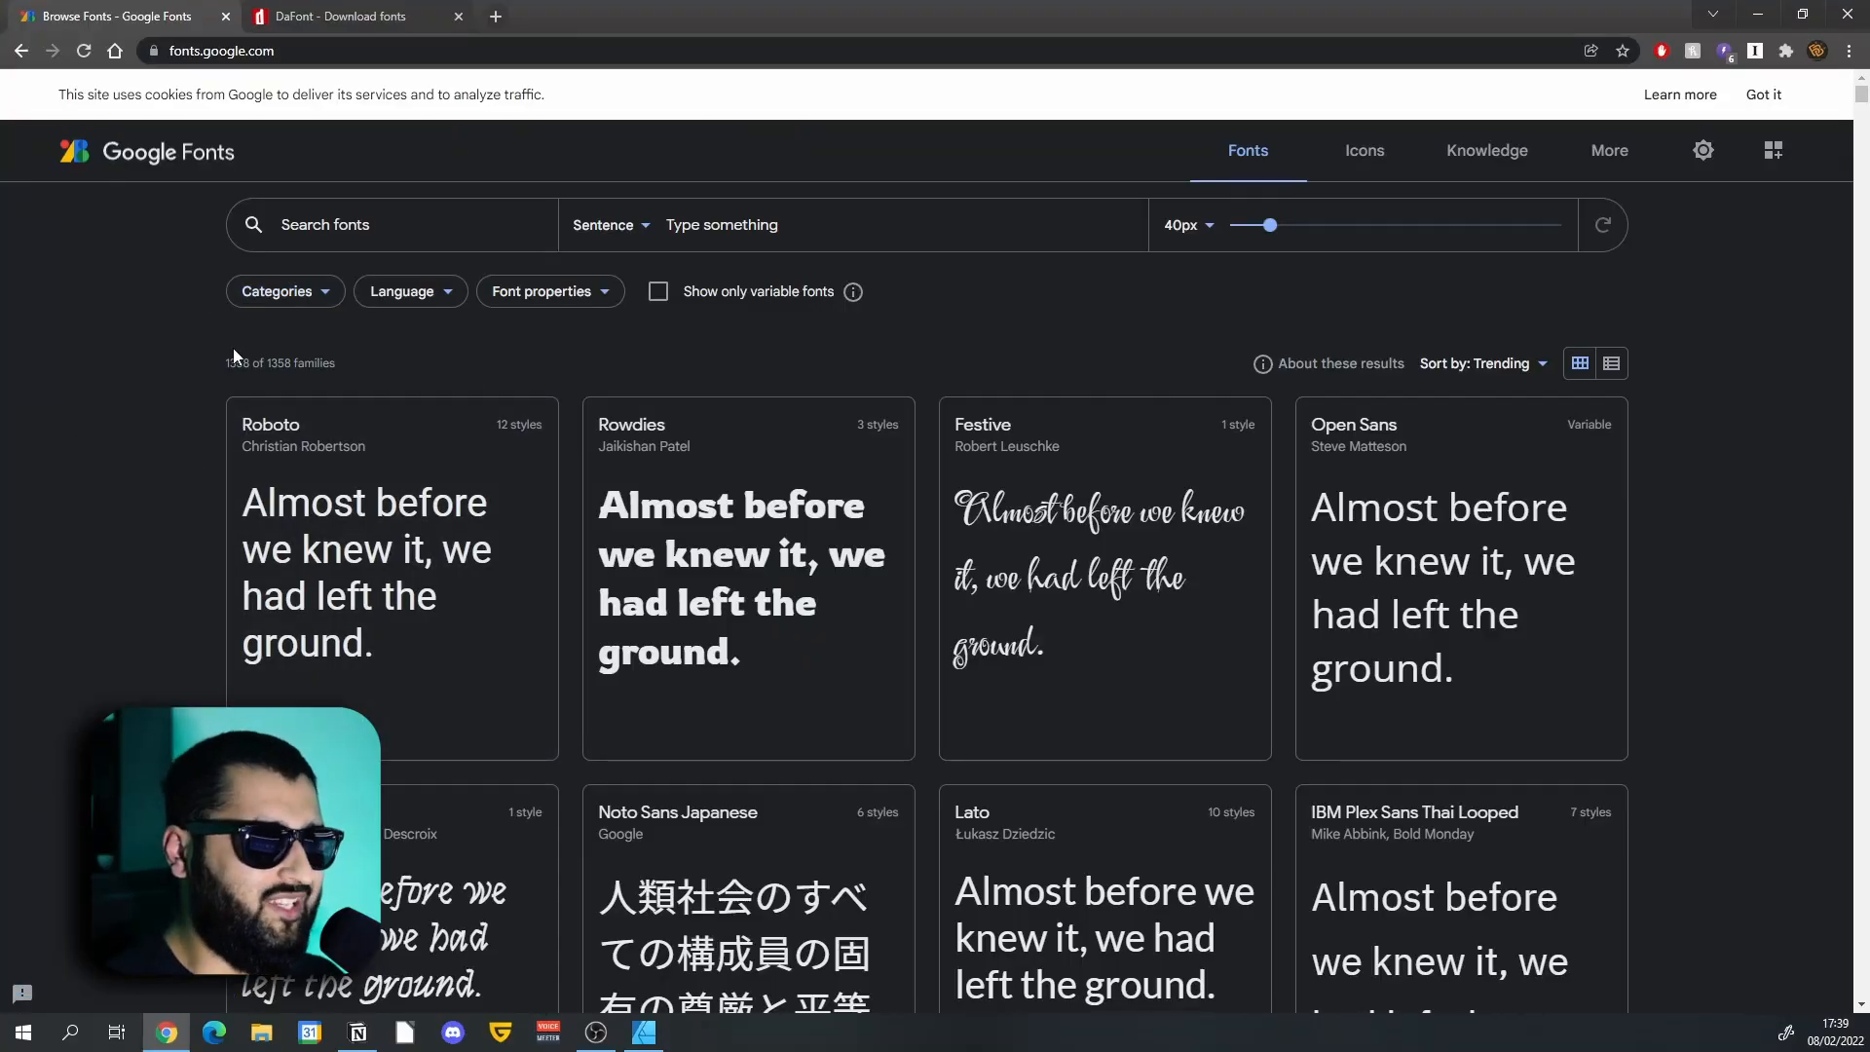
Search Google Fonts for poppins and bring up the Poppins family page.
click(347, 16)
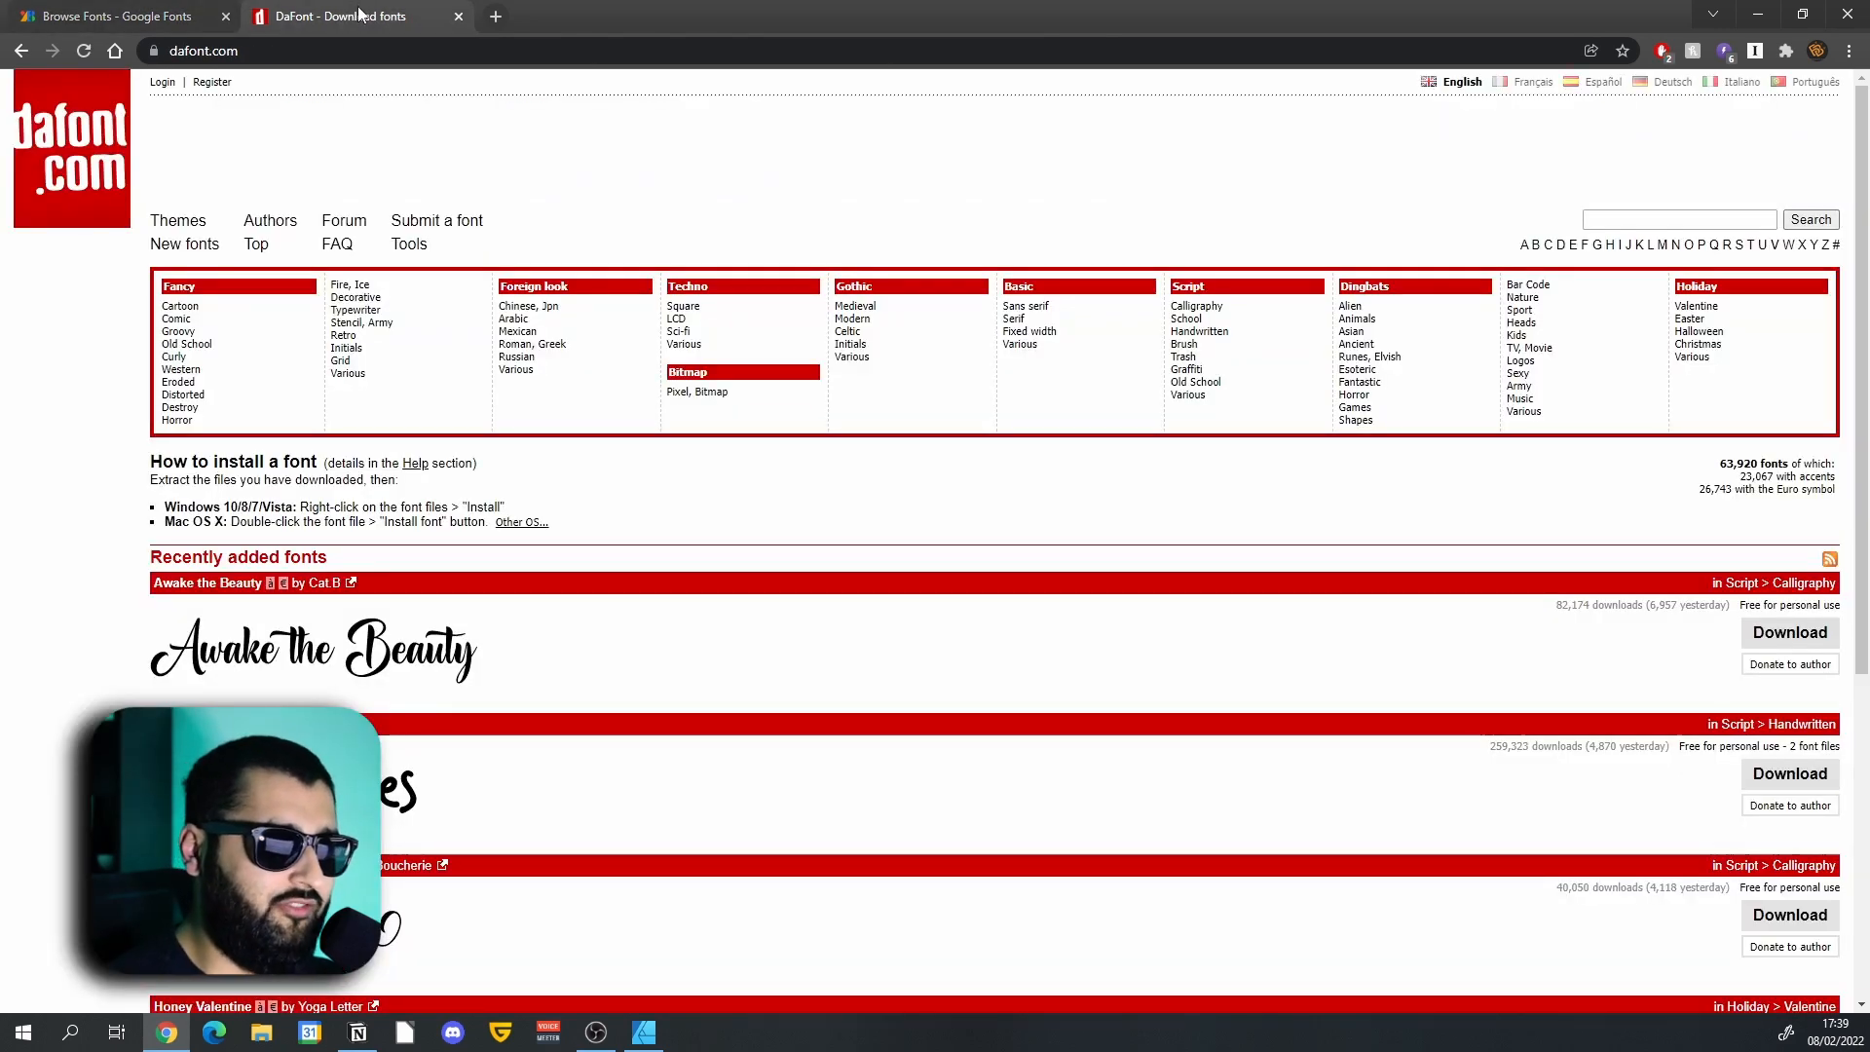
mouse_move(382, 88)
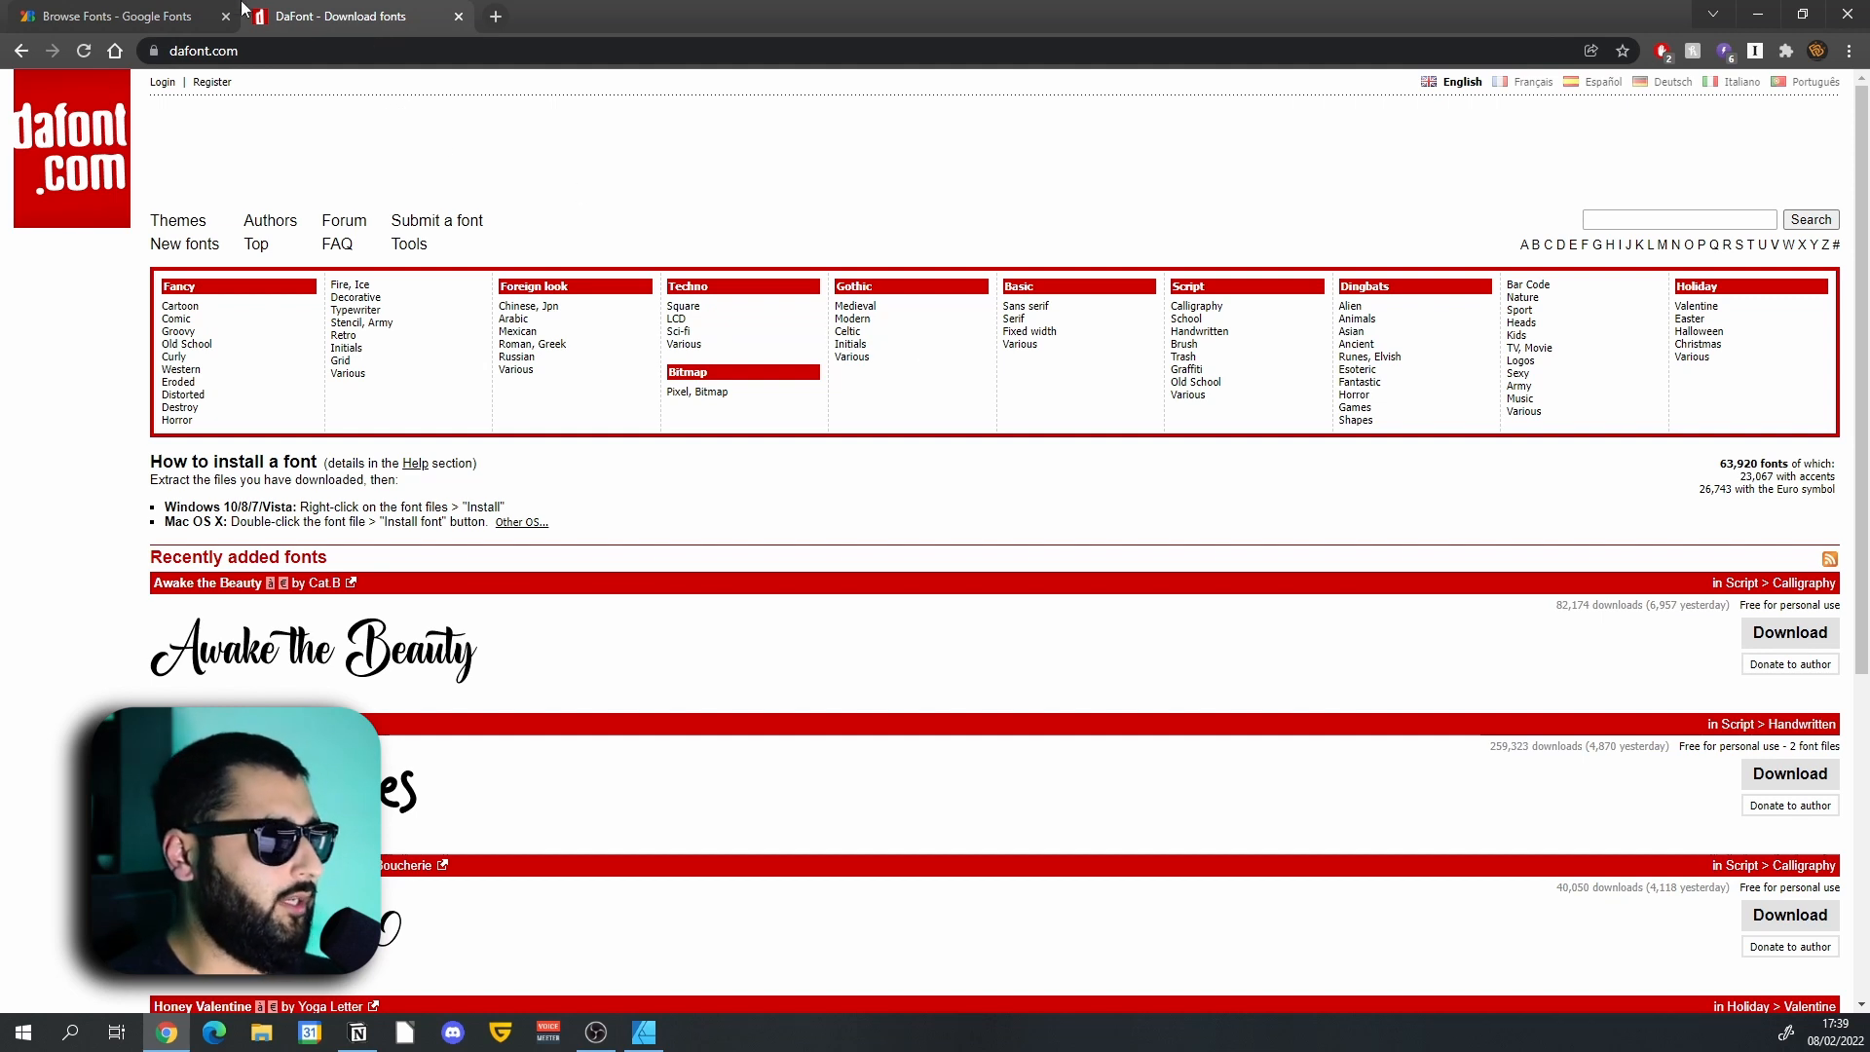
click(107, 16)
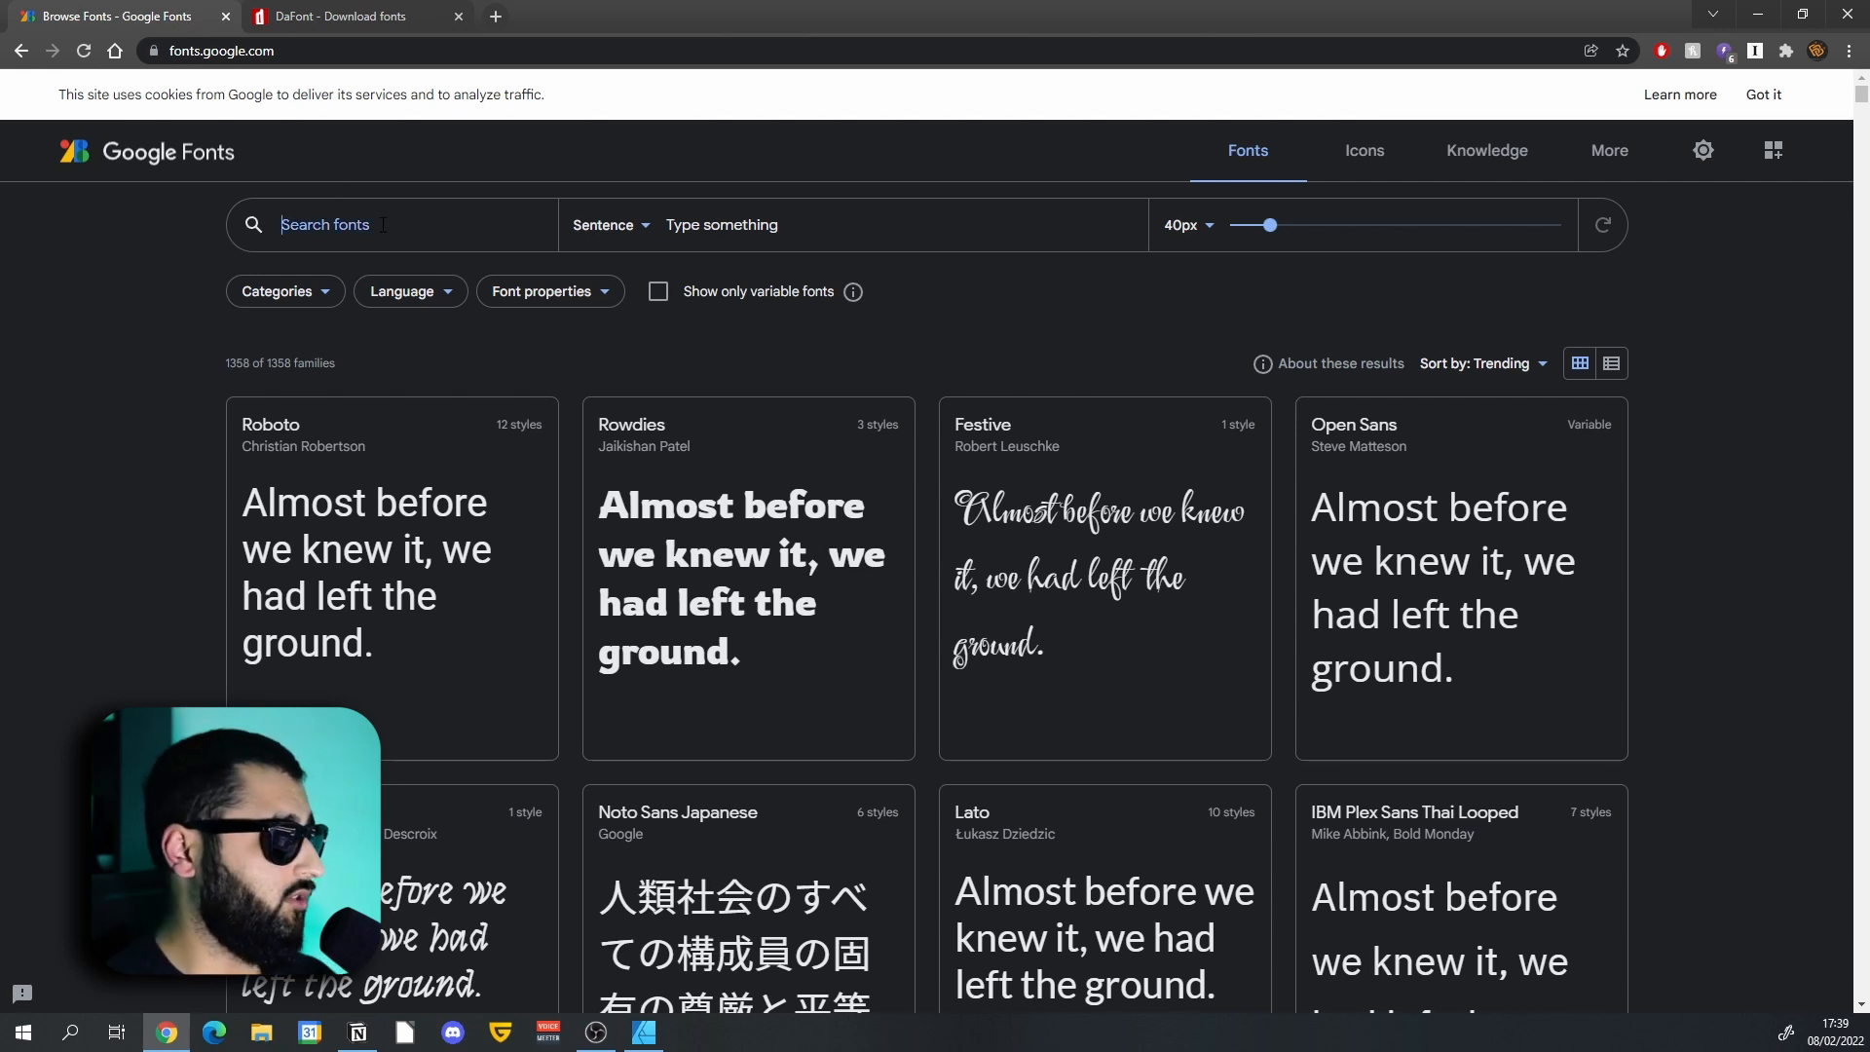
text(poppin)
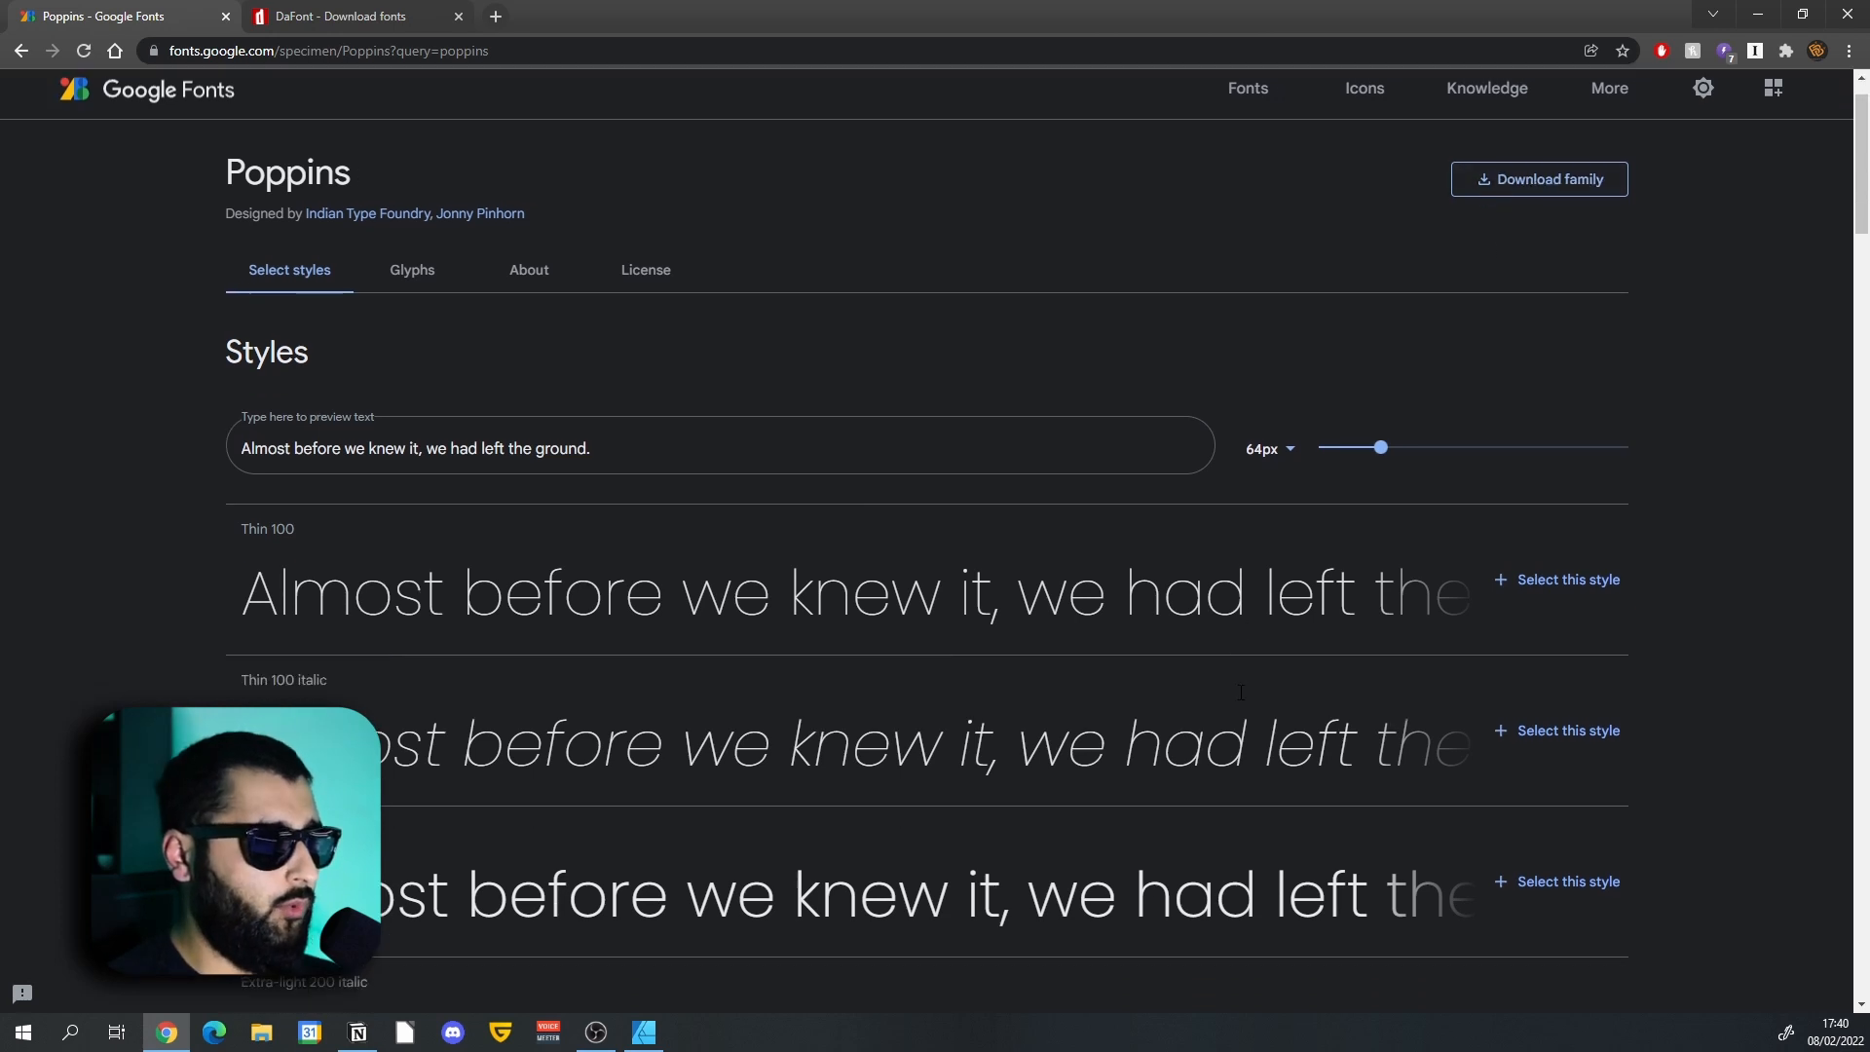
scroll(down, 3)
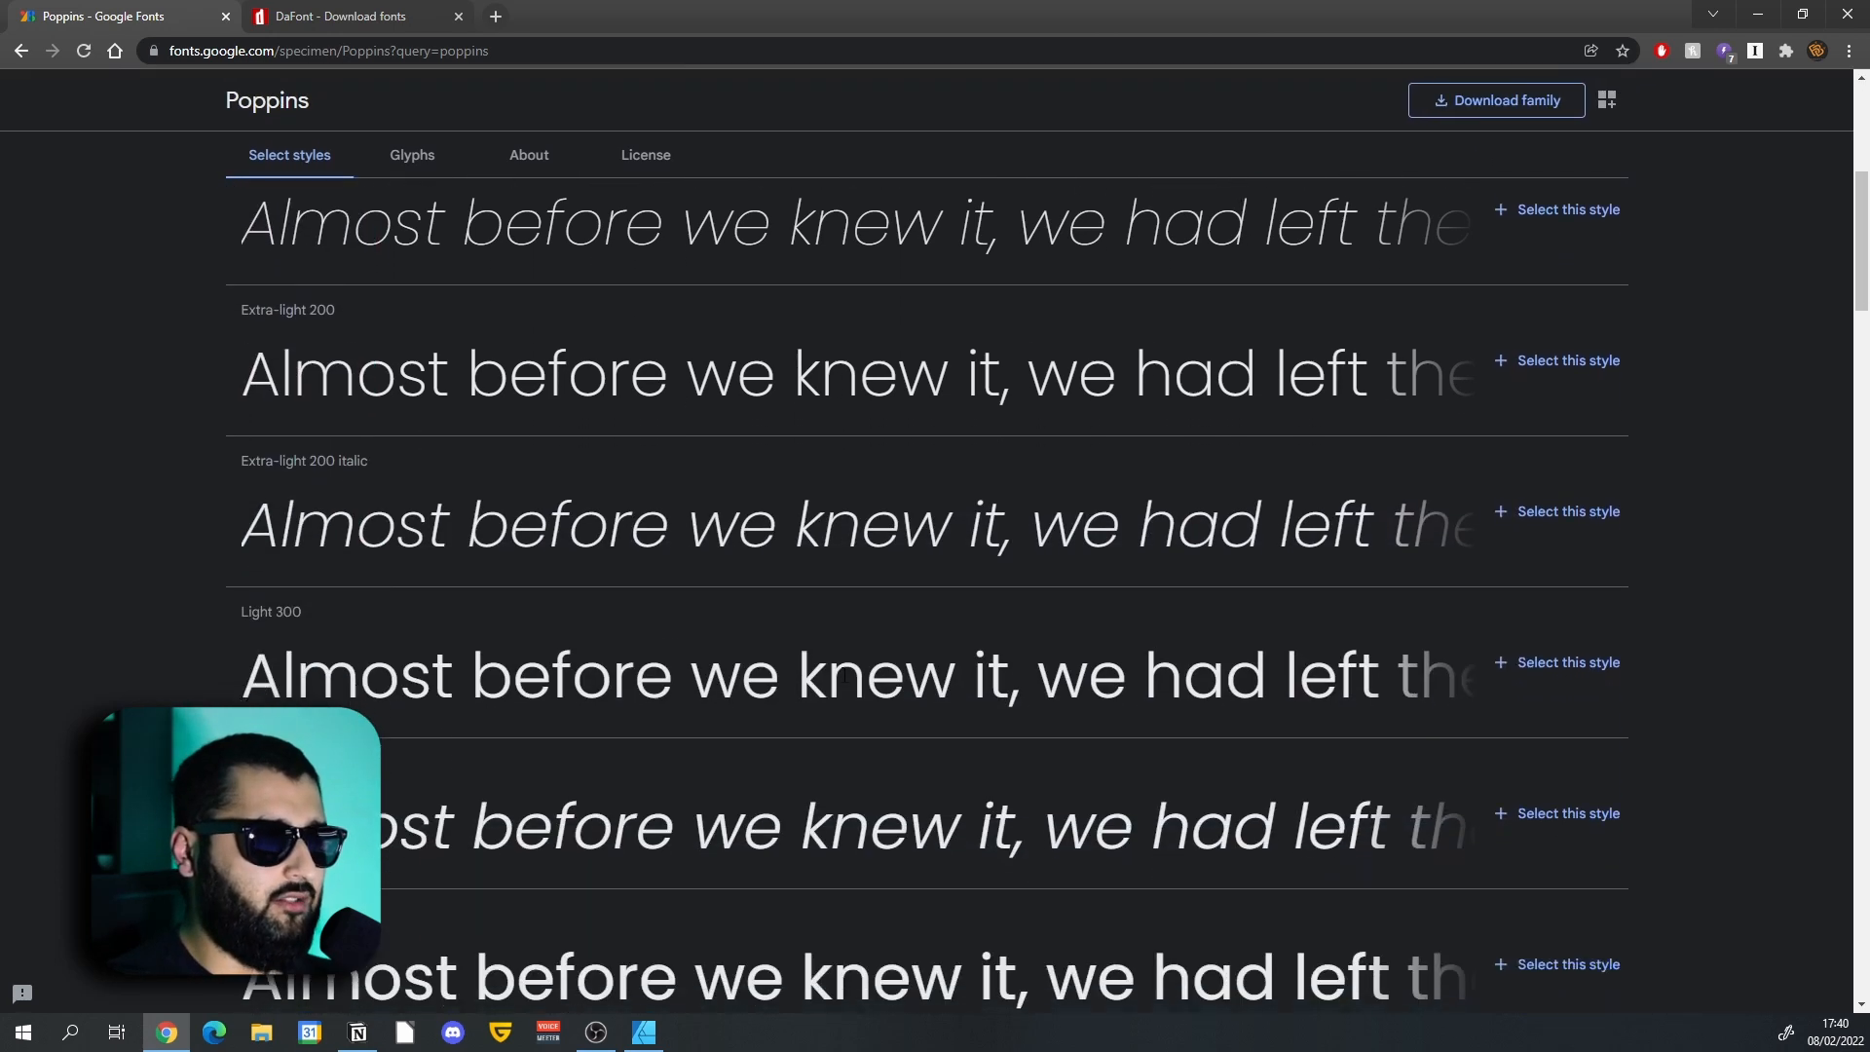
scroll(down, 3)
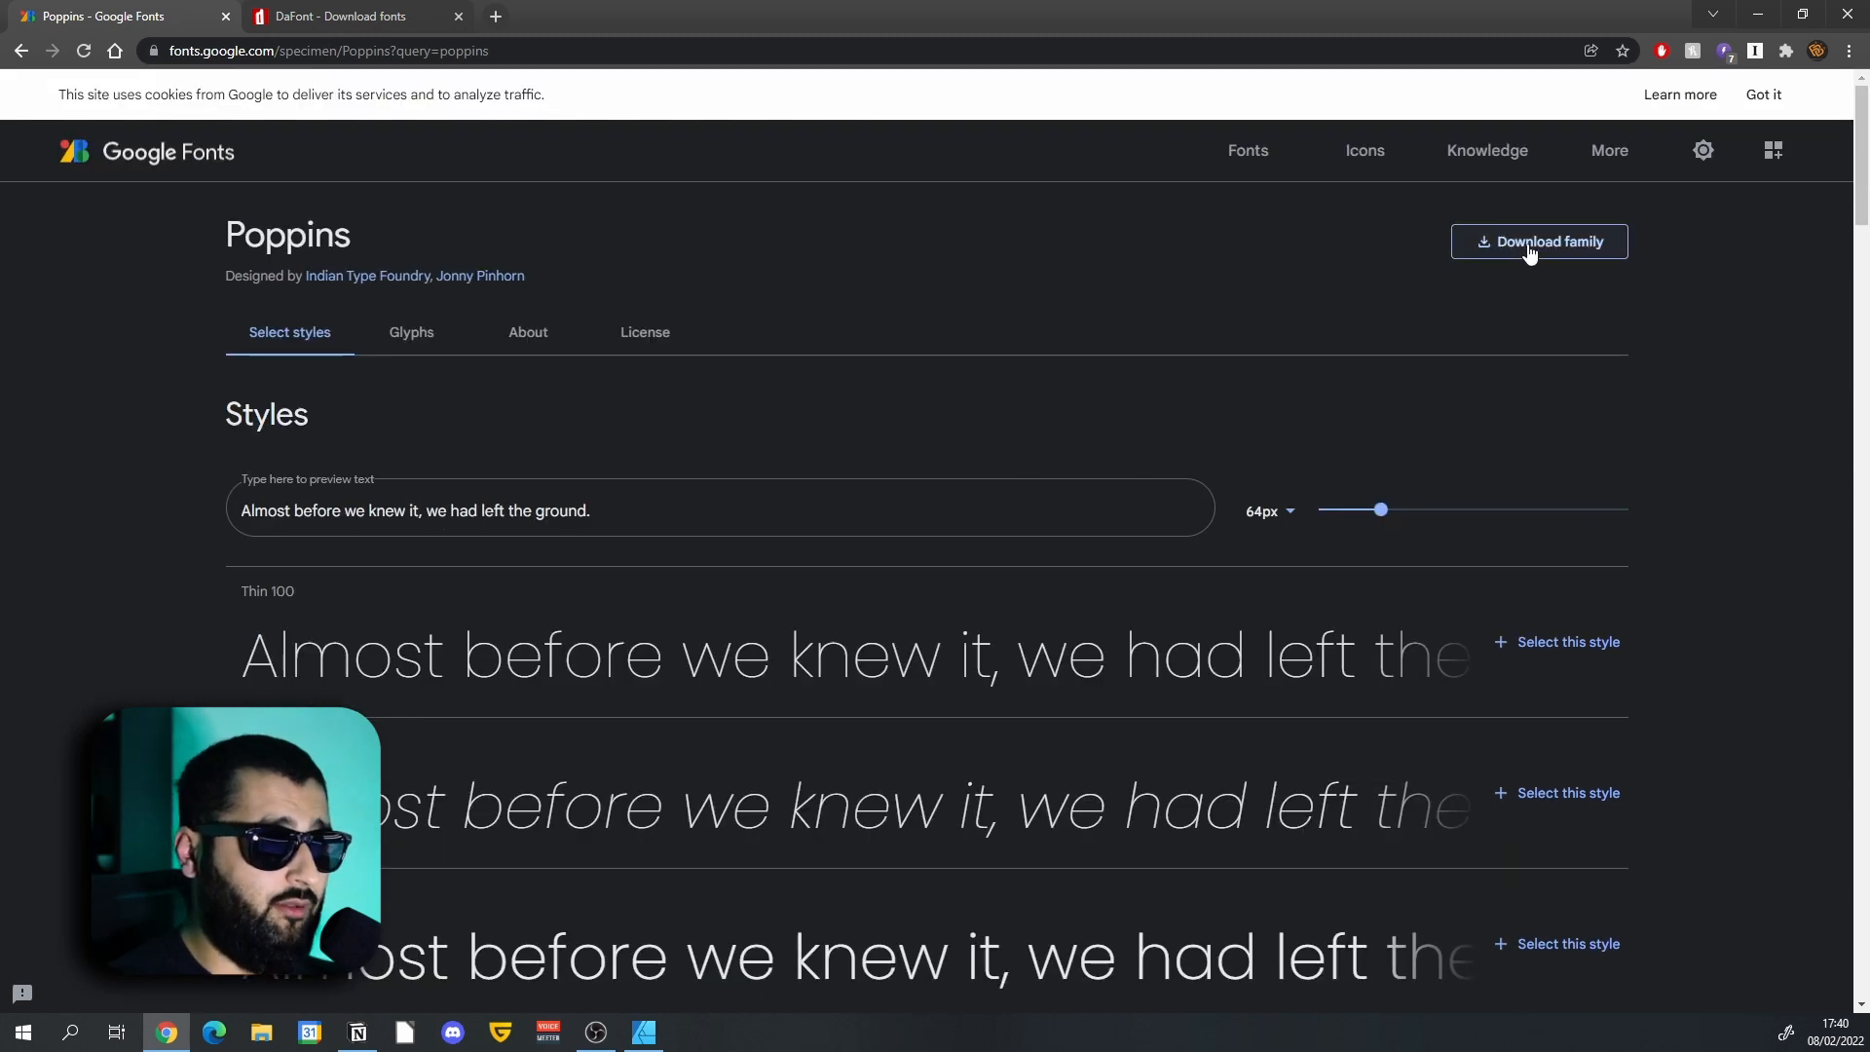
Download the whole Poppins family as Poppins.zip into the Downloads\Fonts folder.
click(1539, 242)
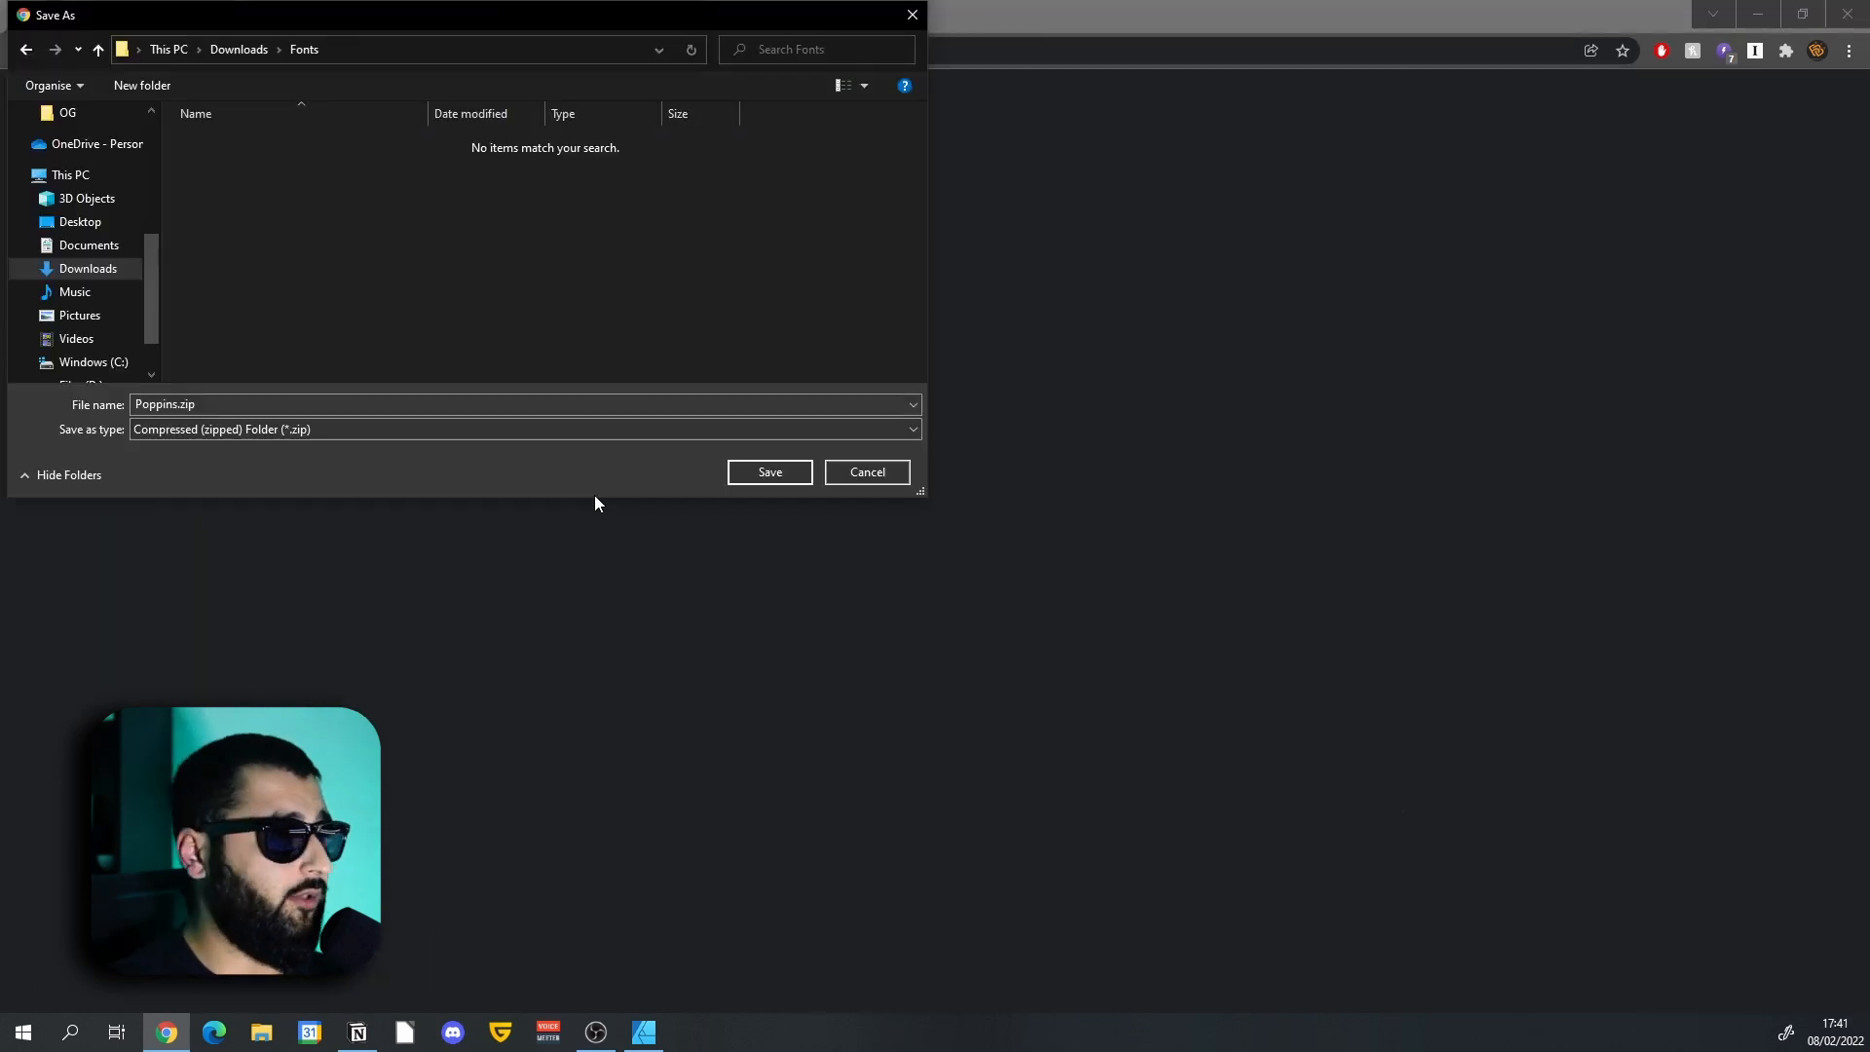
mouse_move(214, 463)
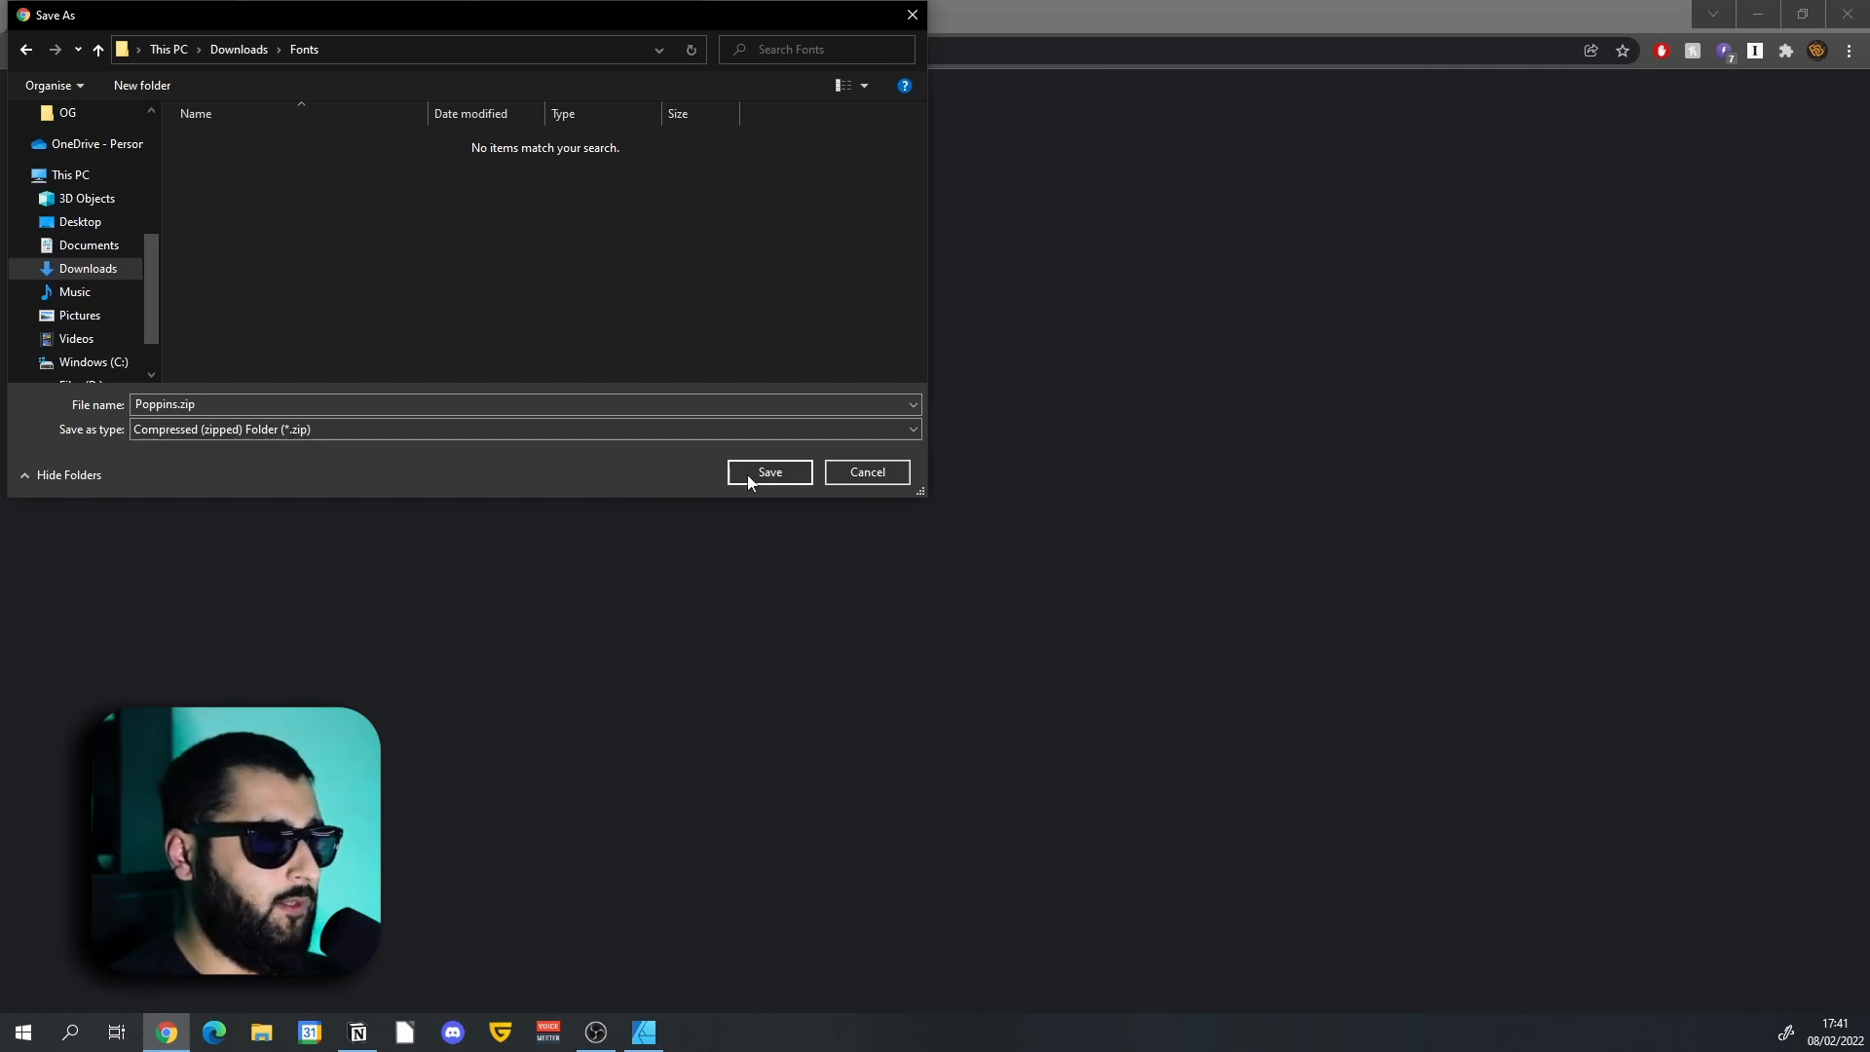
click(769, 472)
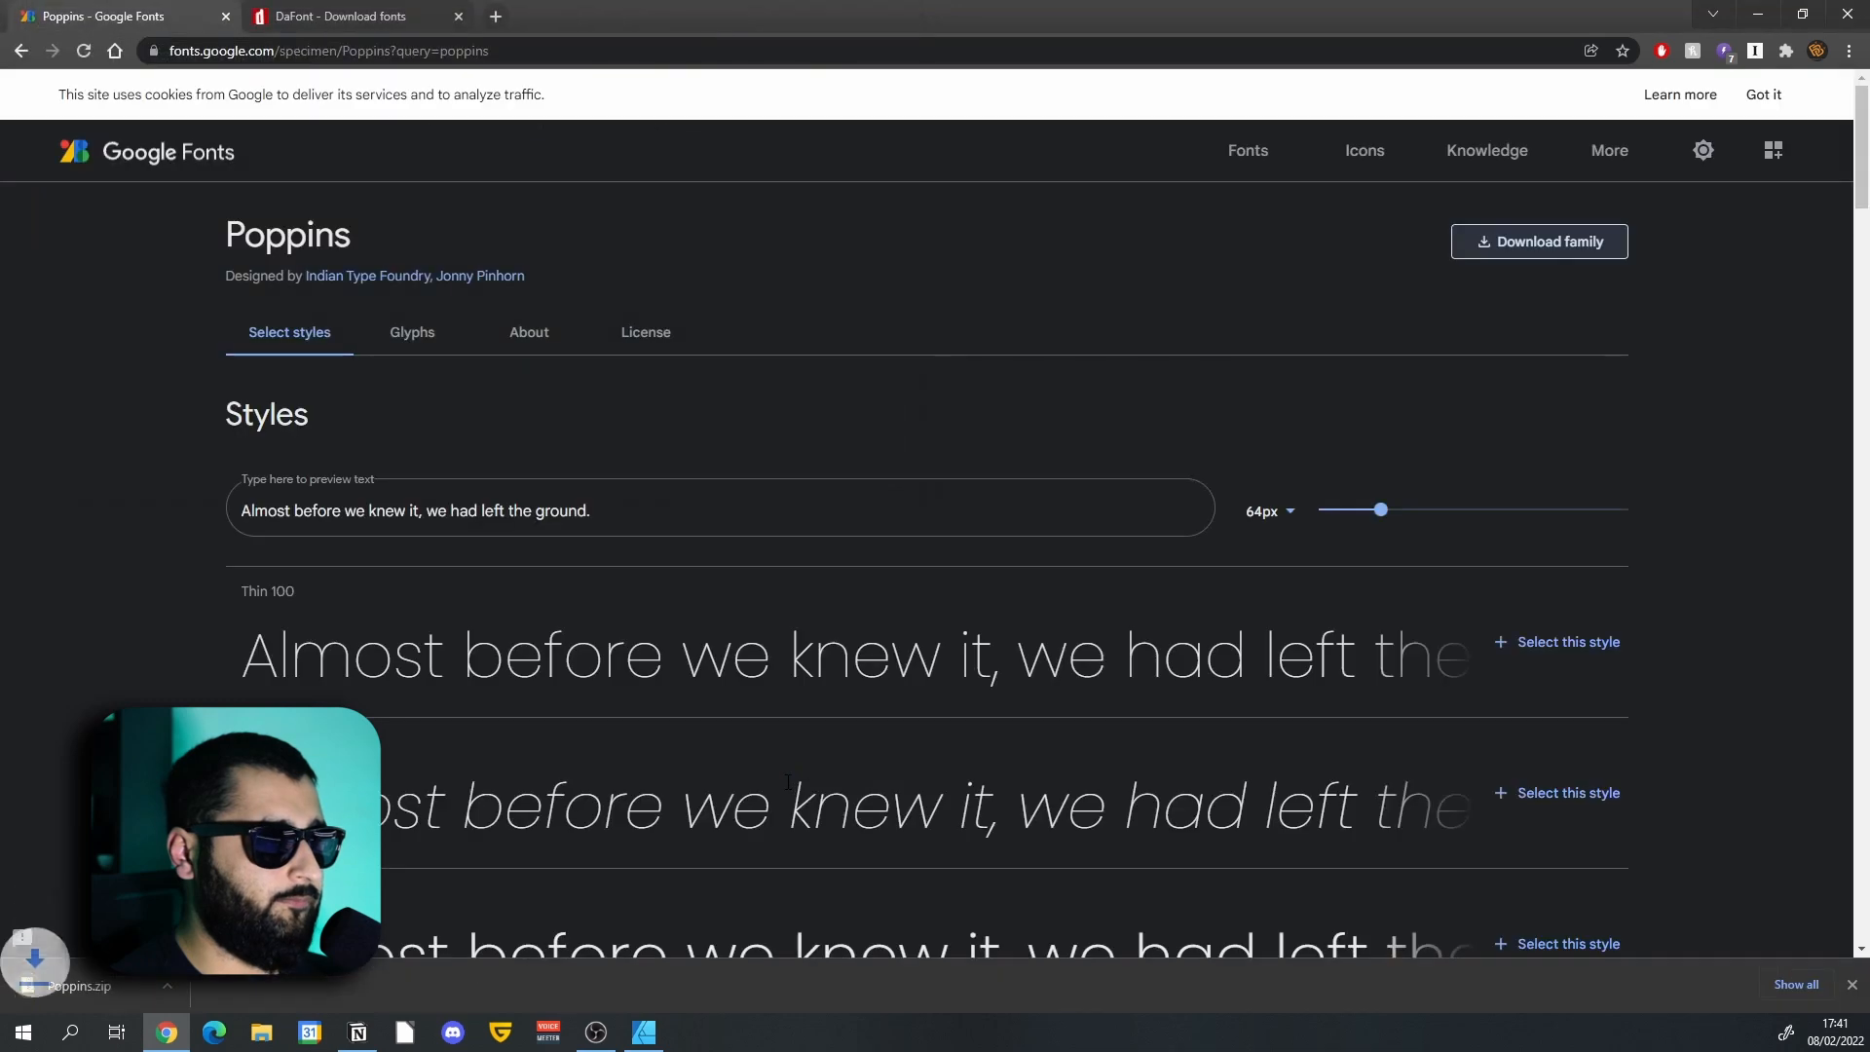
Open Poppins.zip in Downloads\Fonts and preview Poppins-Black.ttf in the font viewer.
click(260, 1032)
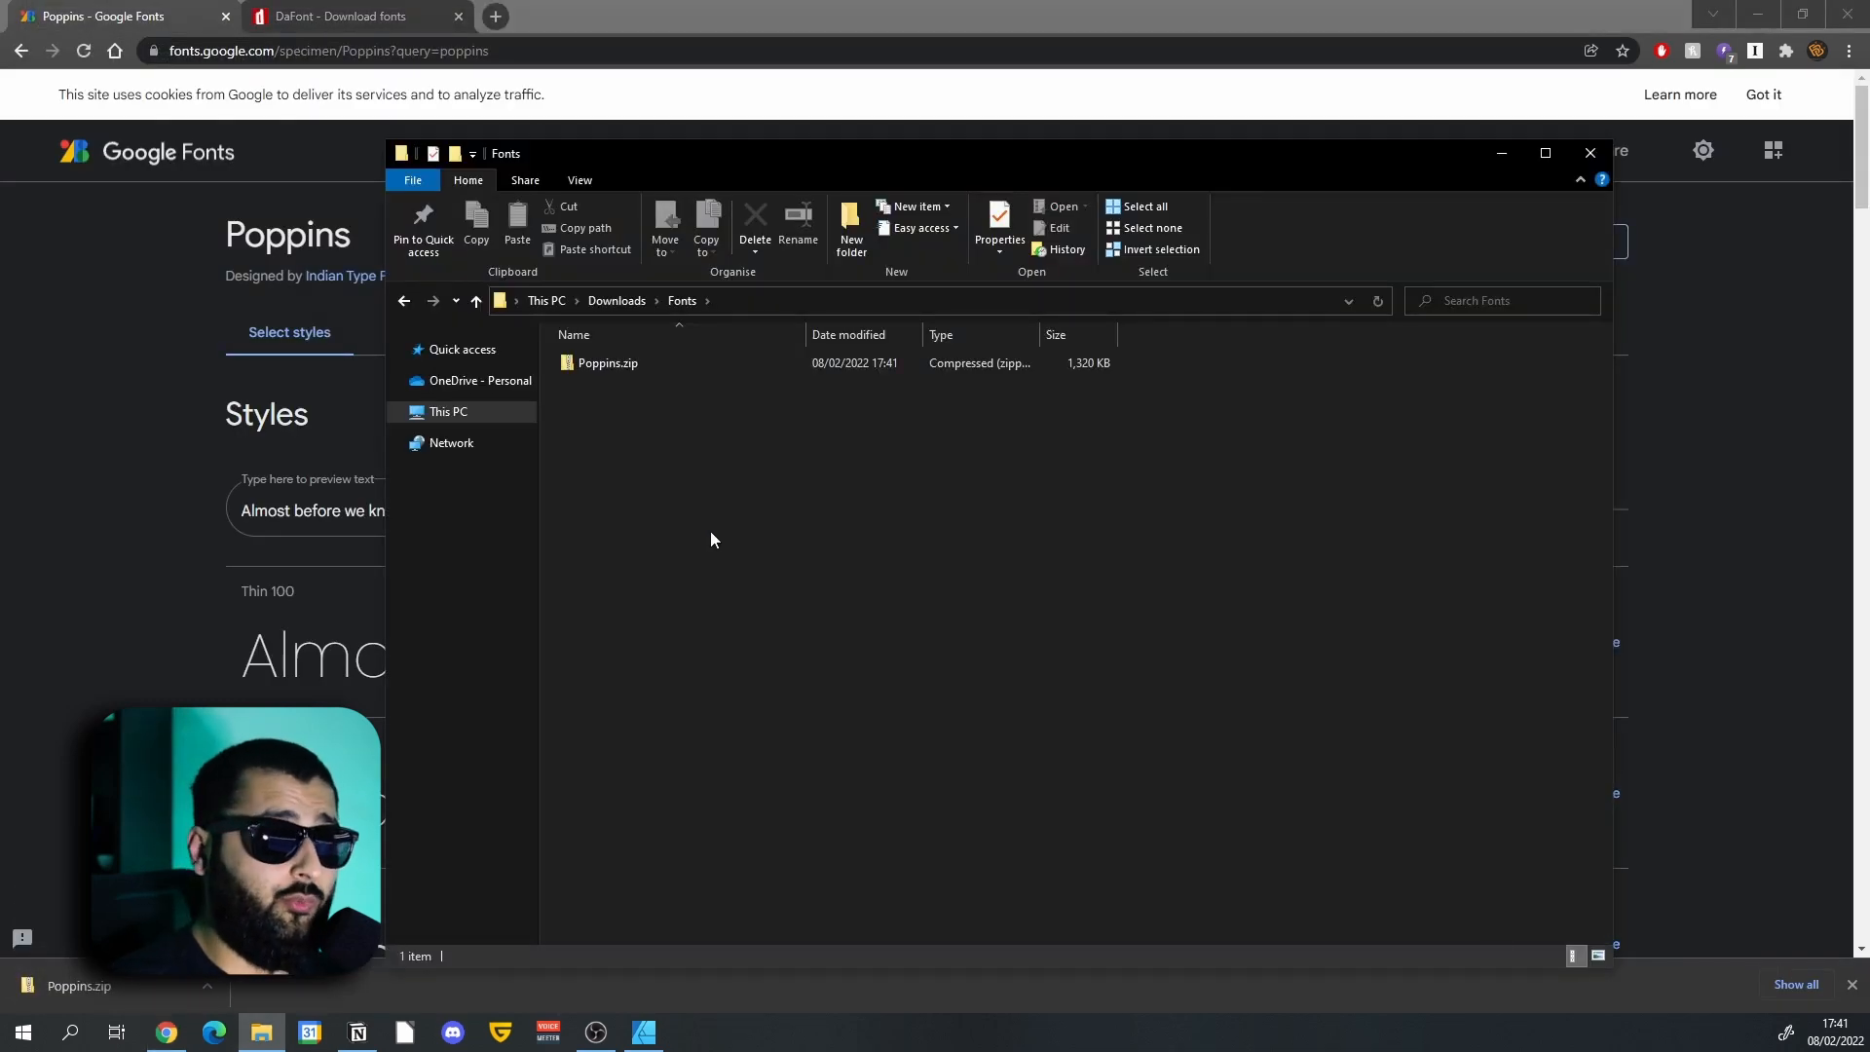
click(608, 362)
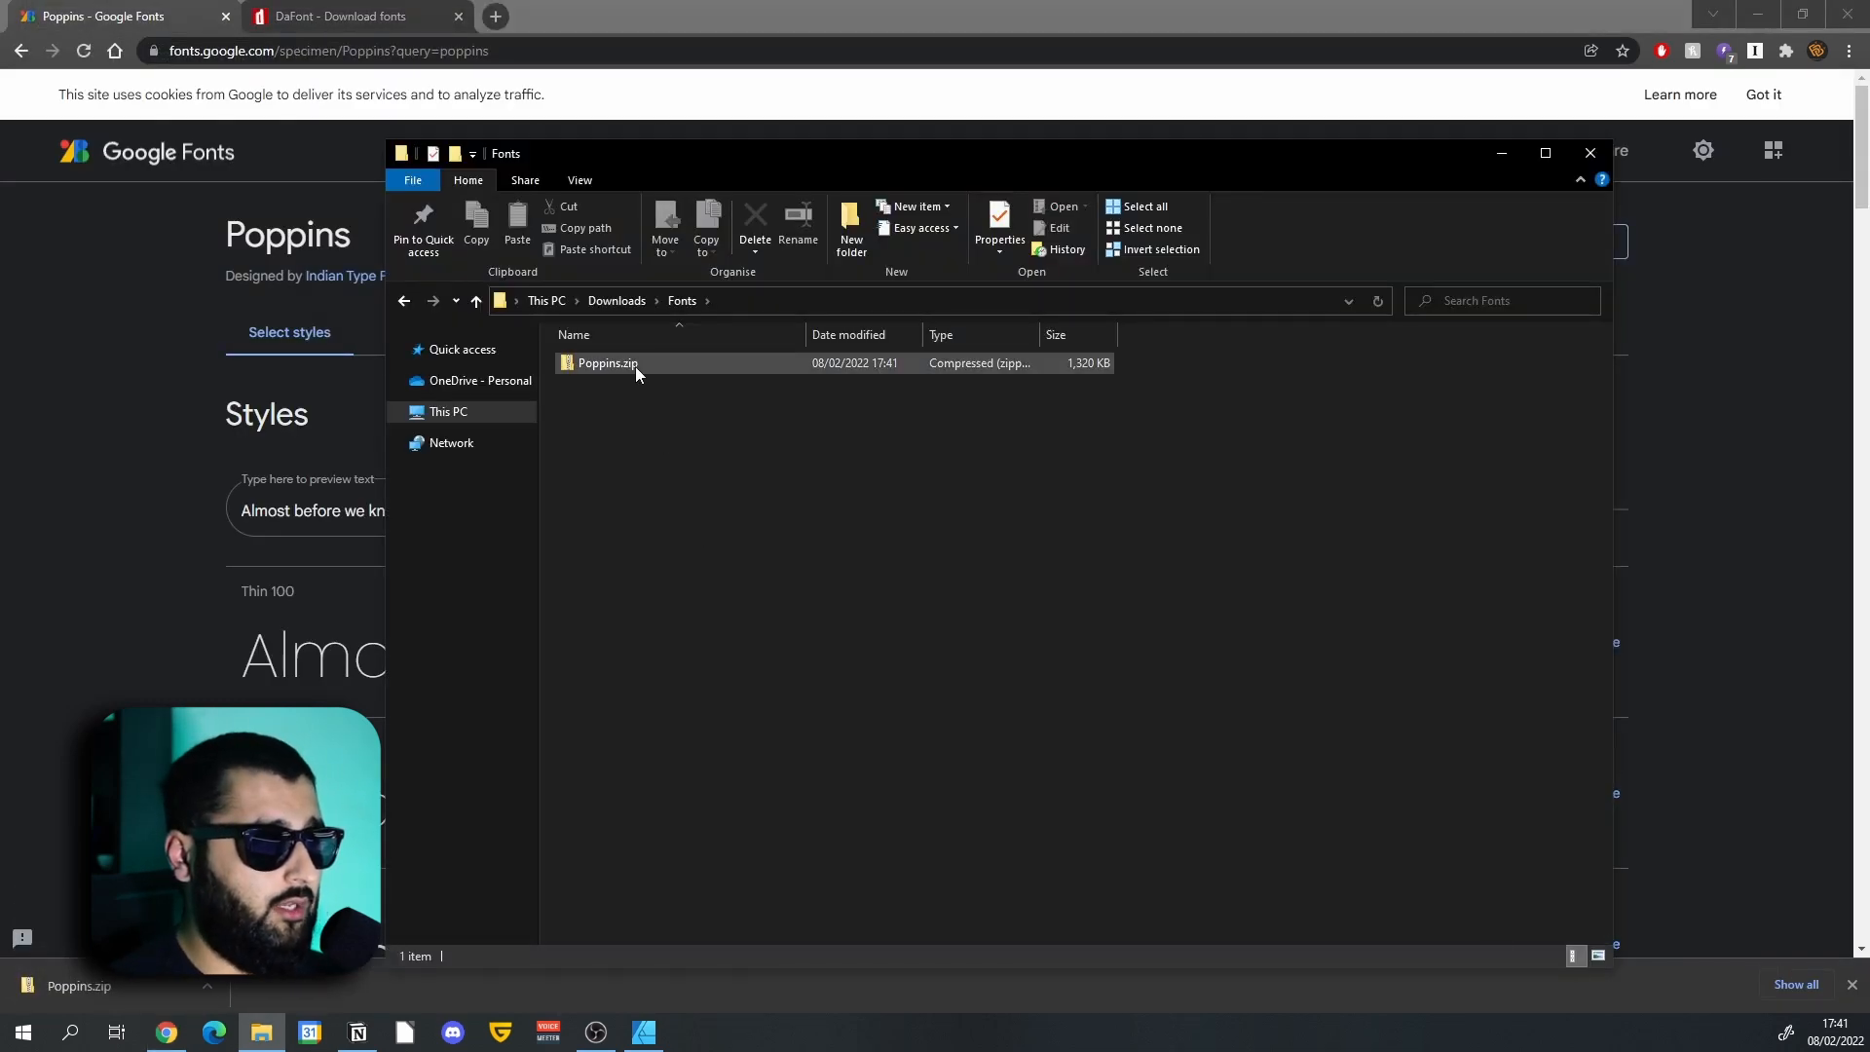
mouse_move(608, 364)
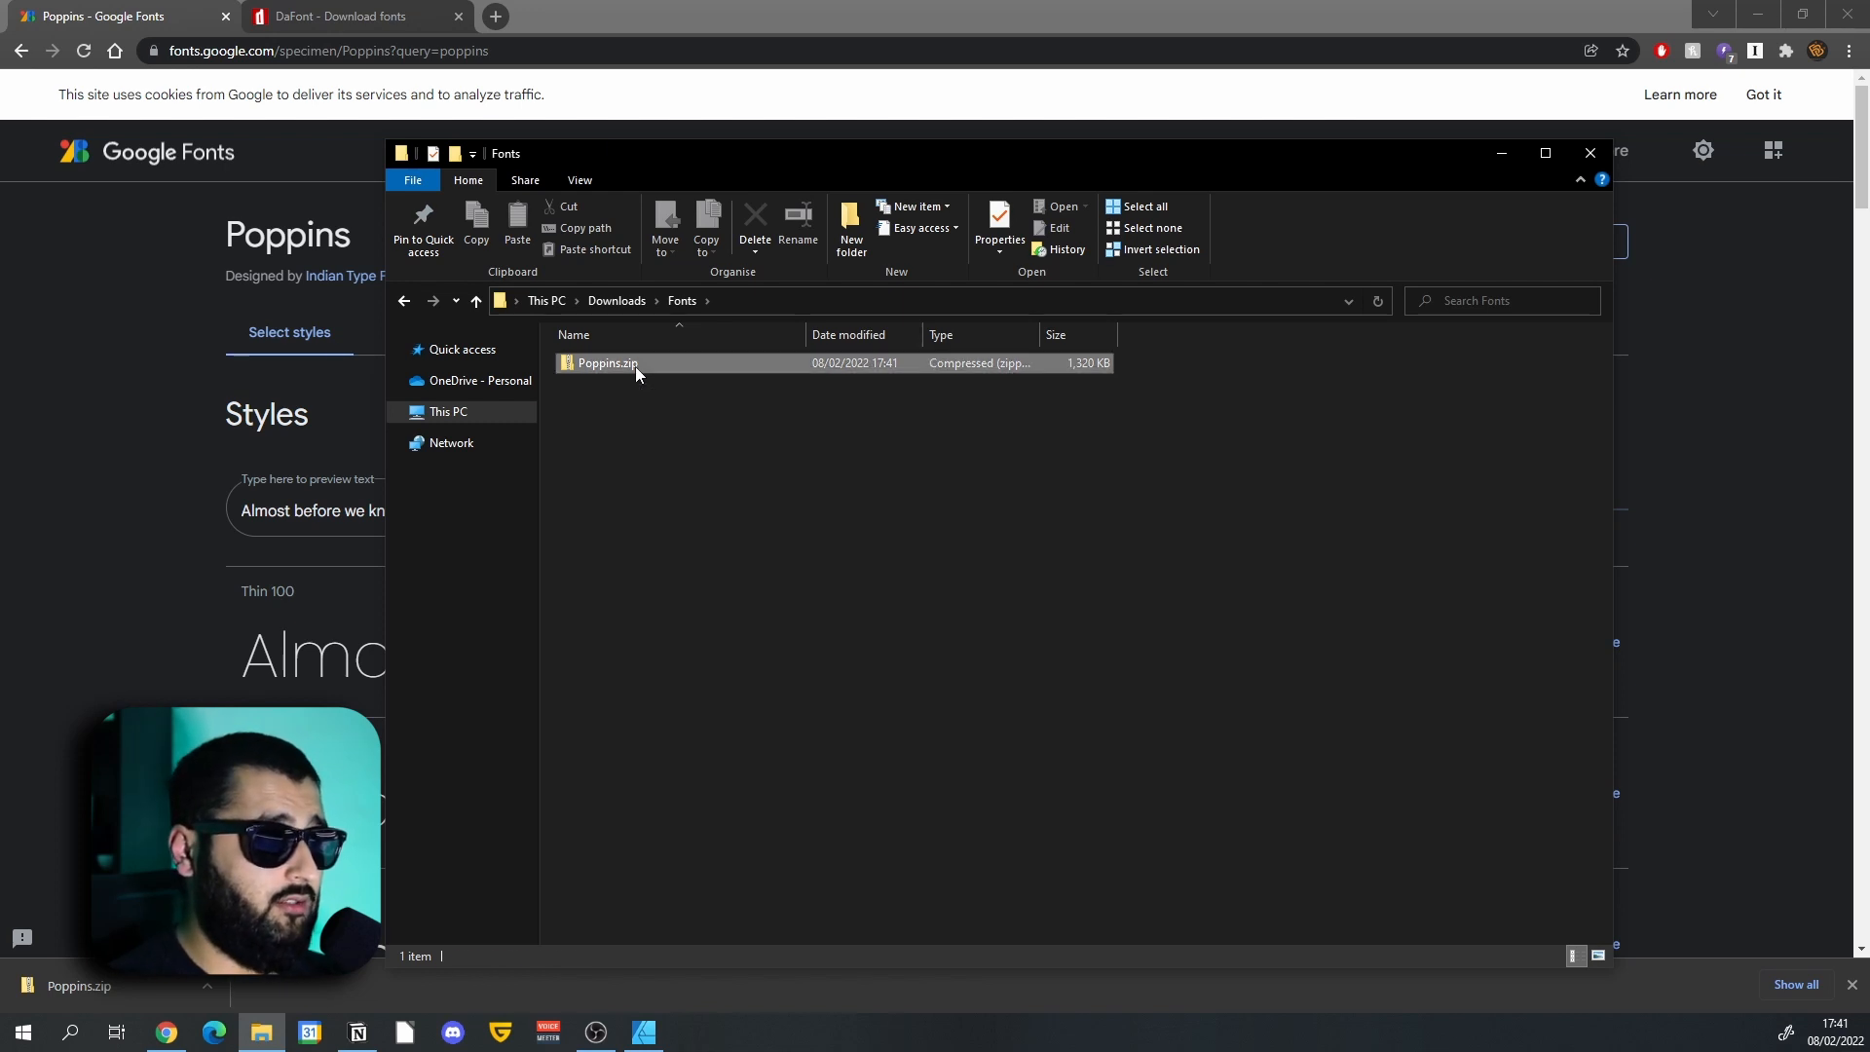
double_click(607, 362)
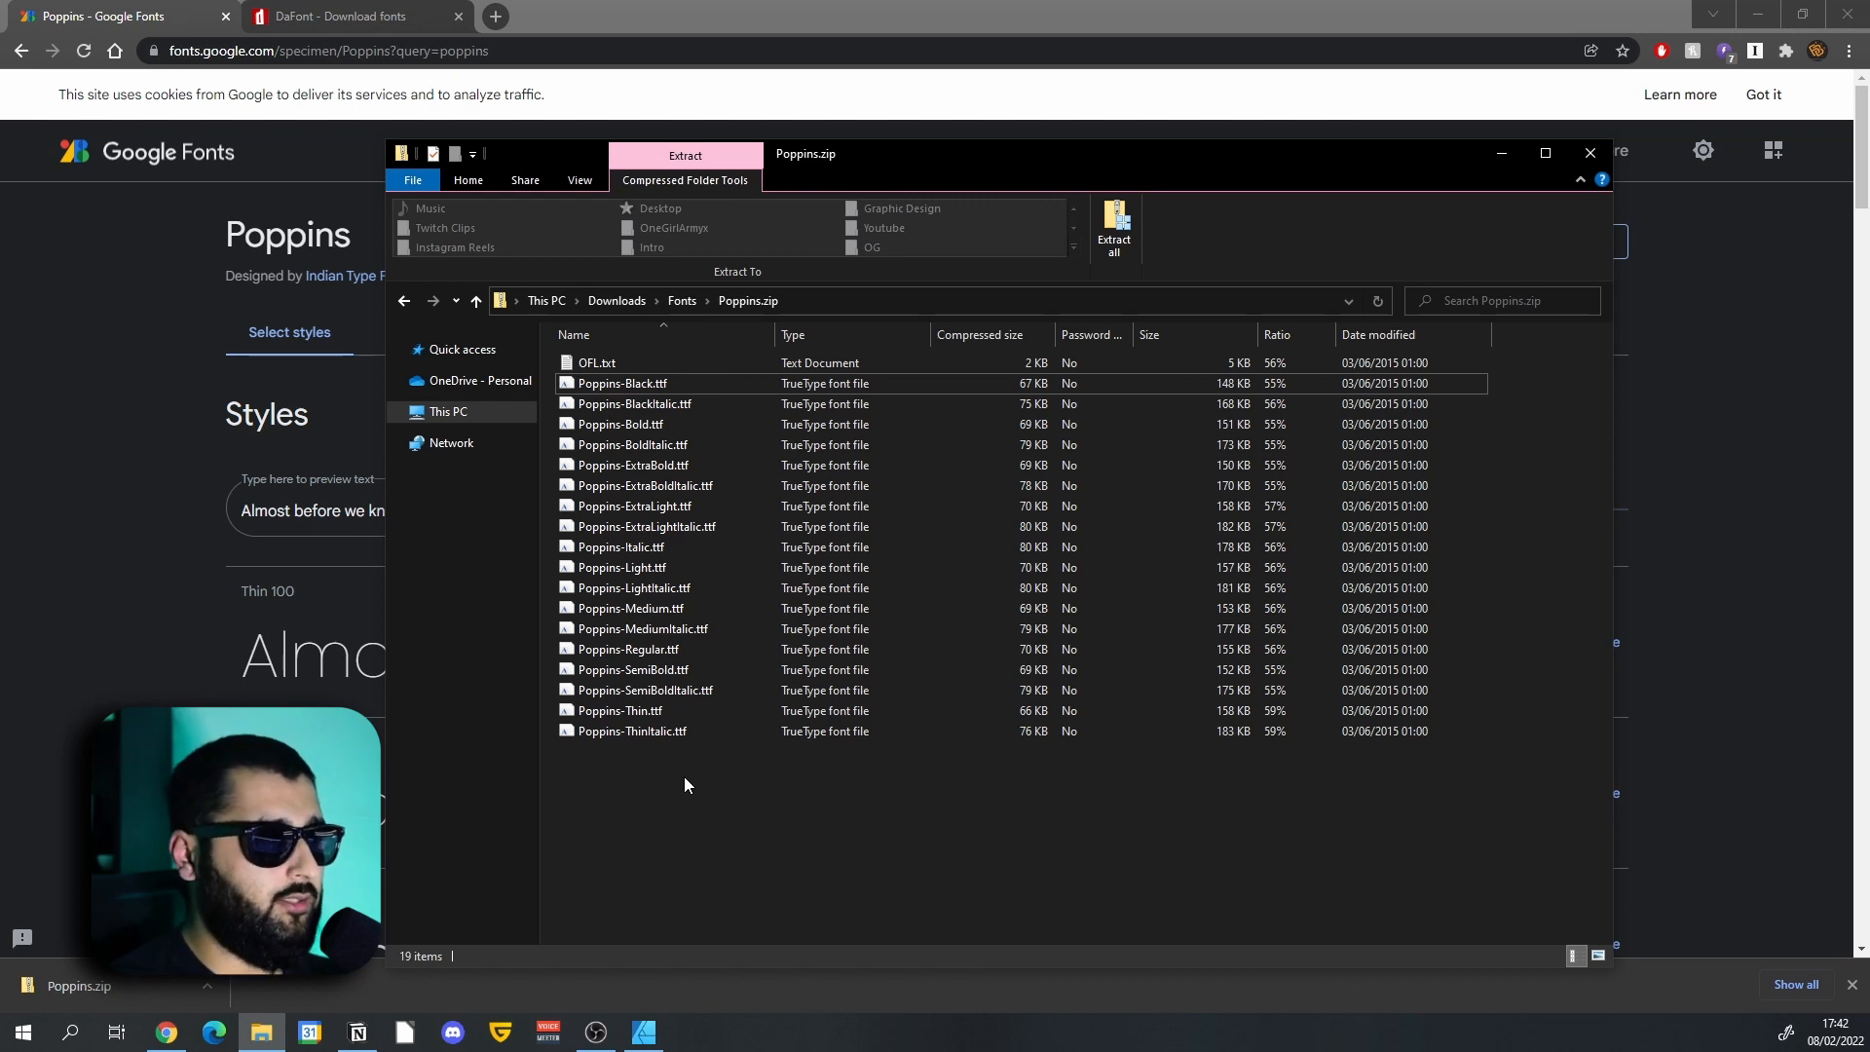
click(622, 384)
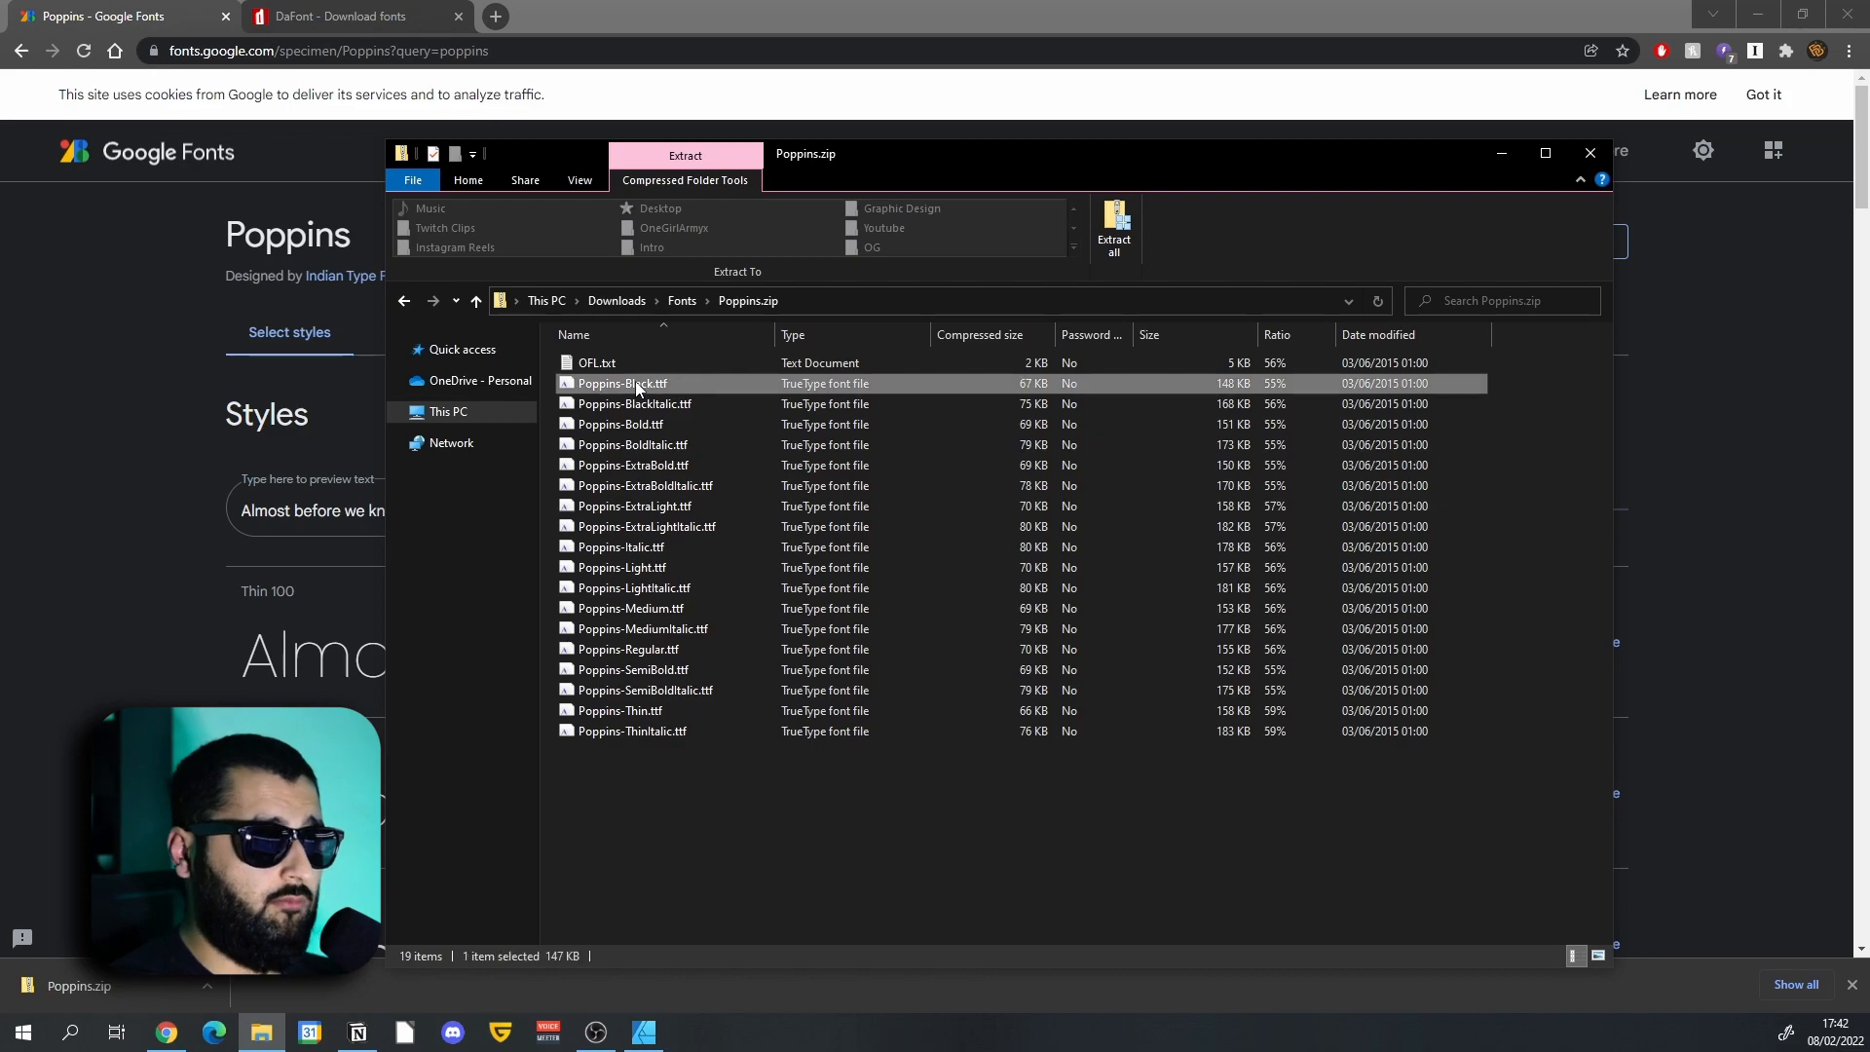
double_click(621, 383)
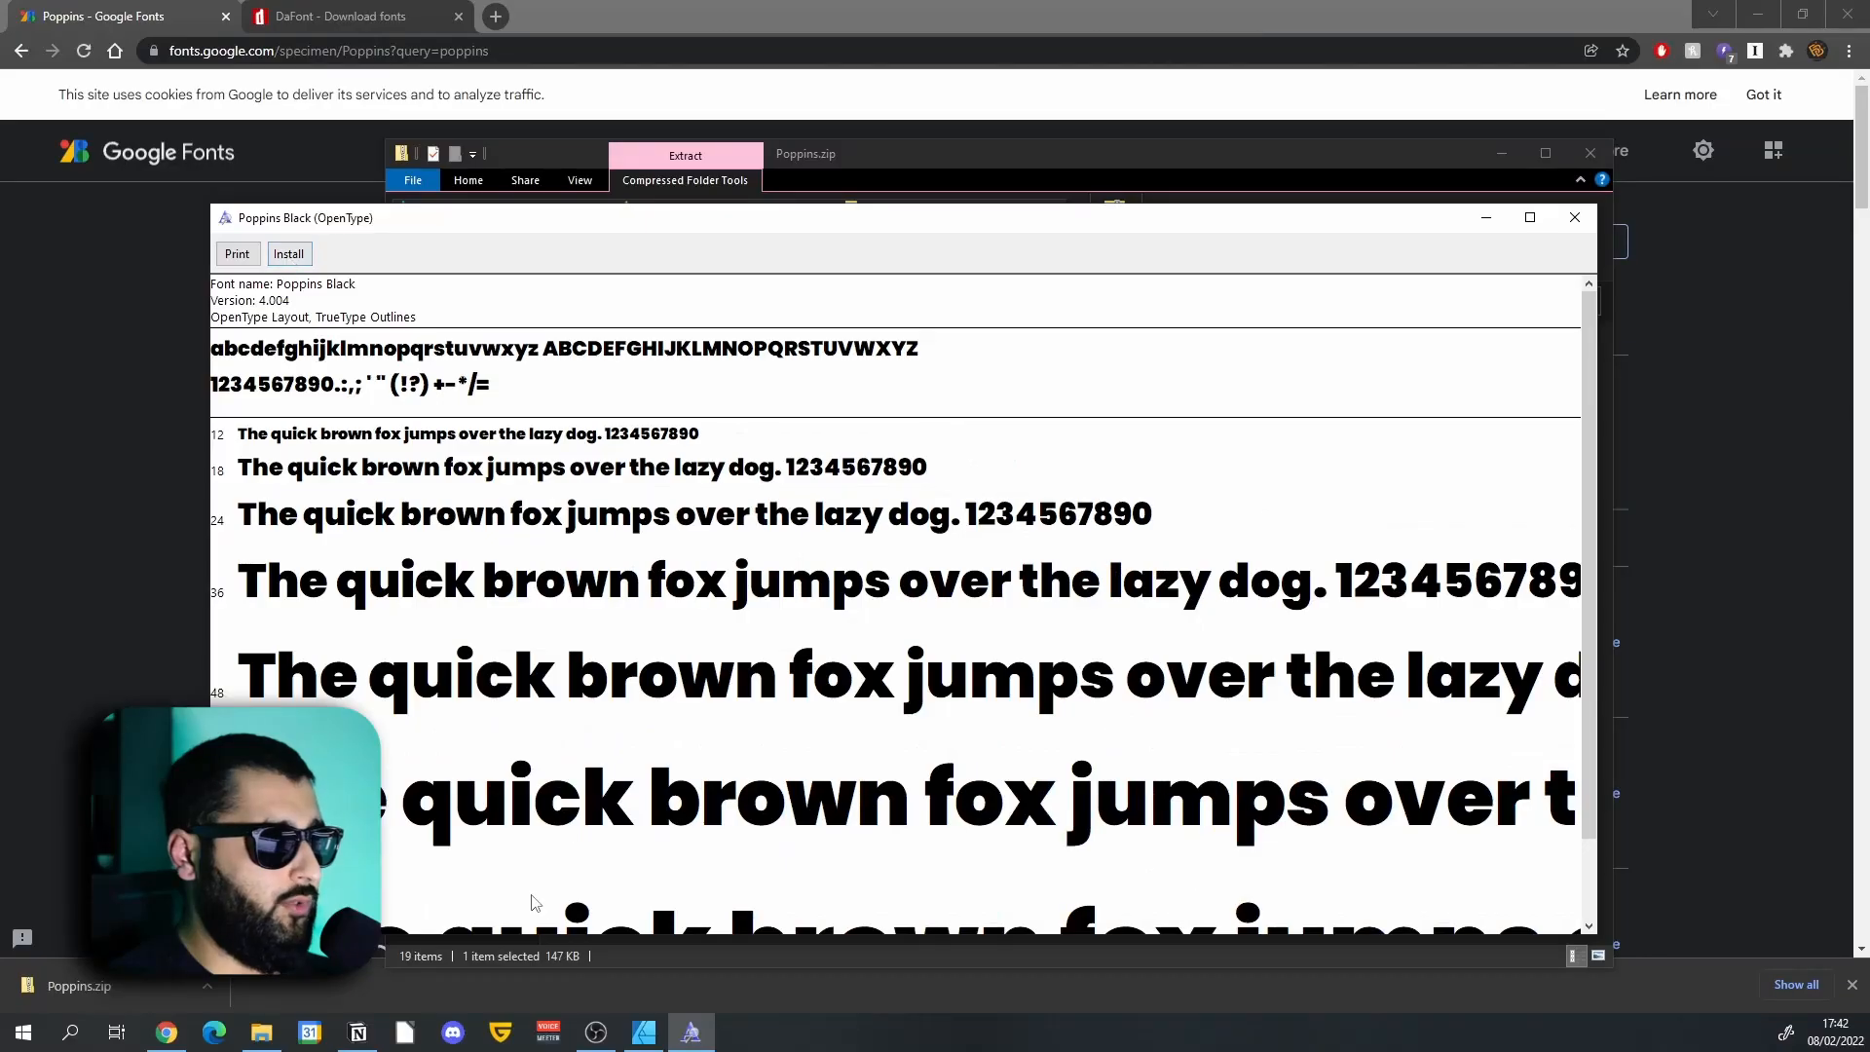
Draw a text frame on the Affinity Designer artboard reading Something.
click(643, 1032)
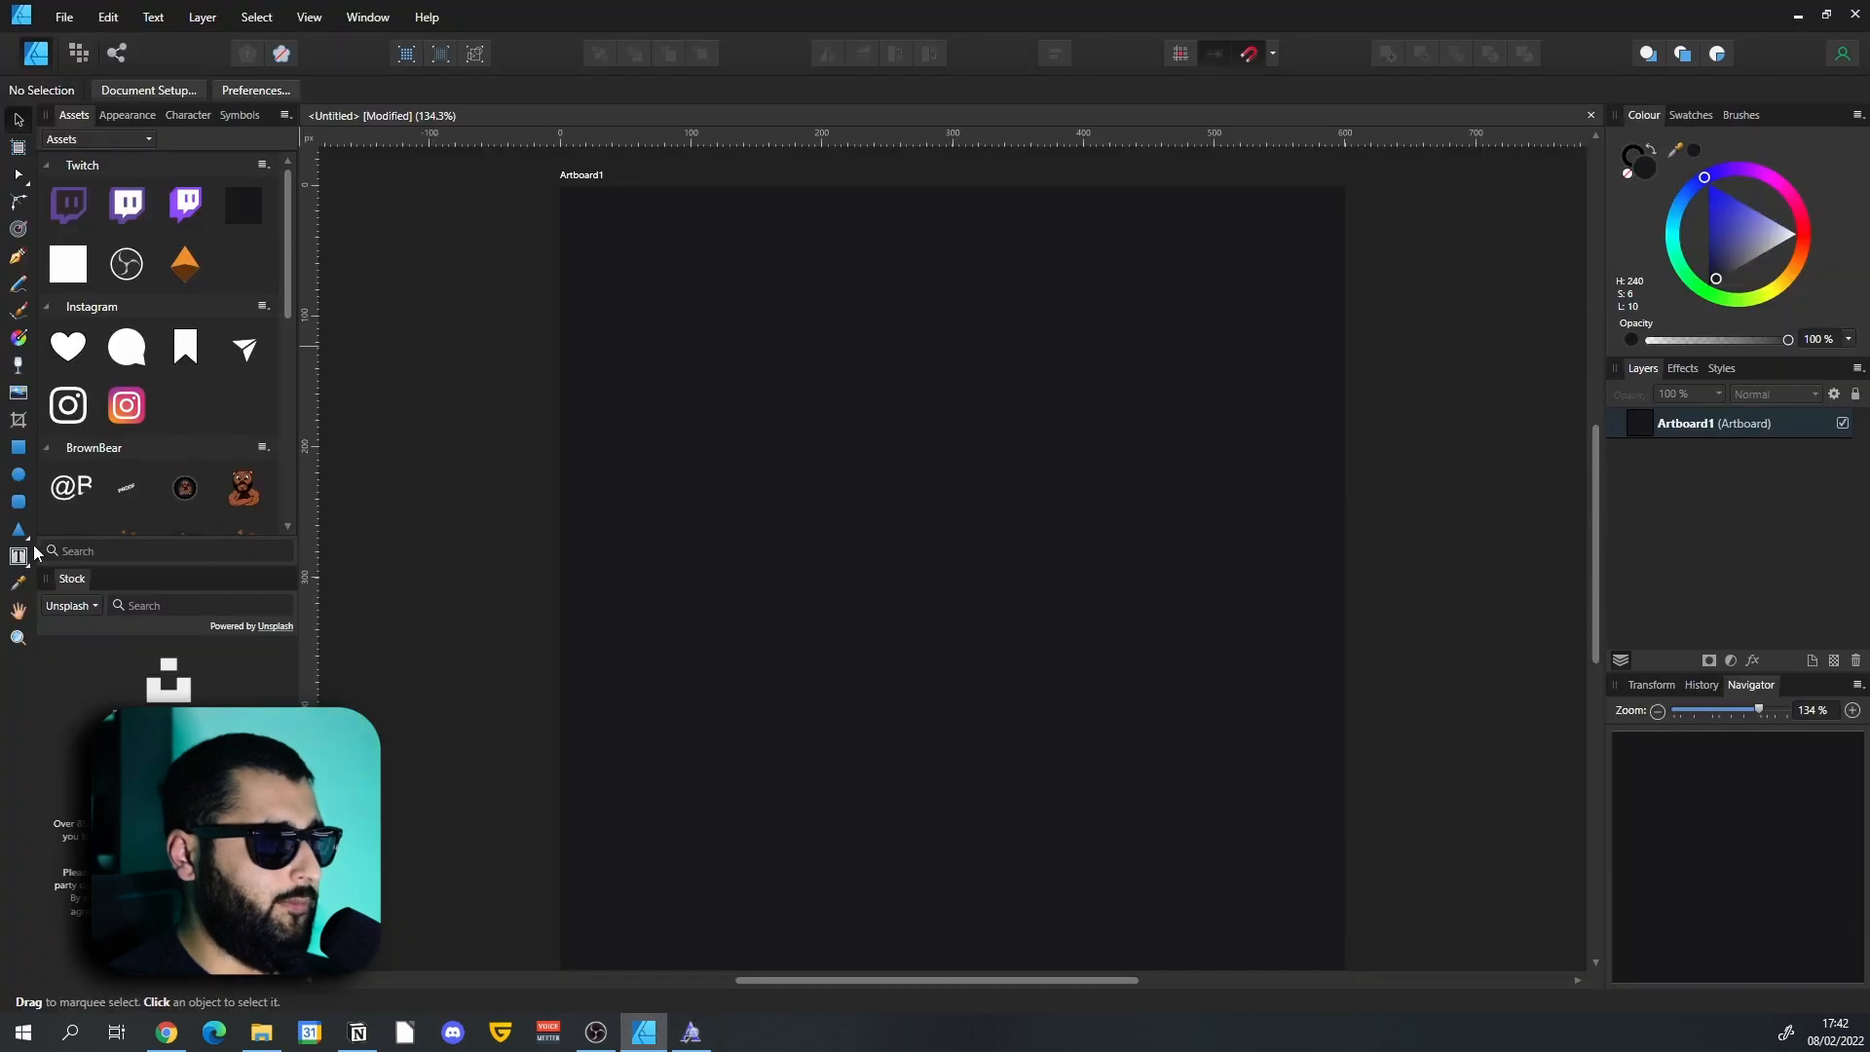
drag(604, 364, 1139, 610)
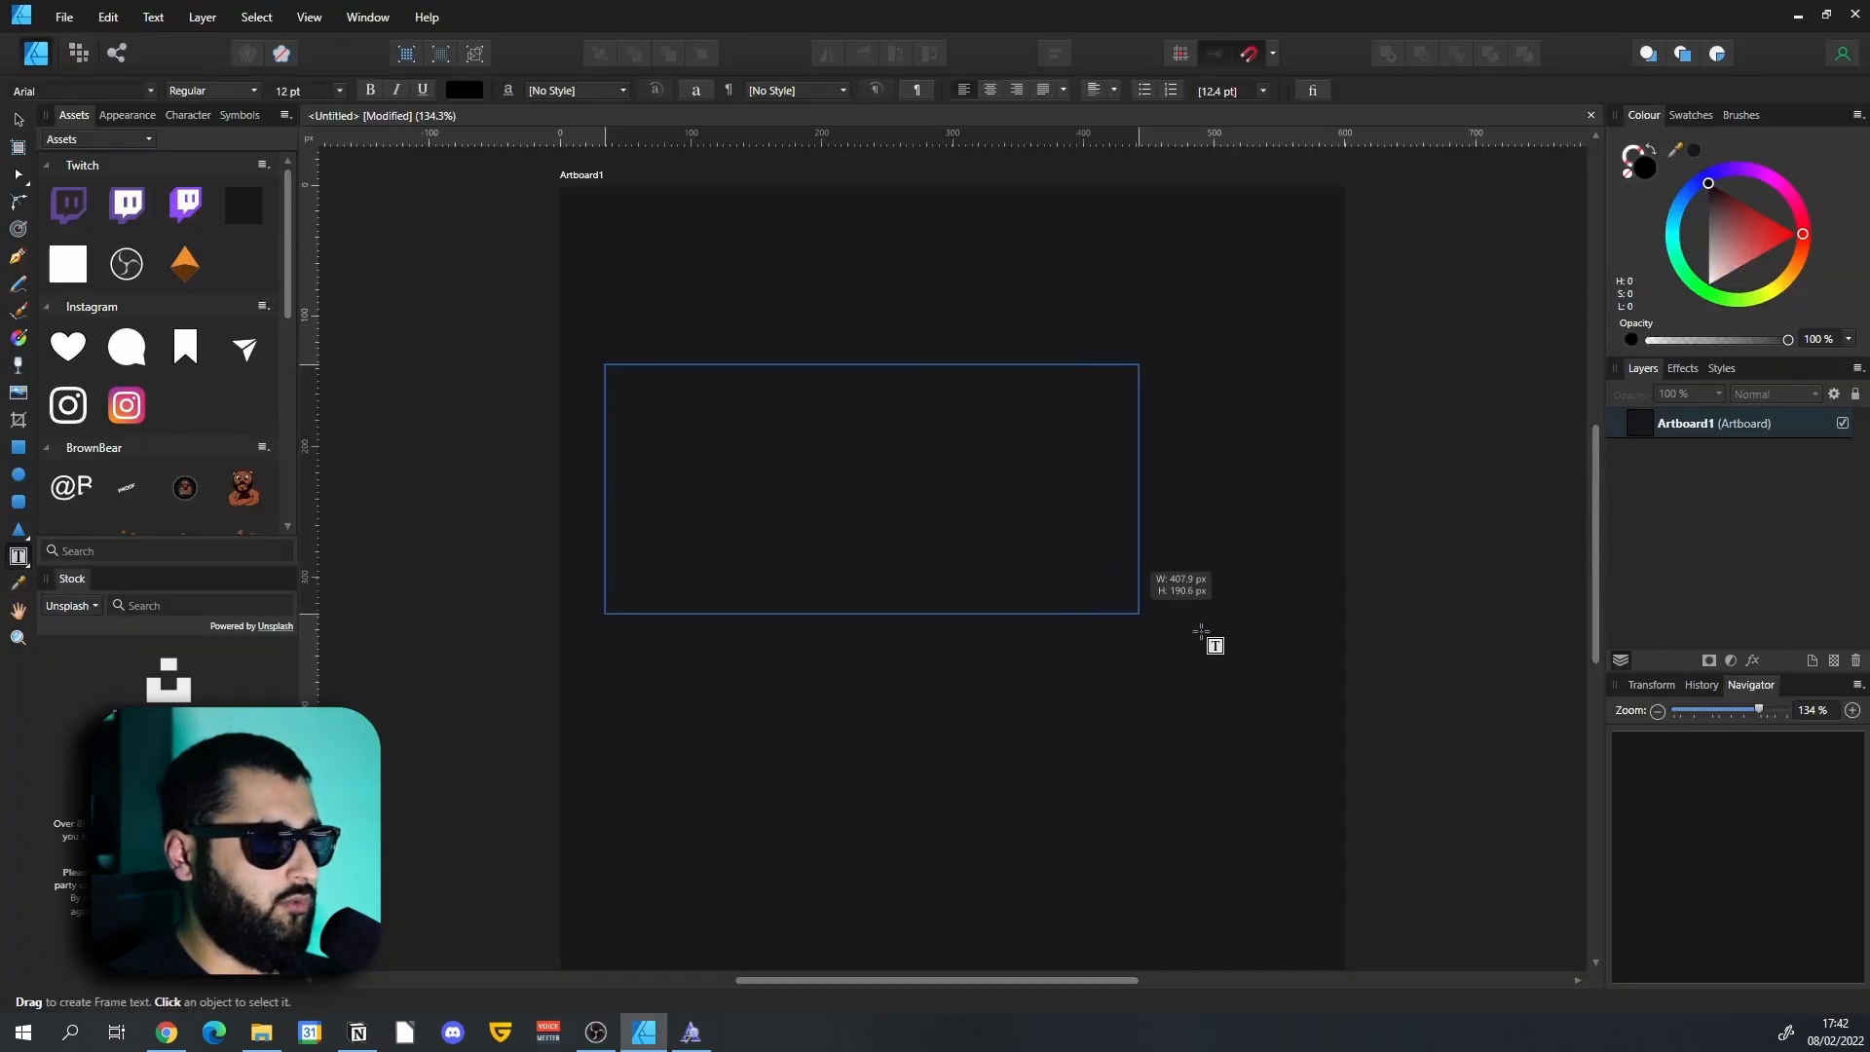
text(Something)
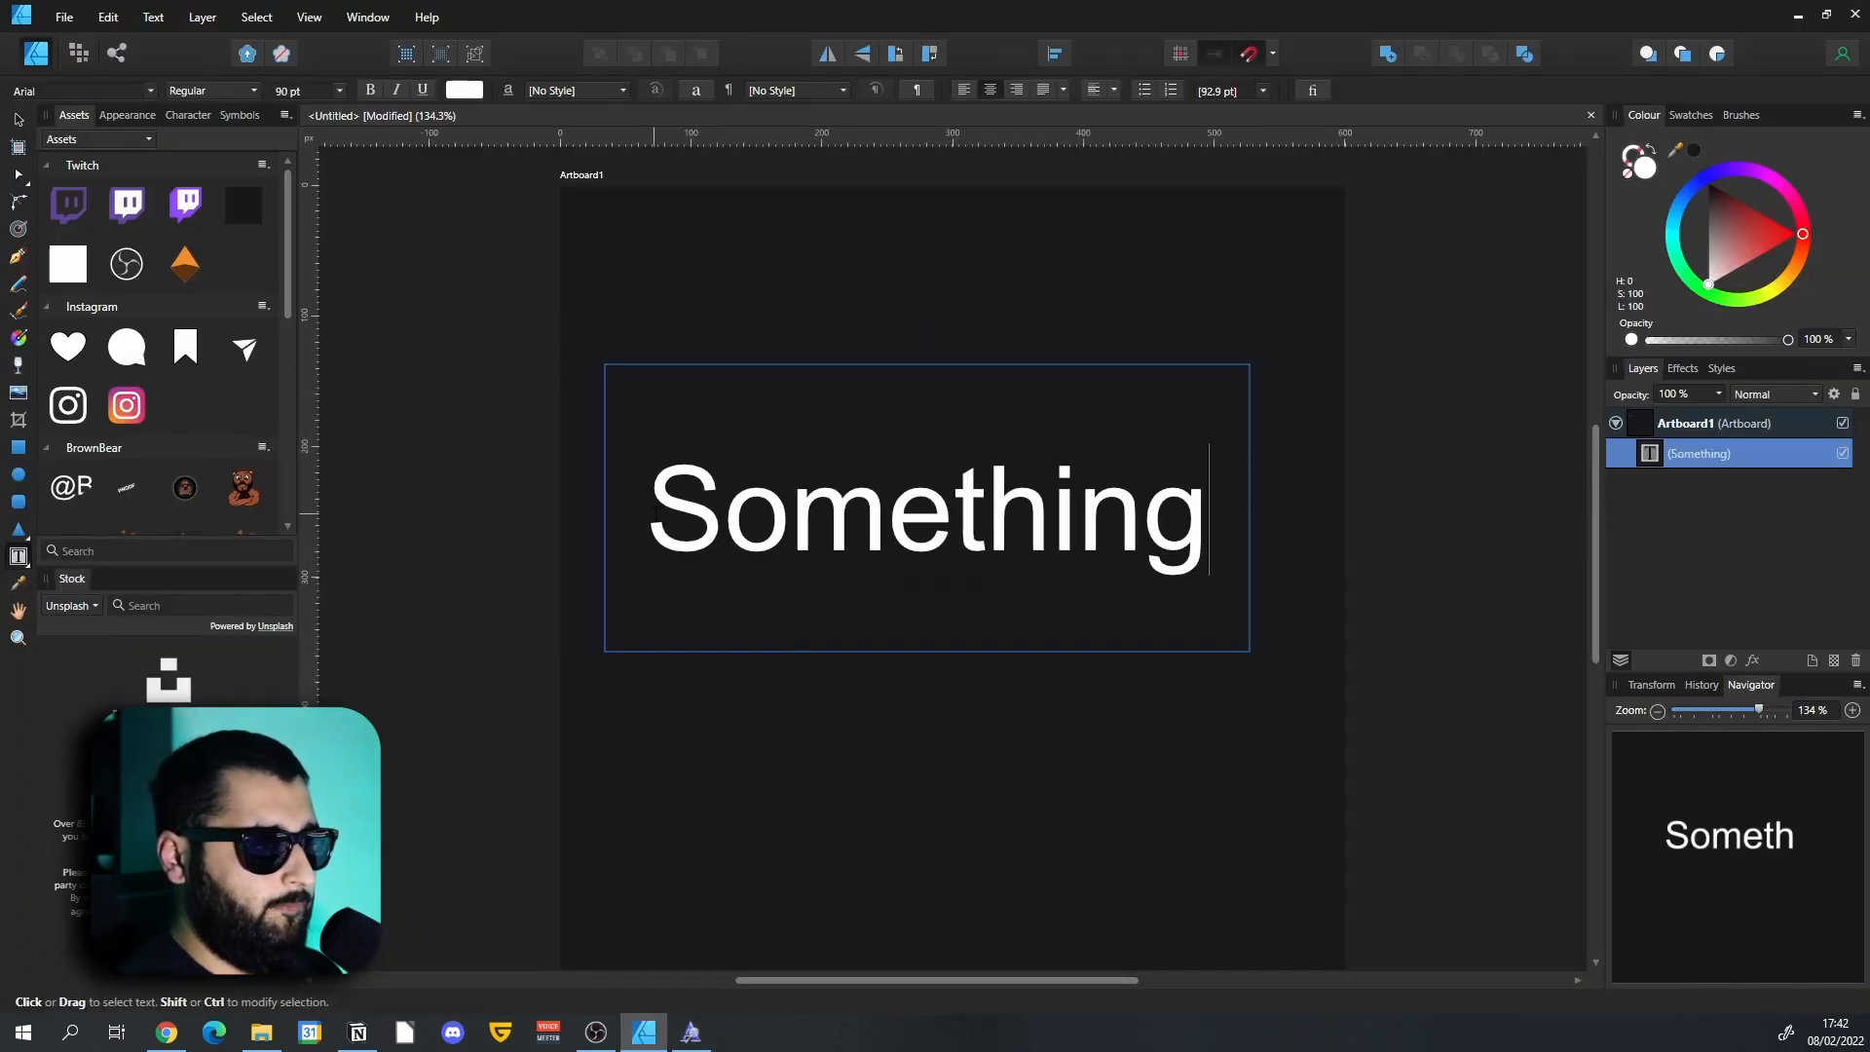
Scroll the Font Family list to confirm Poppins is not yet available.
click(84, 92)
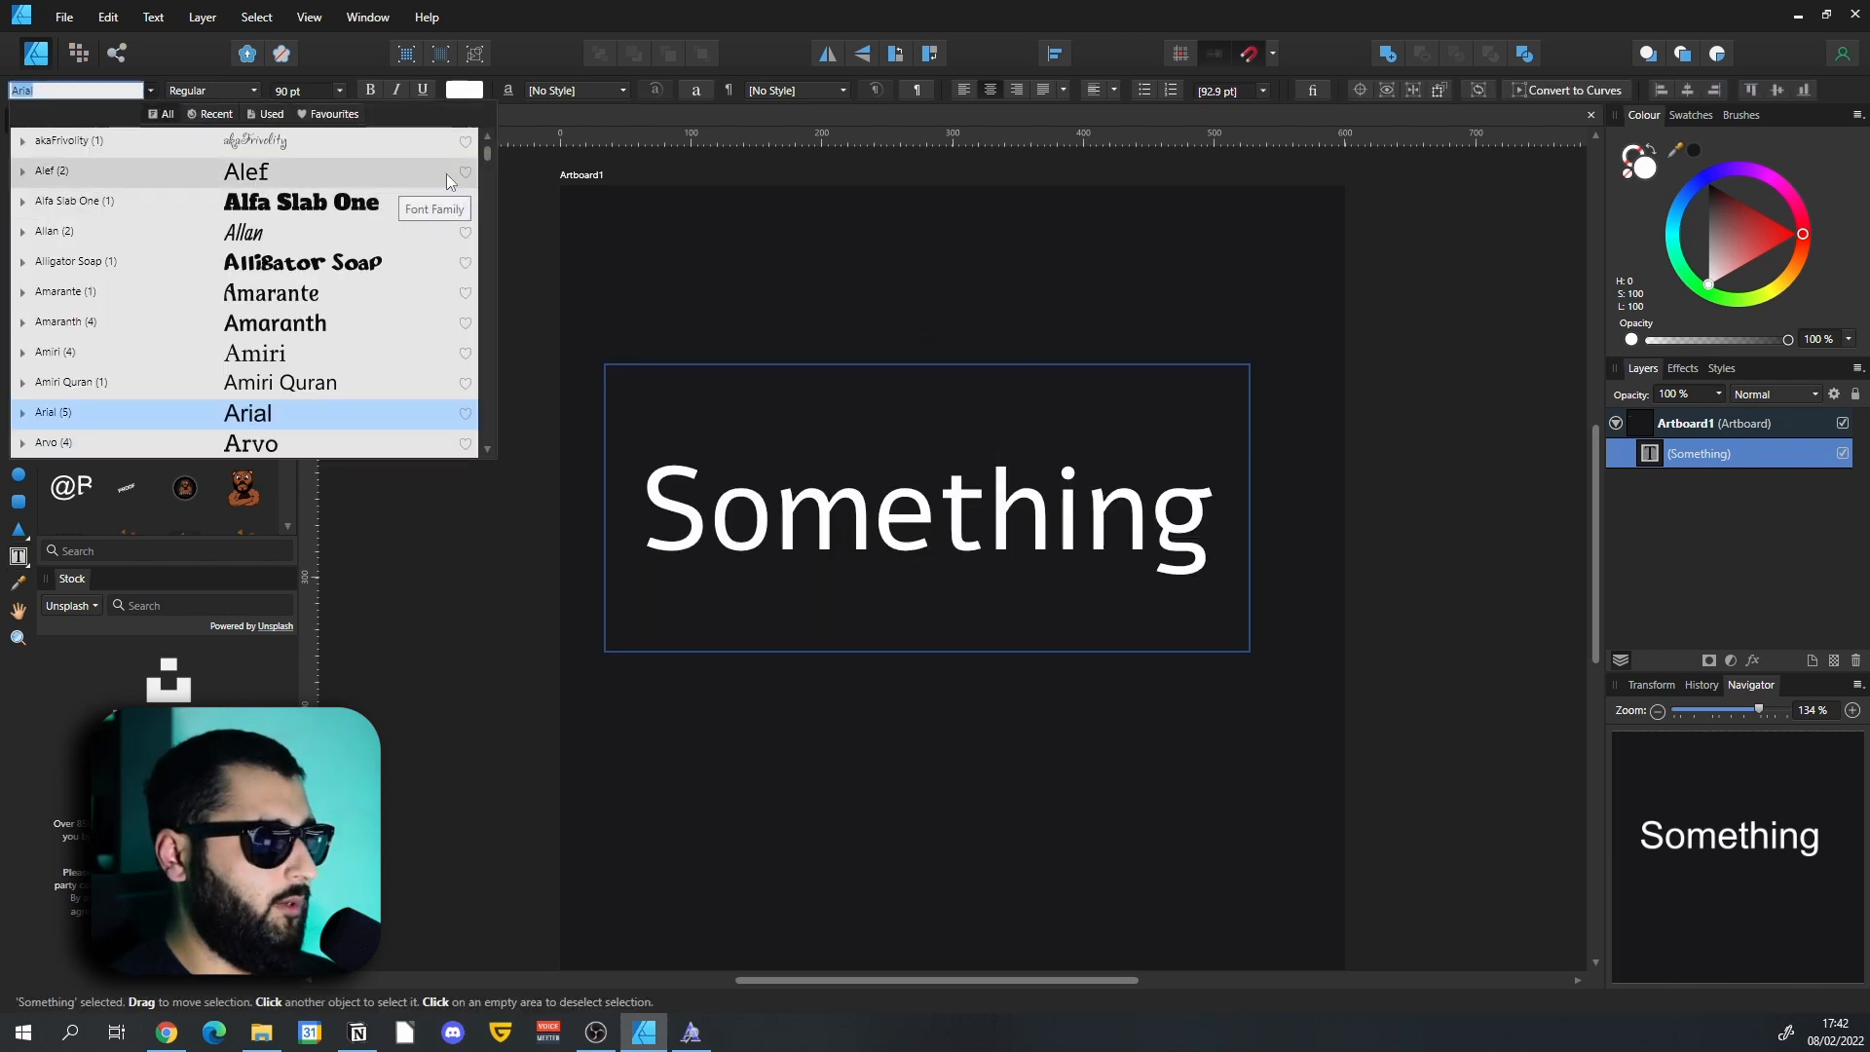
scroll(down, 3)
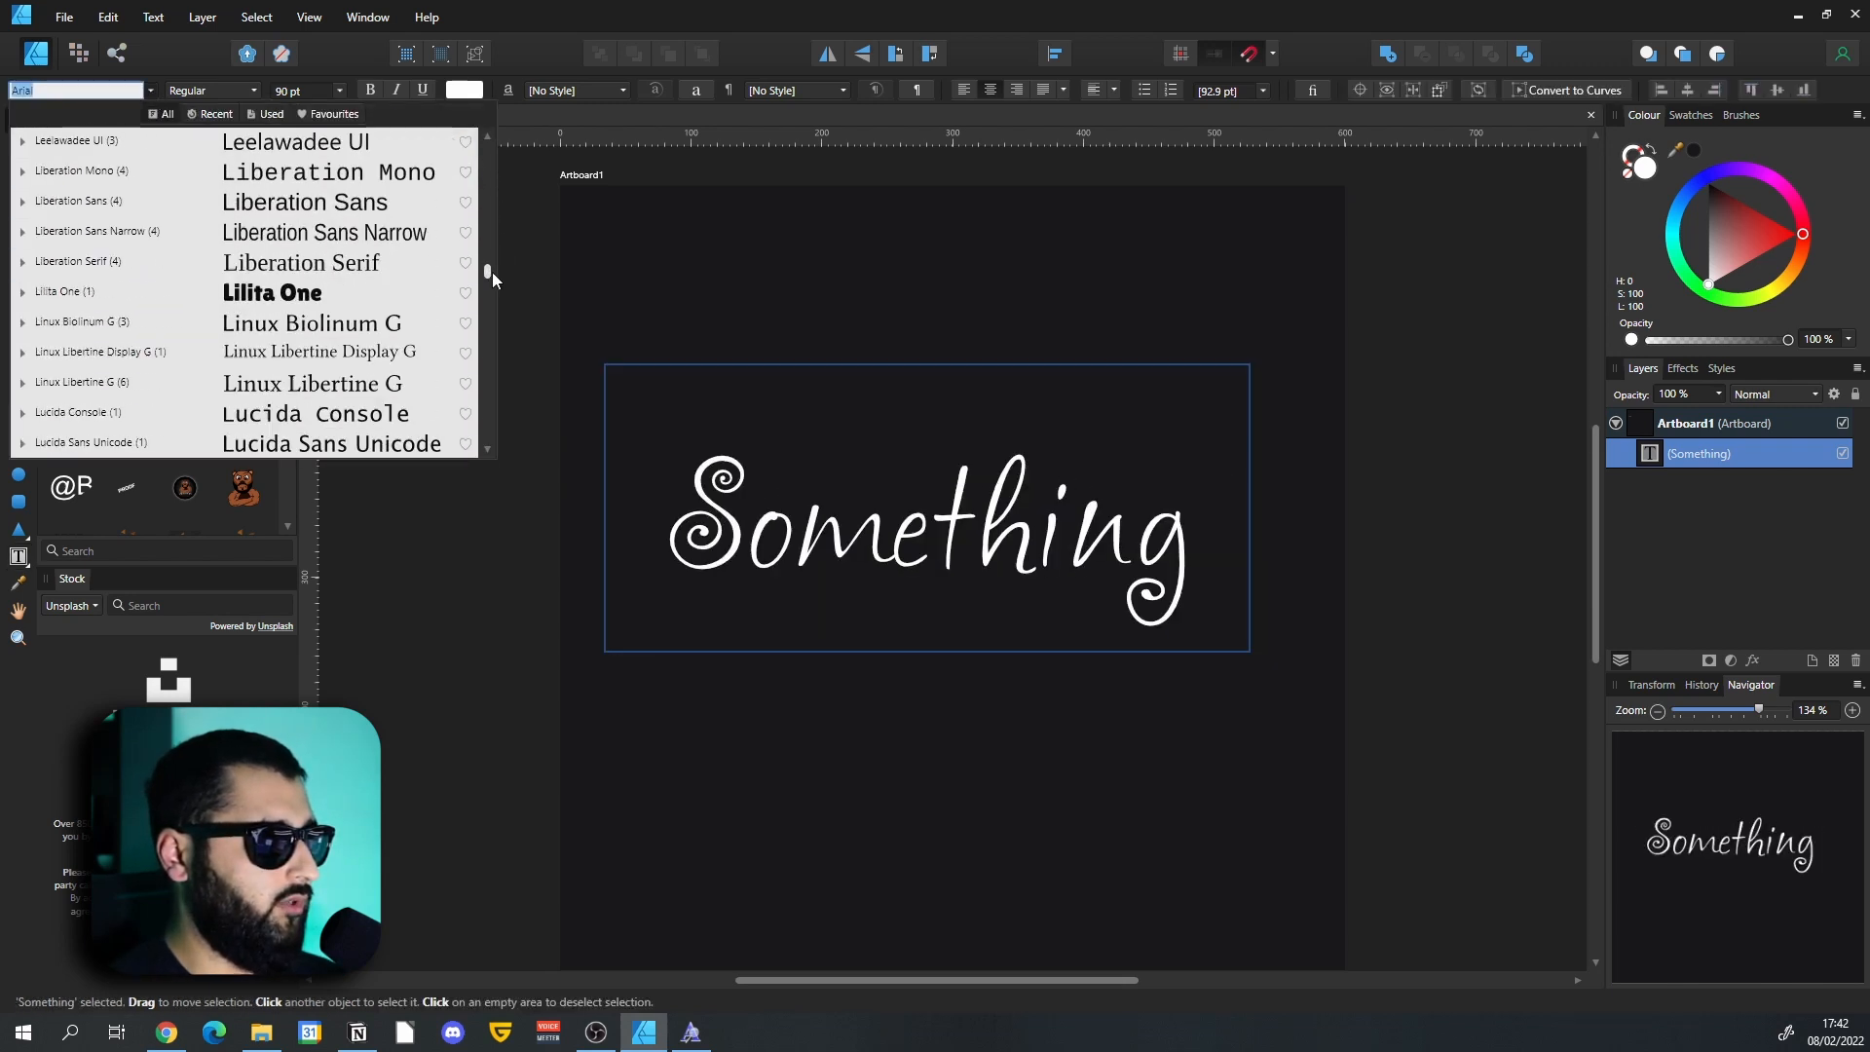
scroll(down, 3)
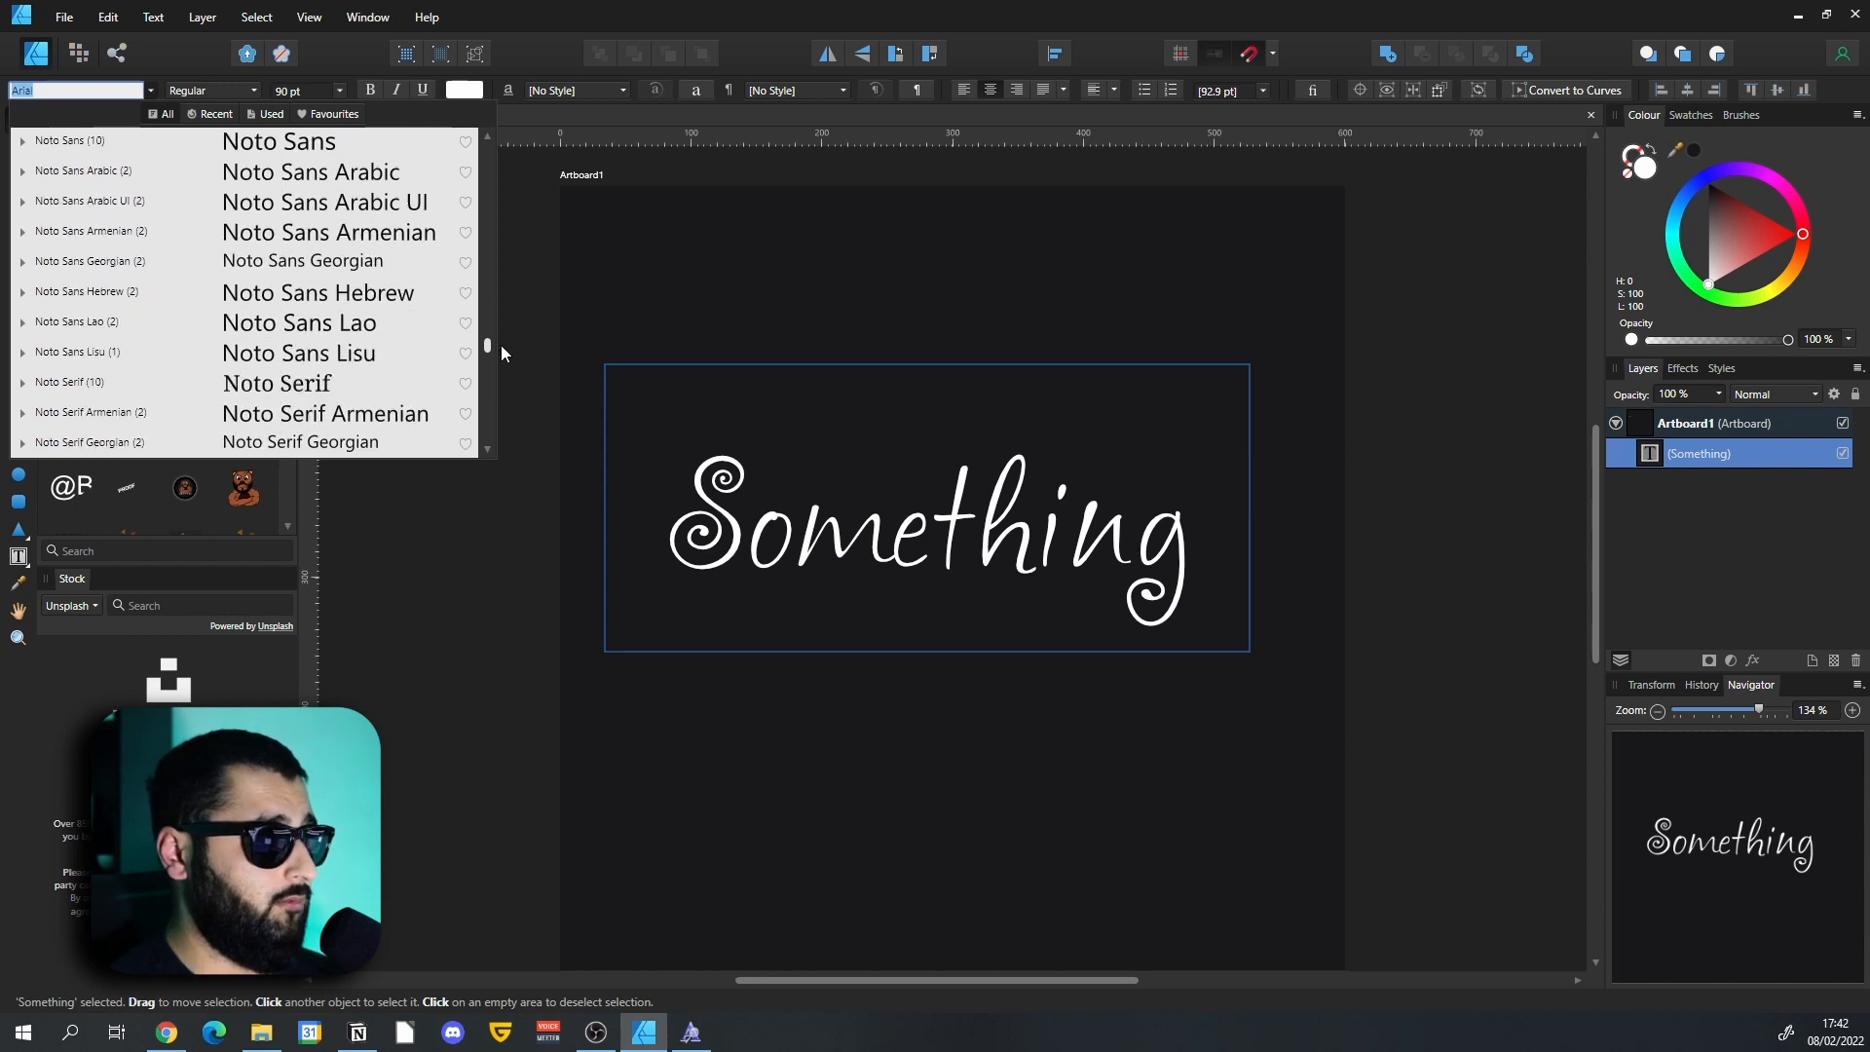
scroll(down, 3)
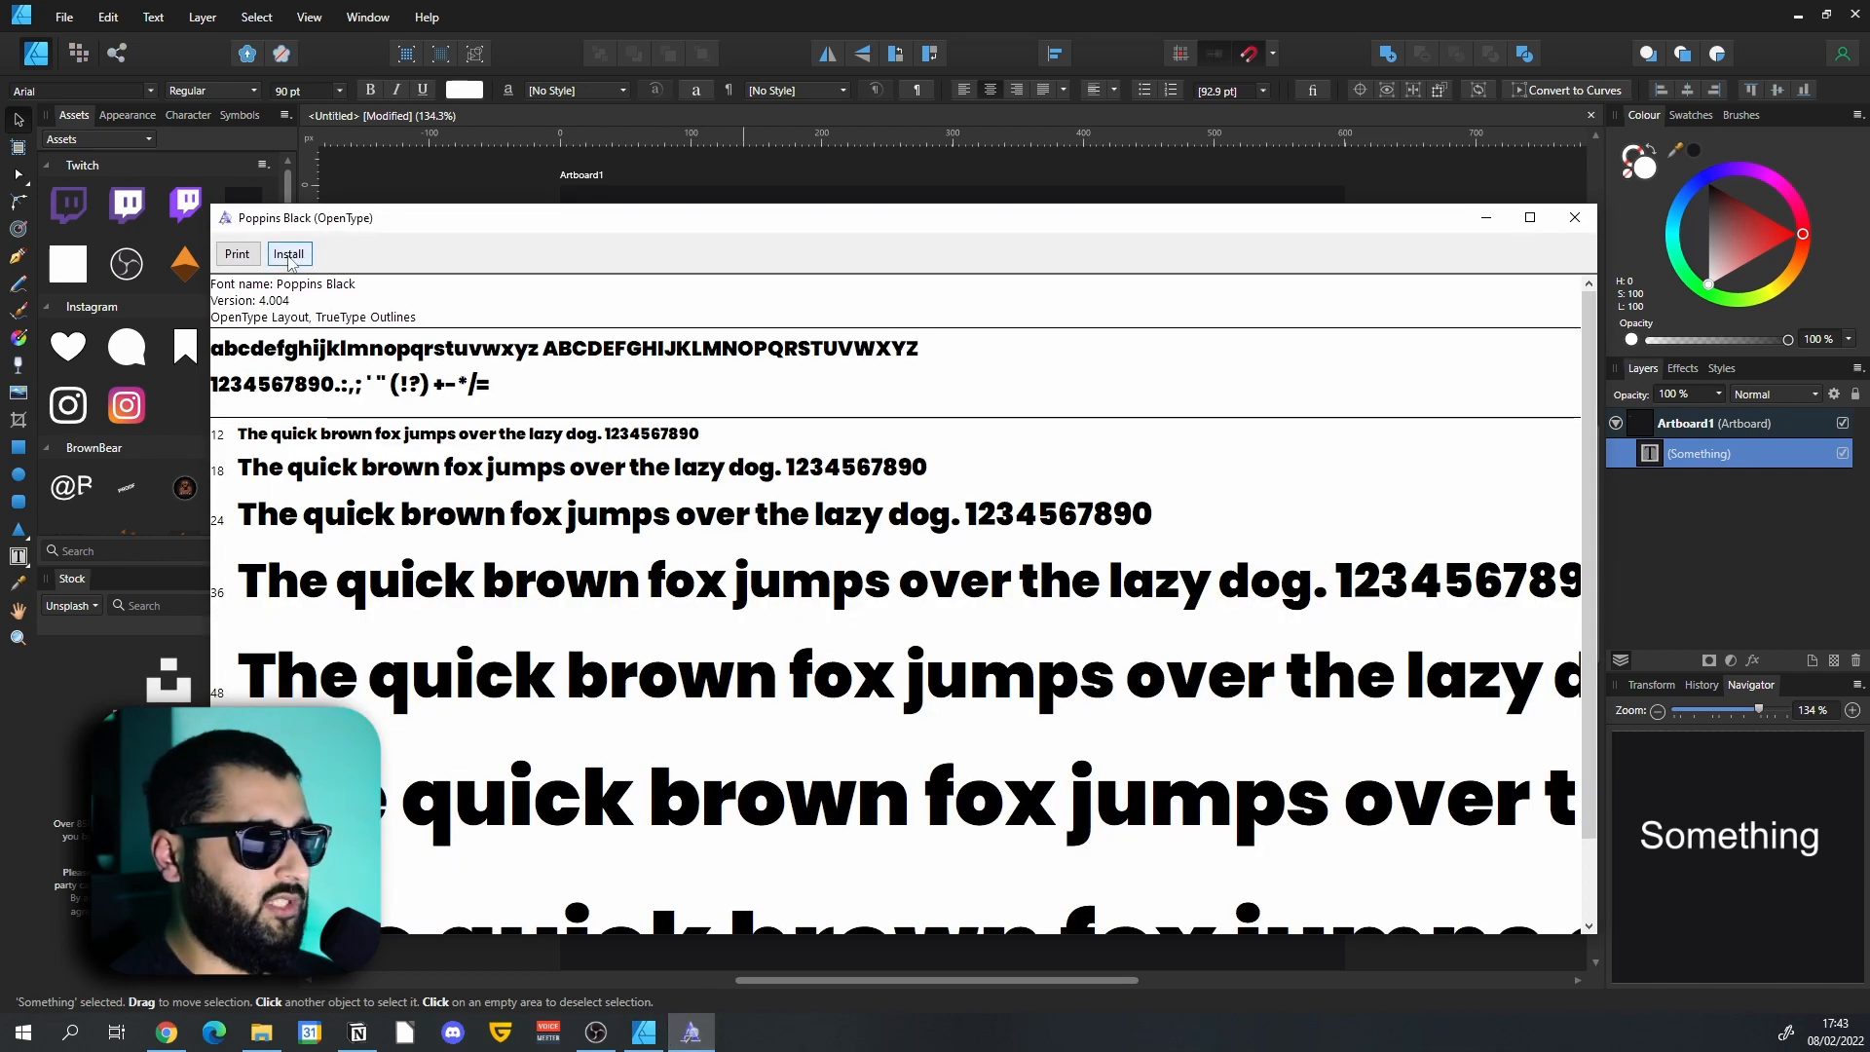
Install Poppins Black from the viewer and set the Something text in that font.
click(288, 253)
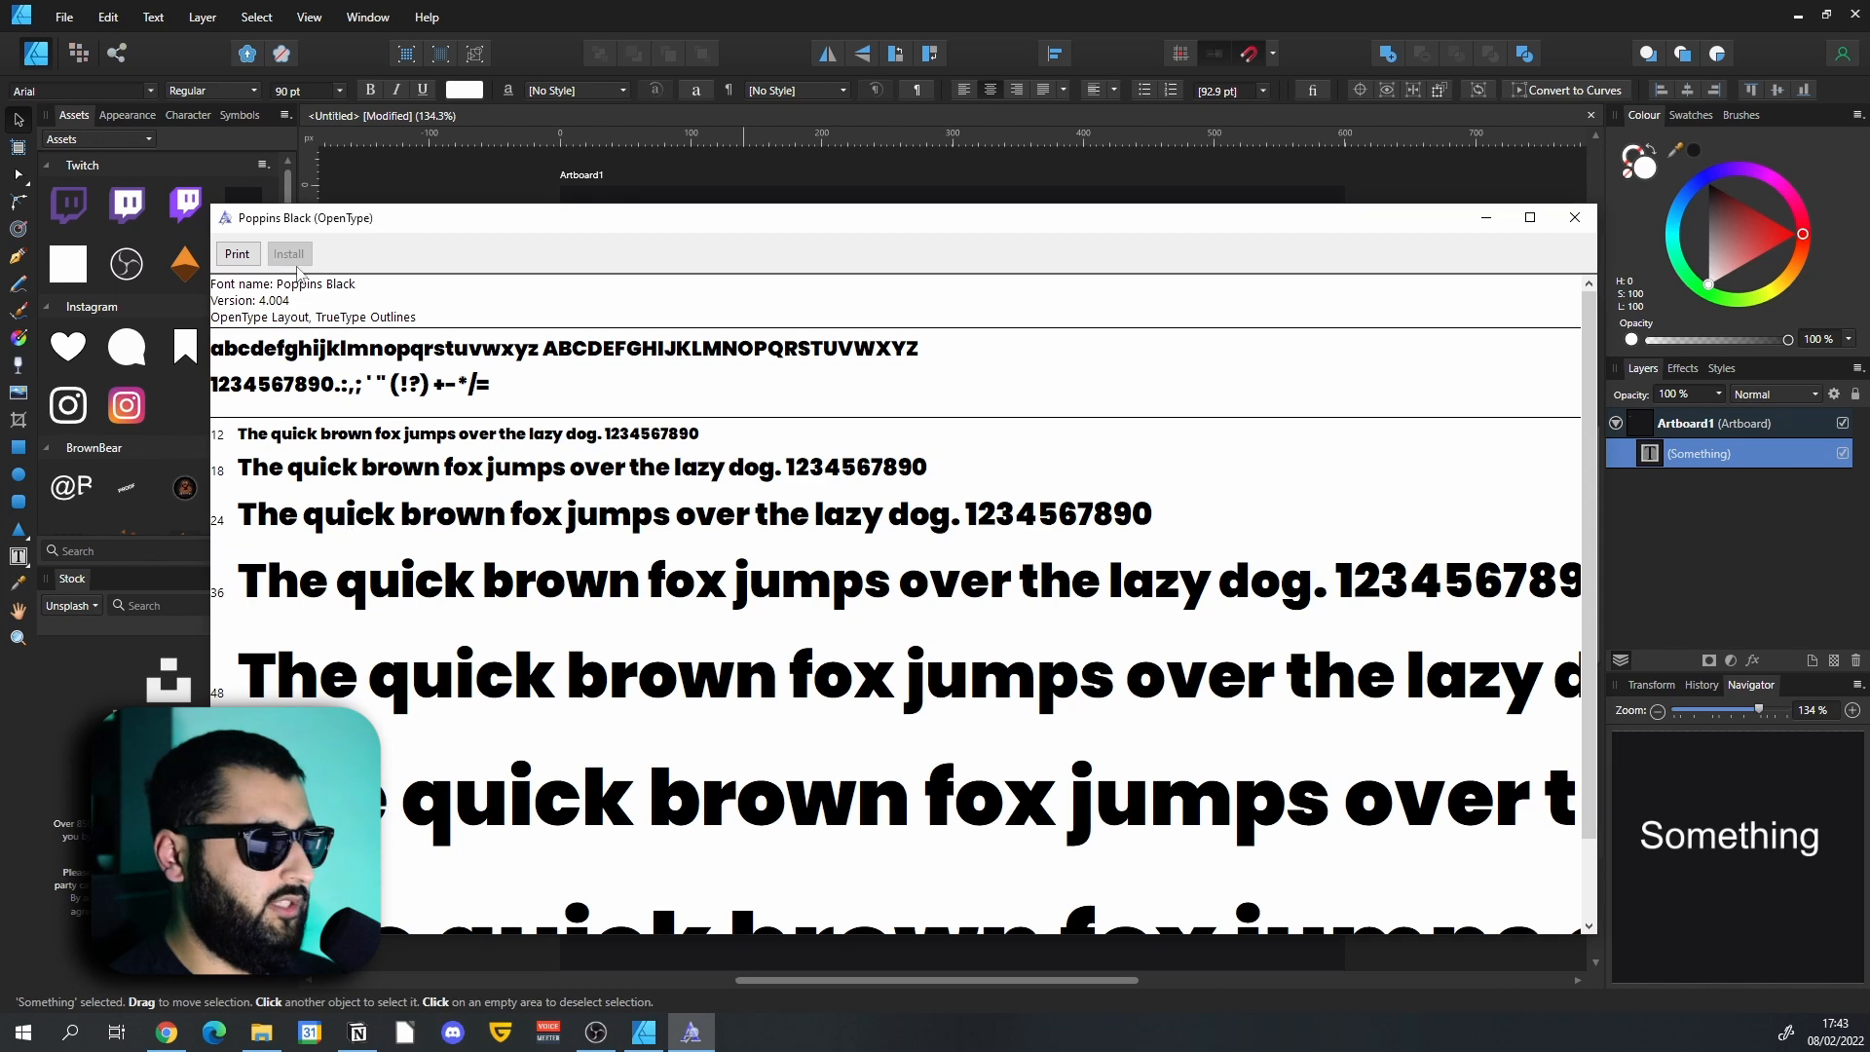
click(1573, 216)
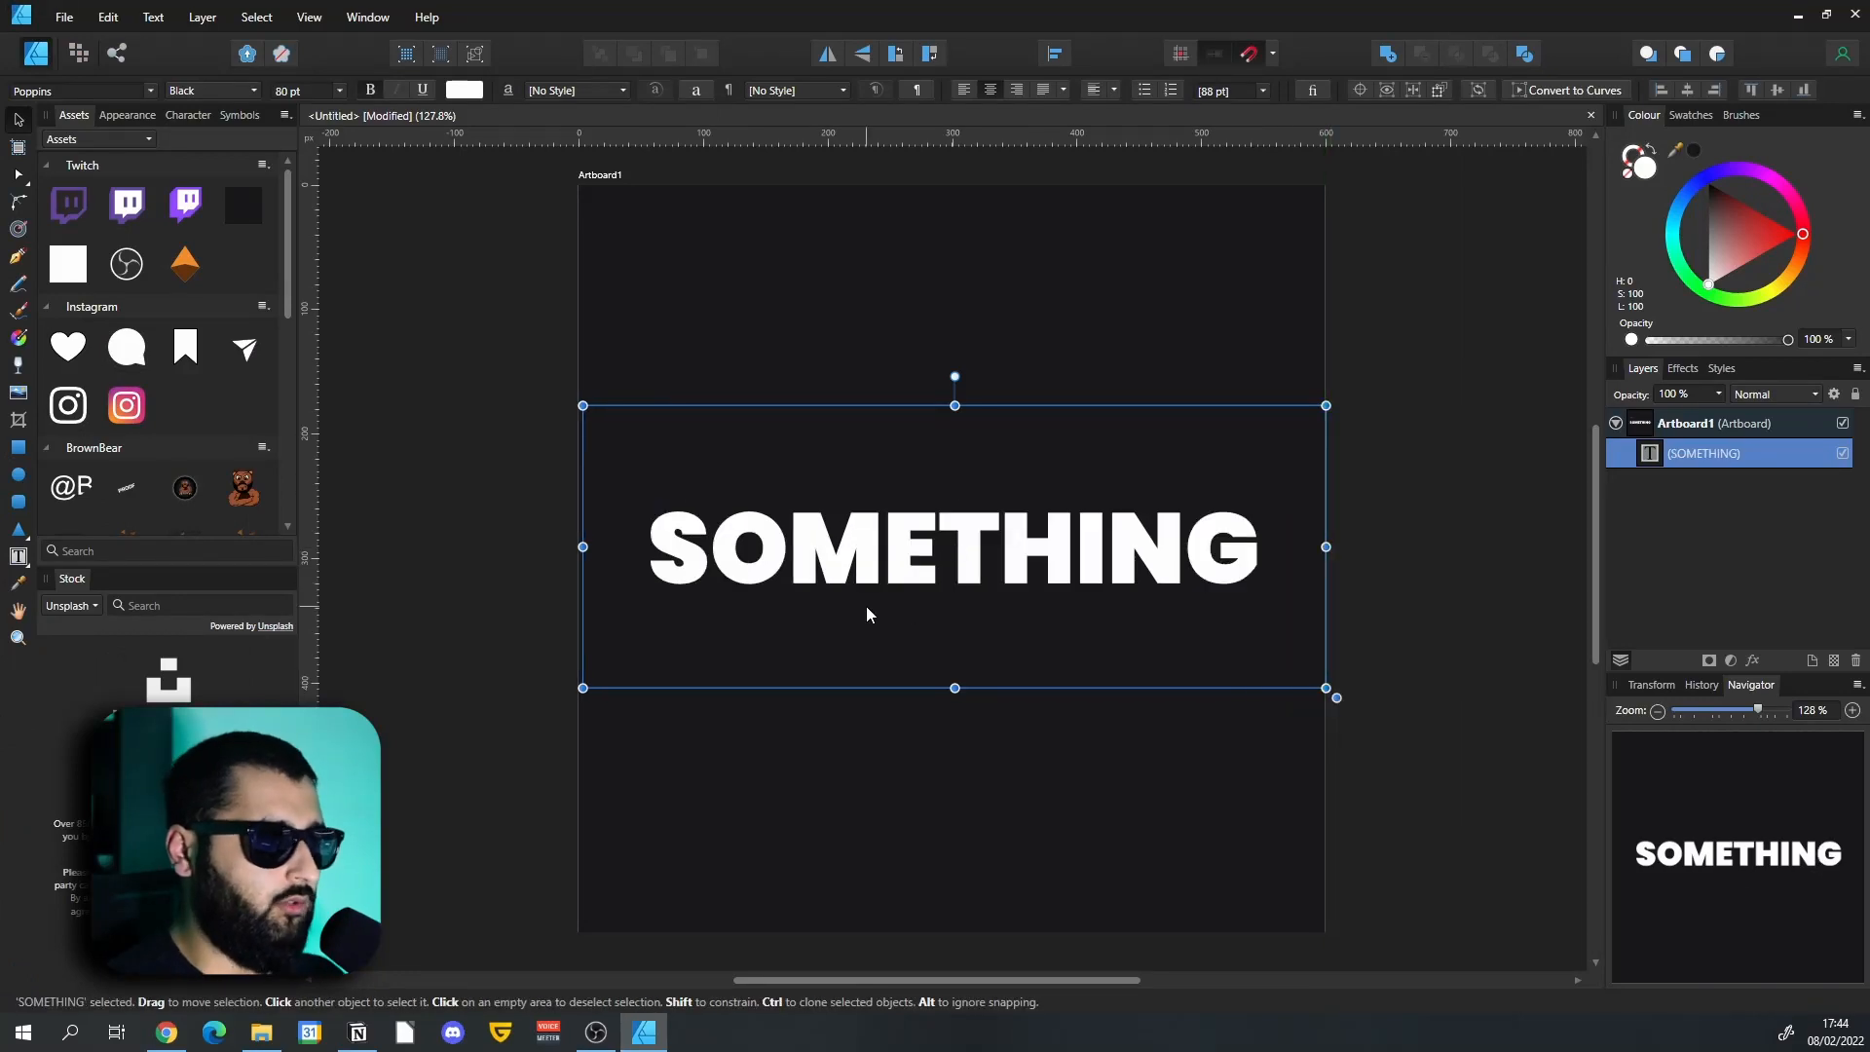
click(259, 1032)
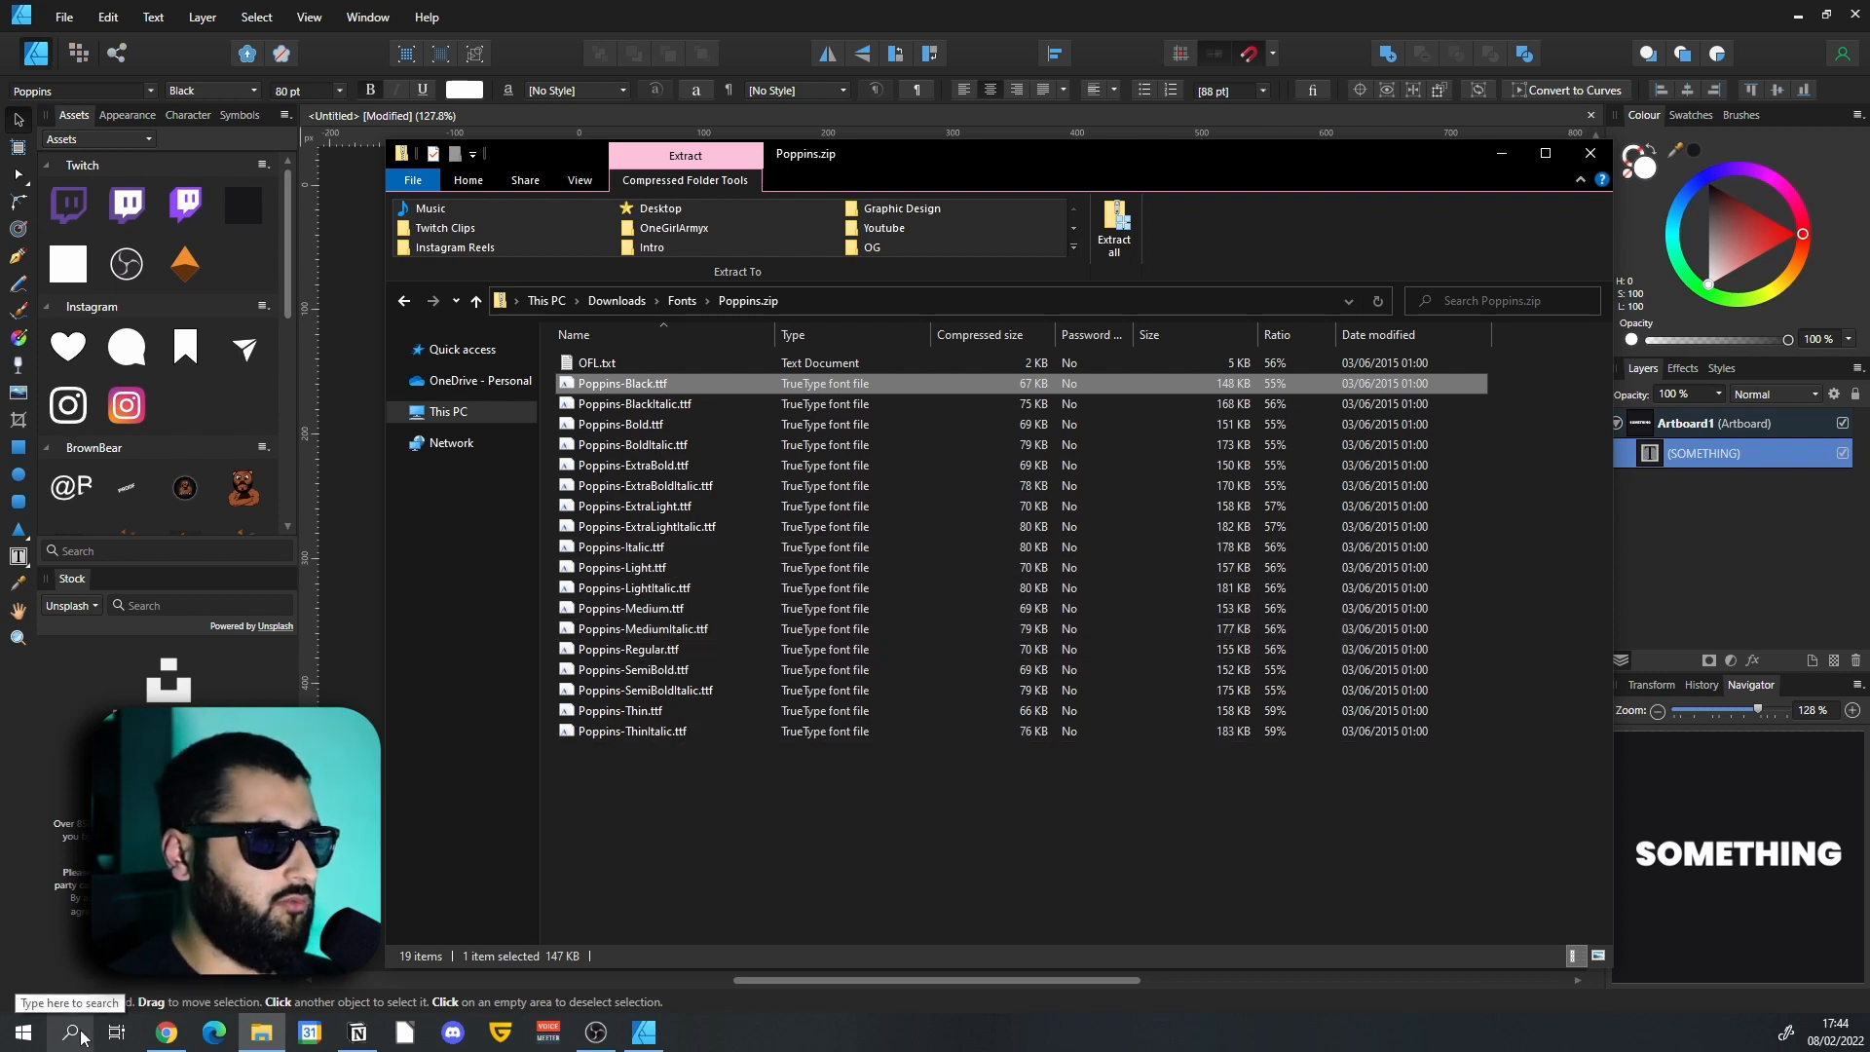
Drag Poppins-ThinItalic and SemiBoldItalic onto the Settings Fonts install box.
click(74, 1032)
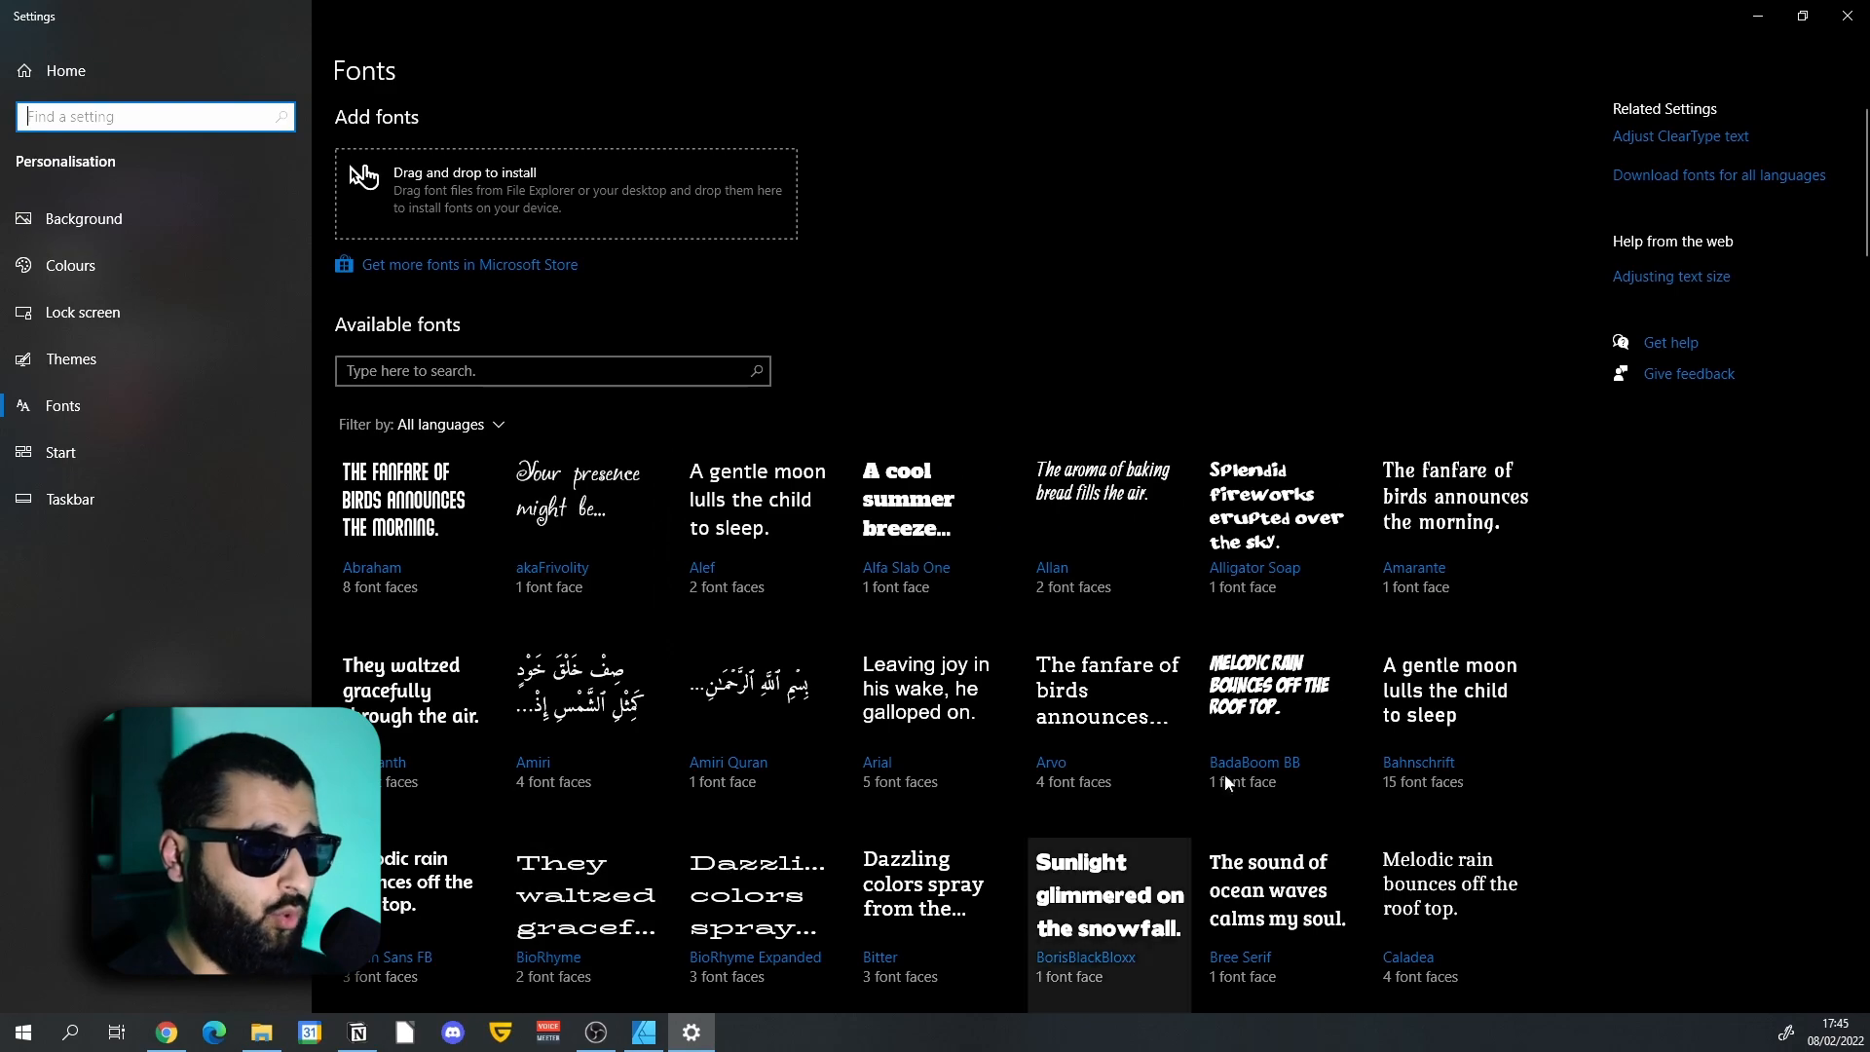
scroll(down, 3)
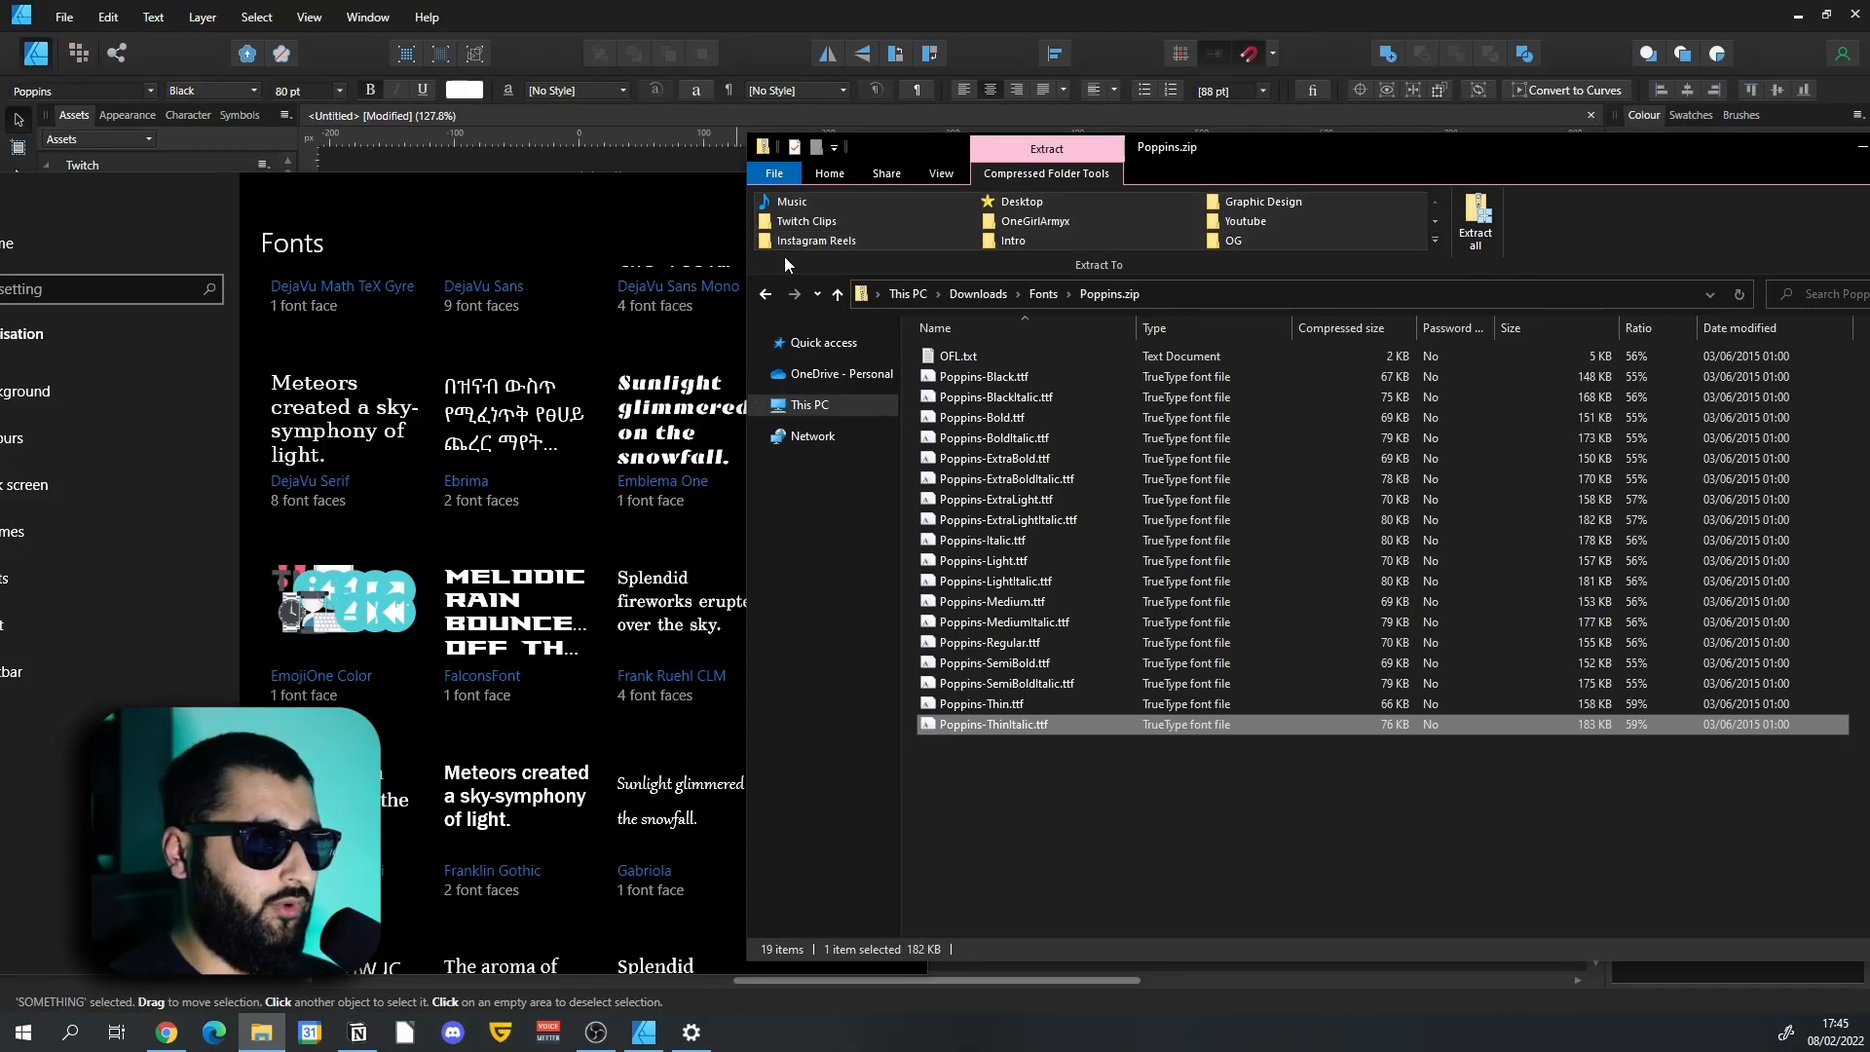
mouse_move(1477, 220)
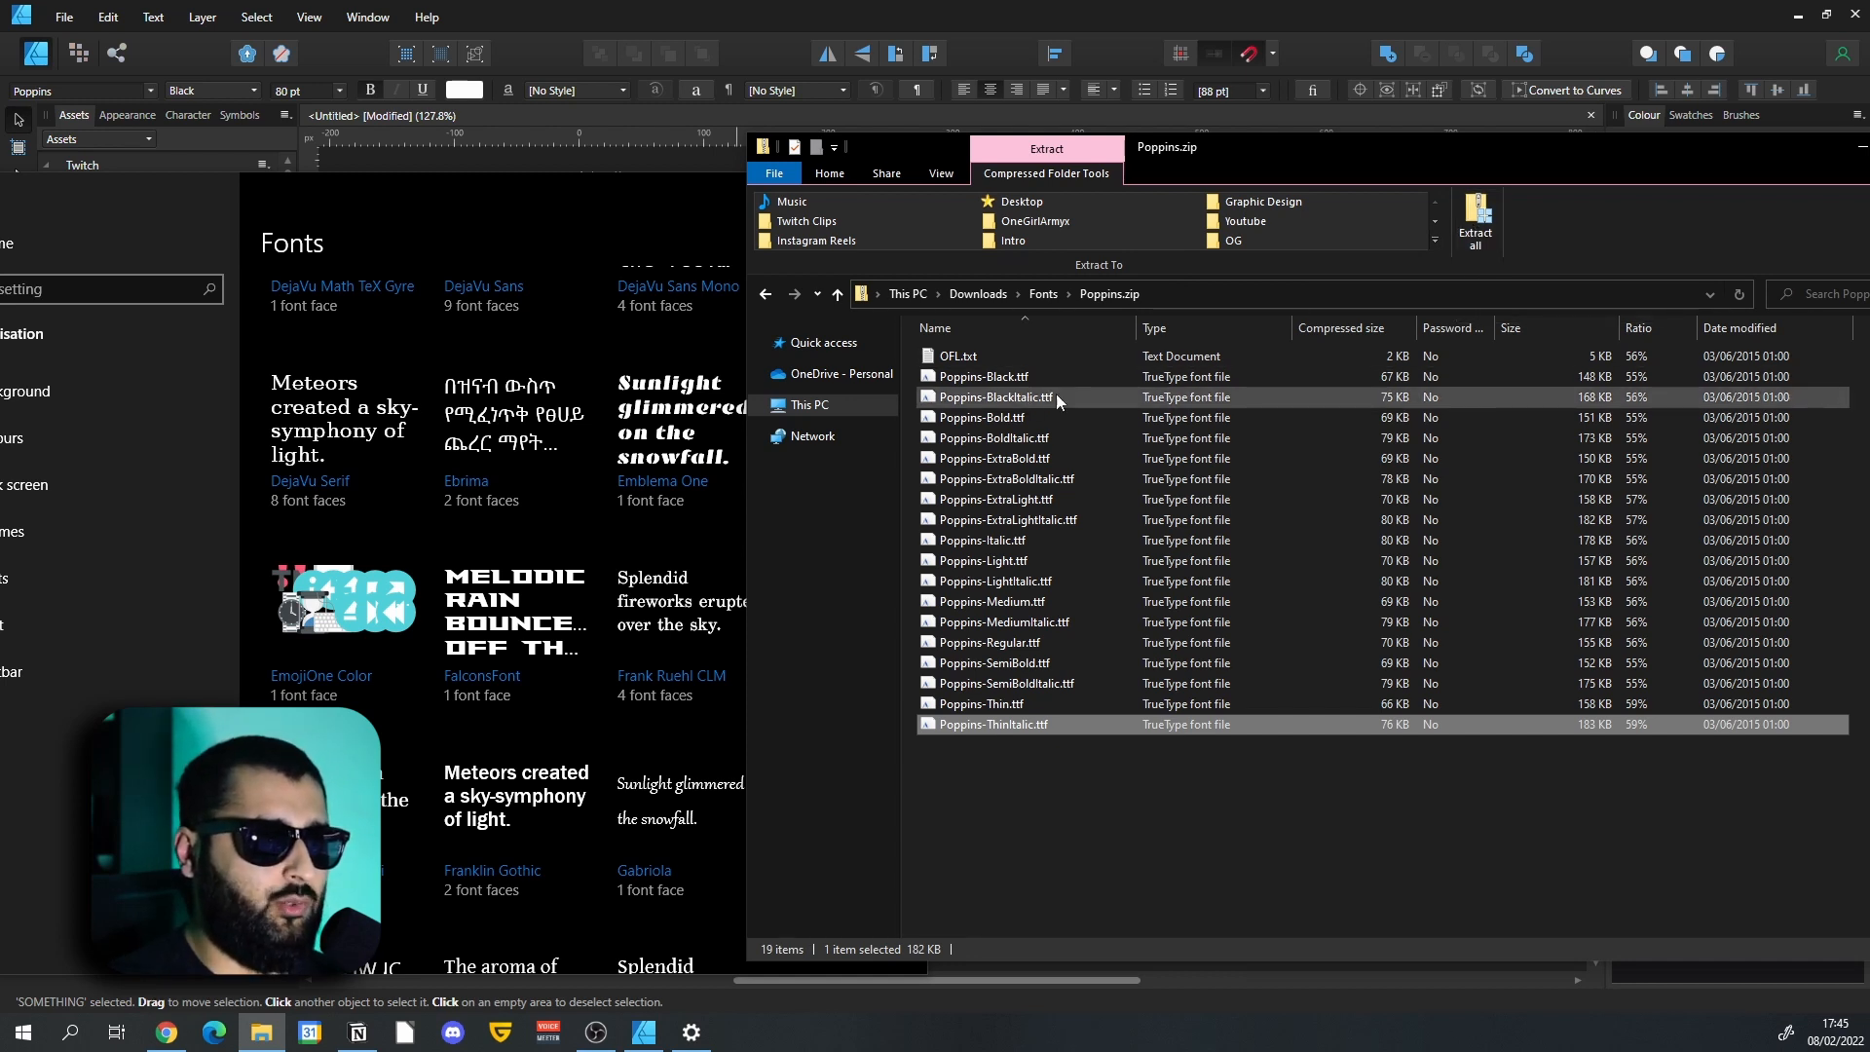
mouse_move(1475, 220)
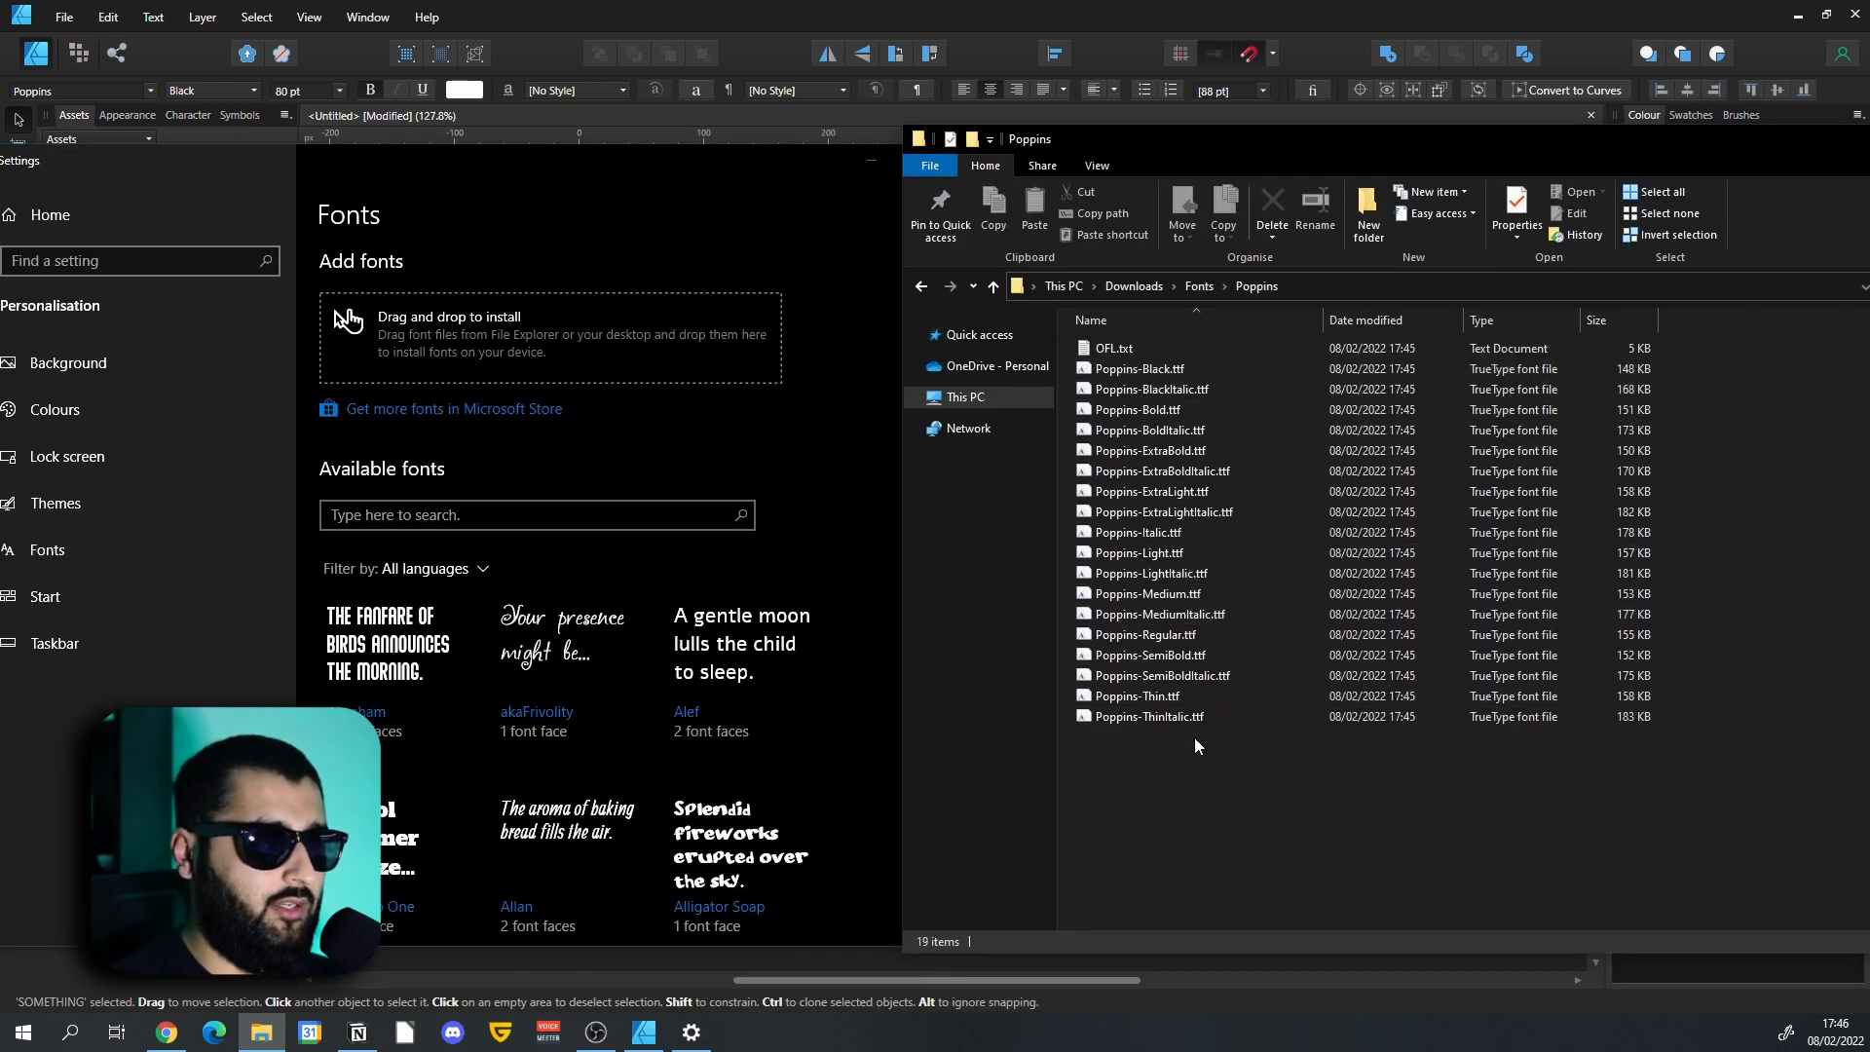
click(1145, 715)
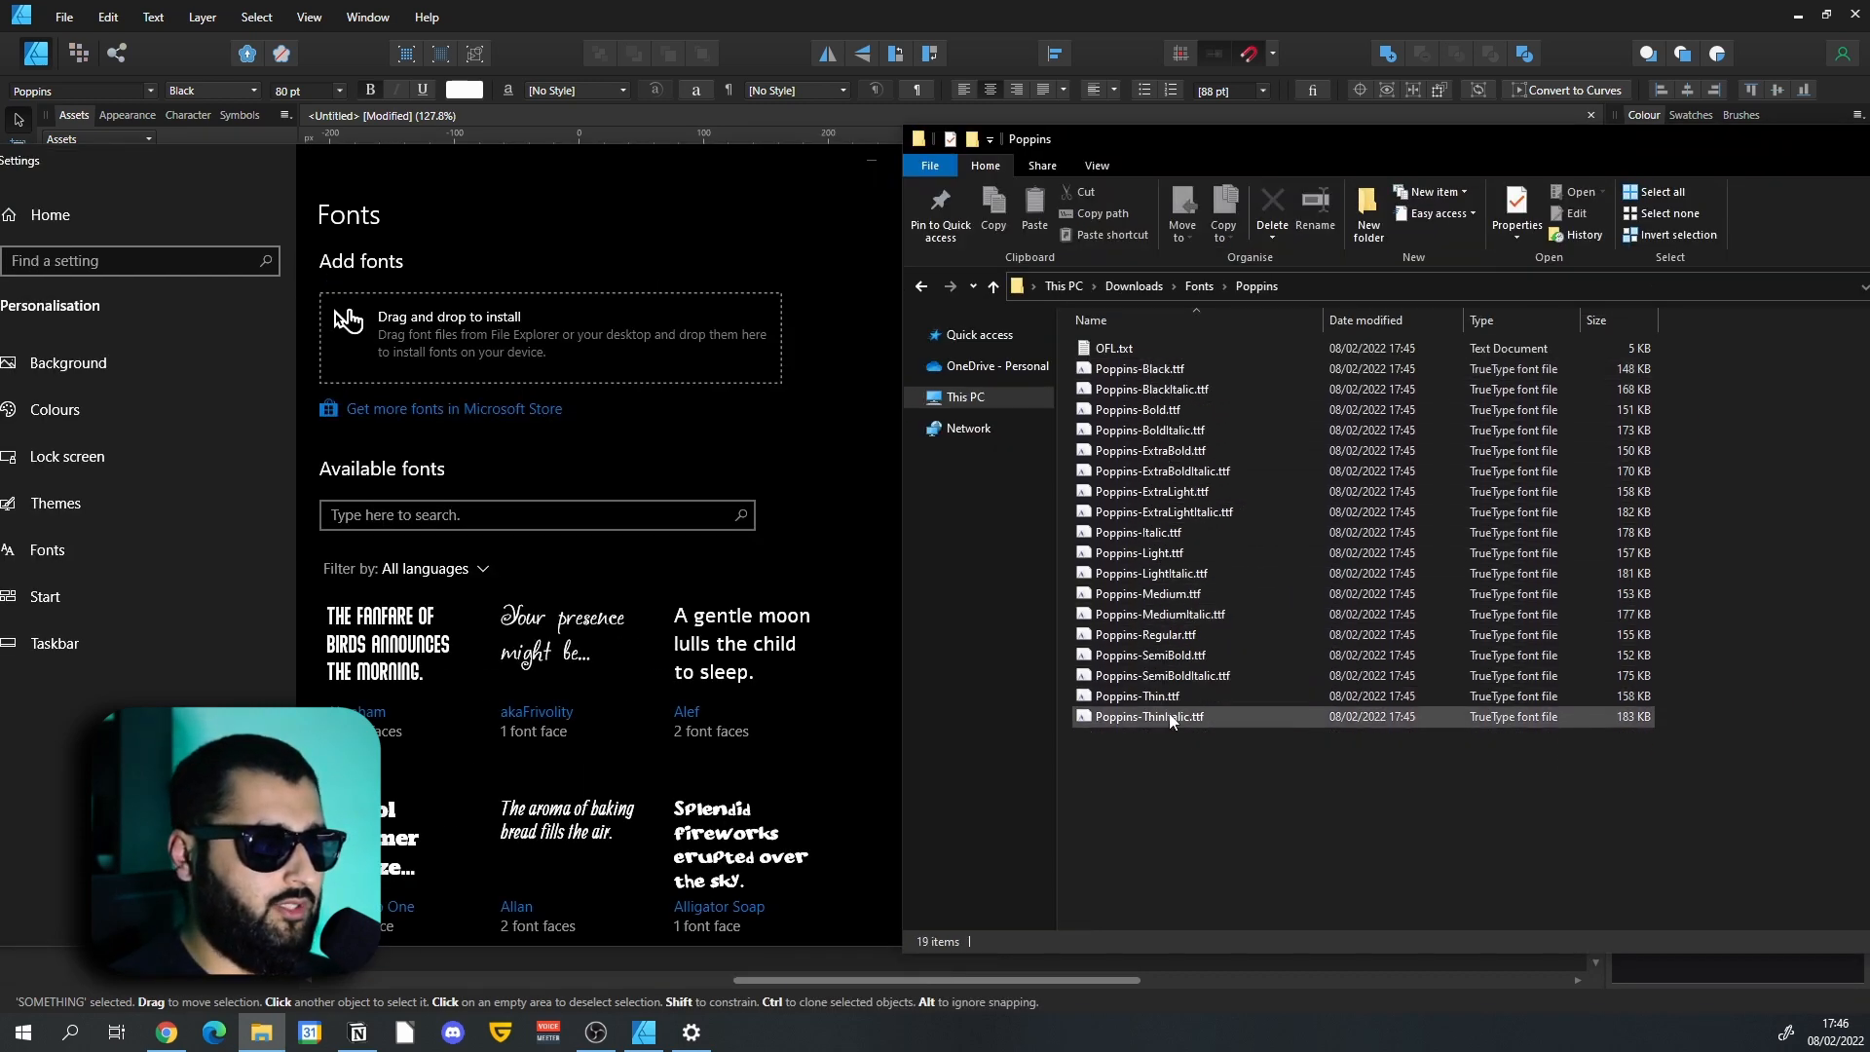
click(1146, 714)
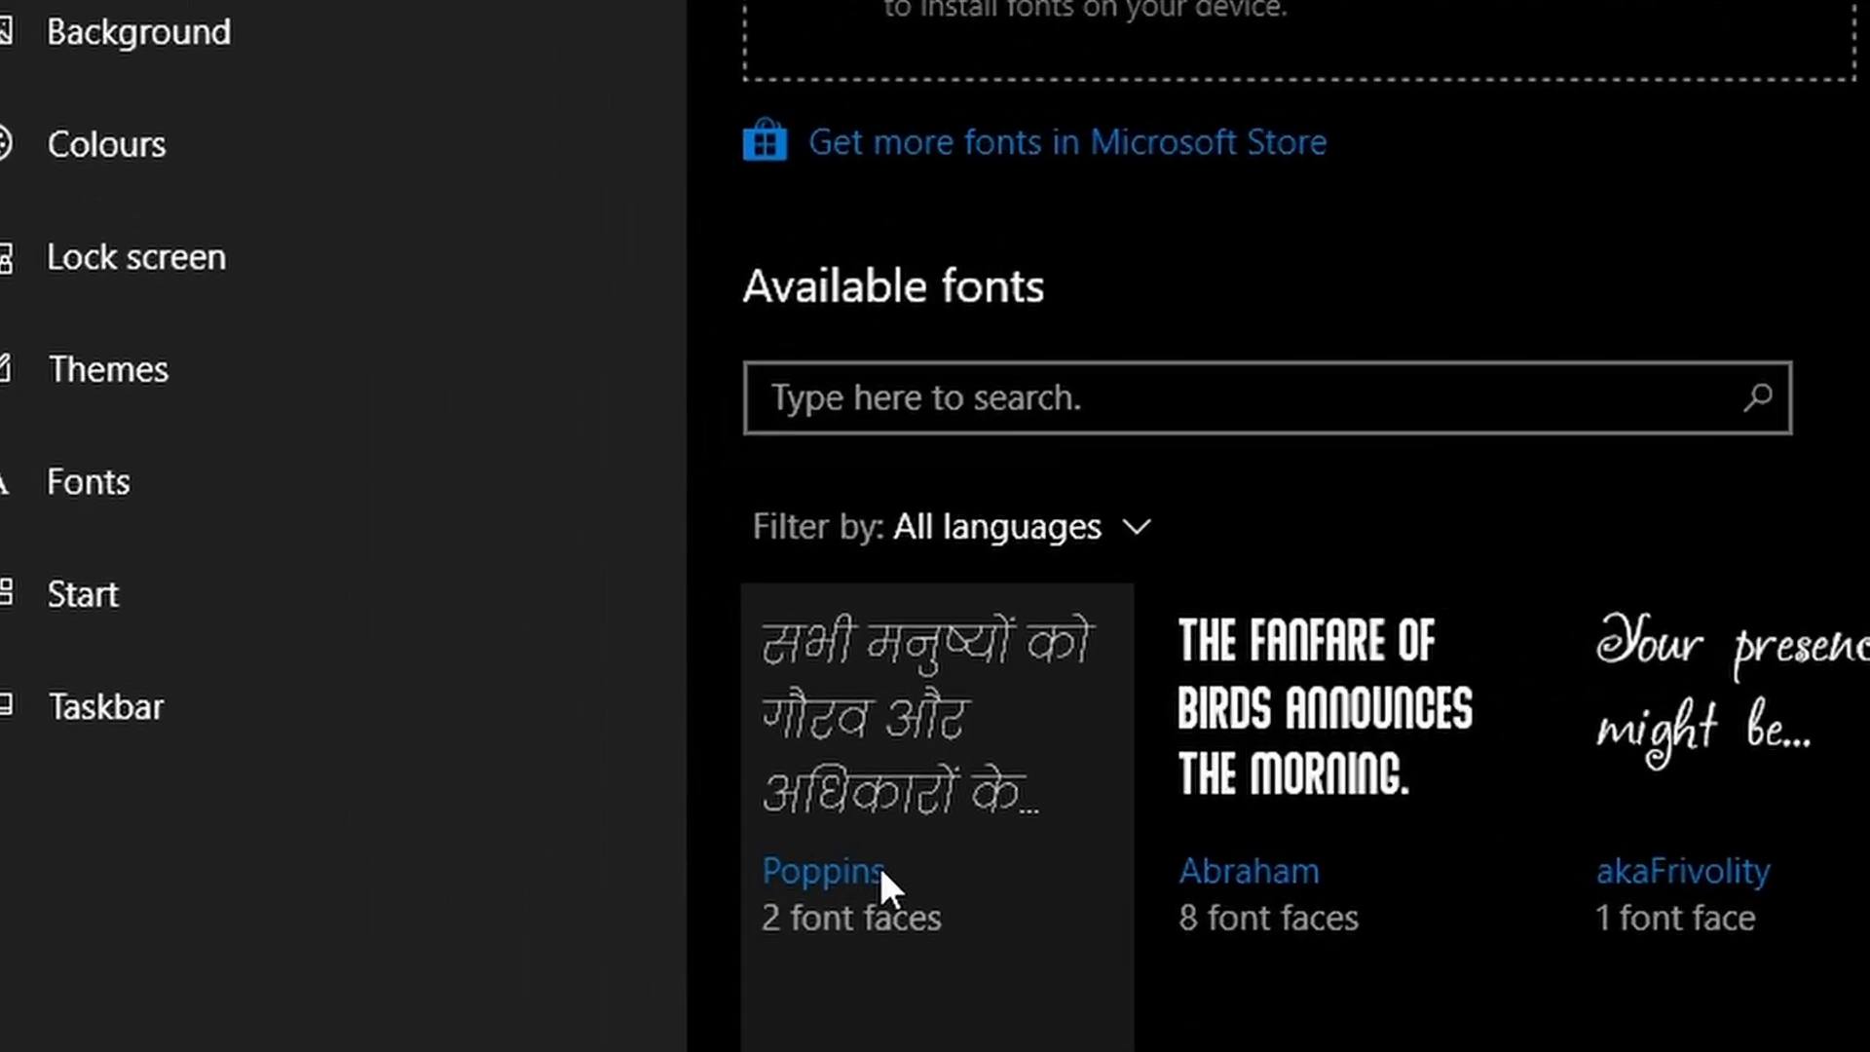
scroll(down, 3)
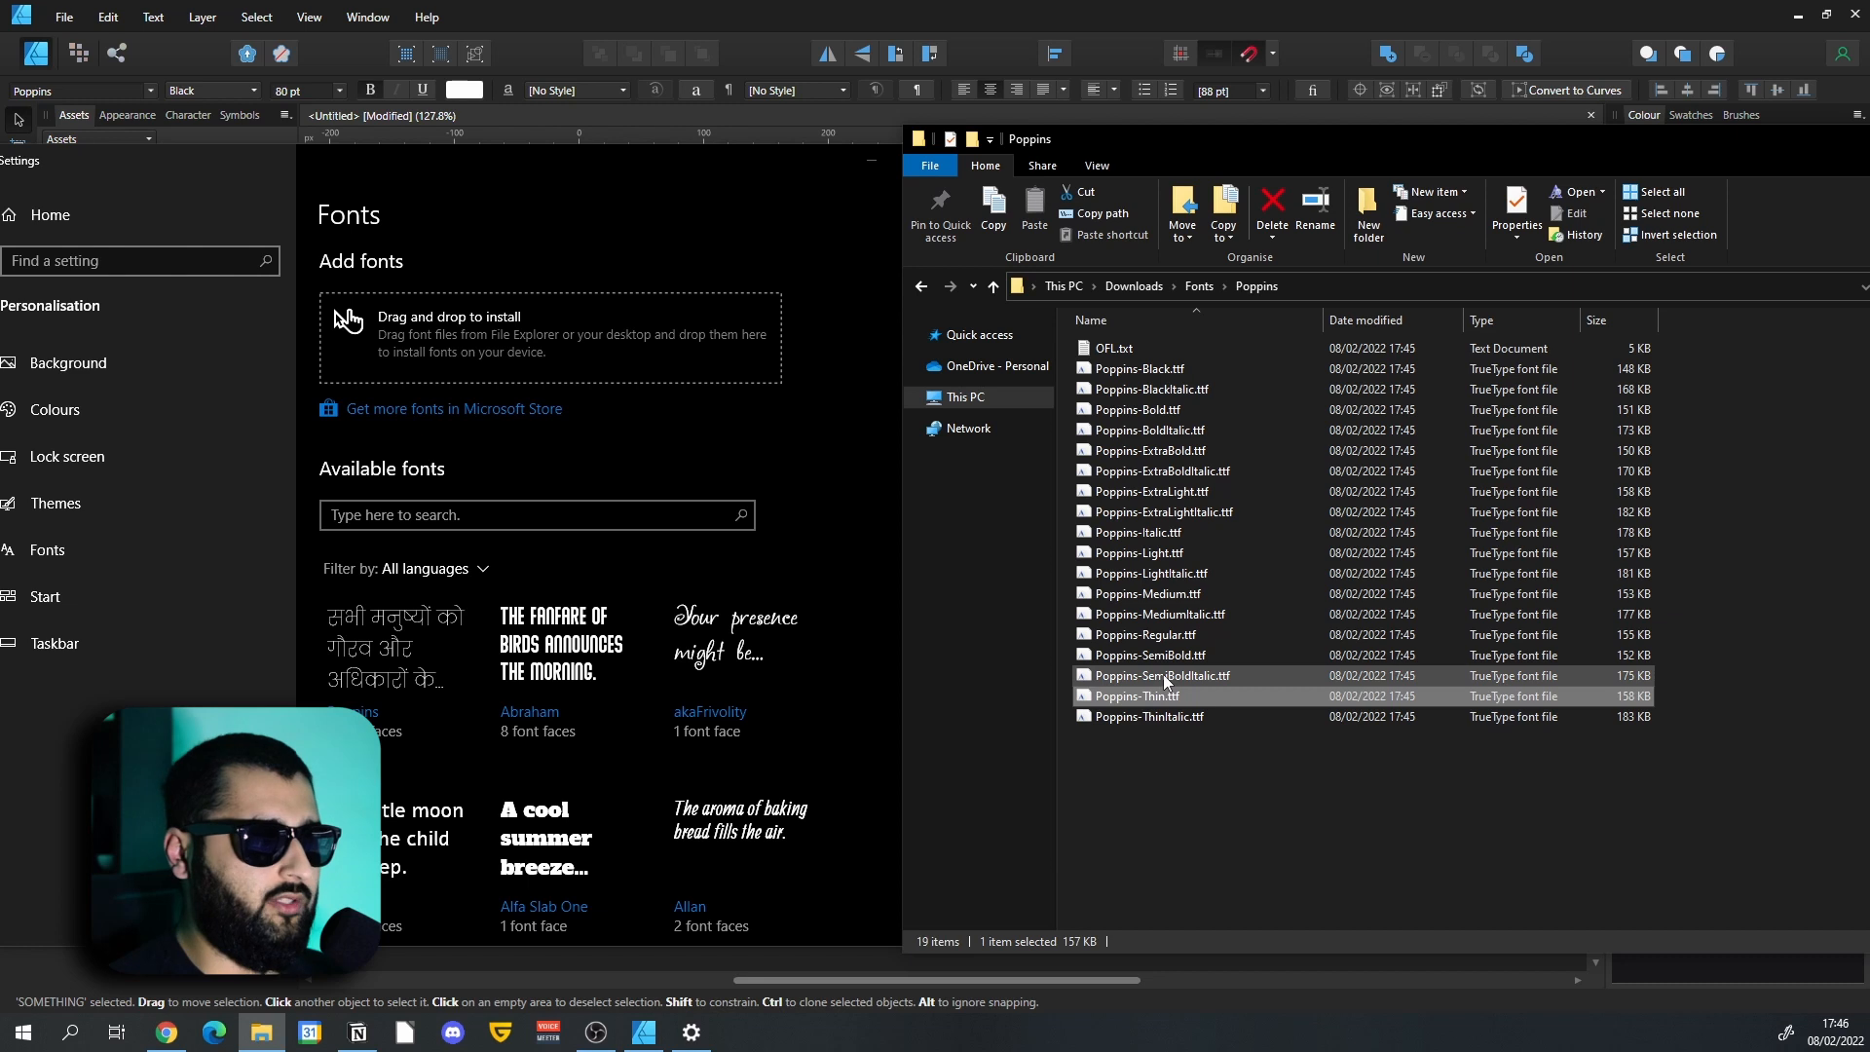
mouse_move(1162, 676)
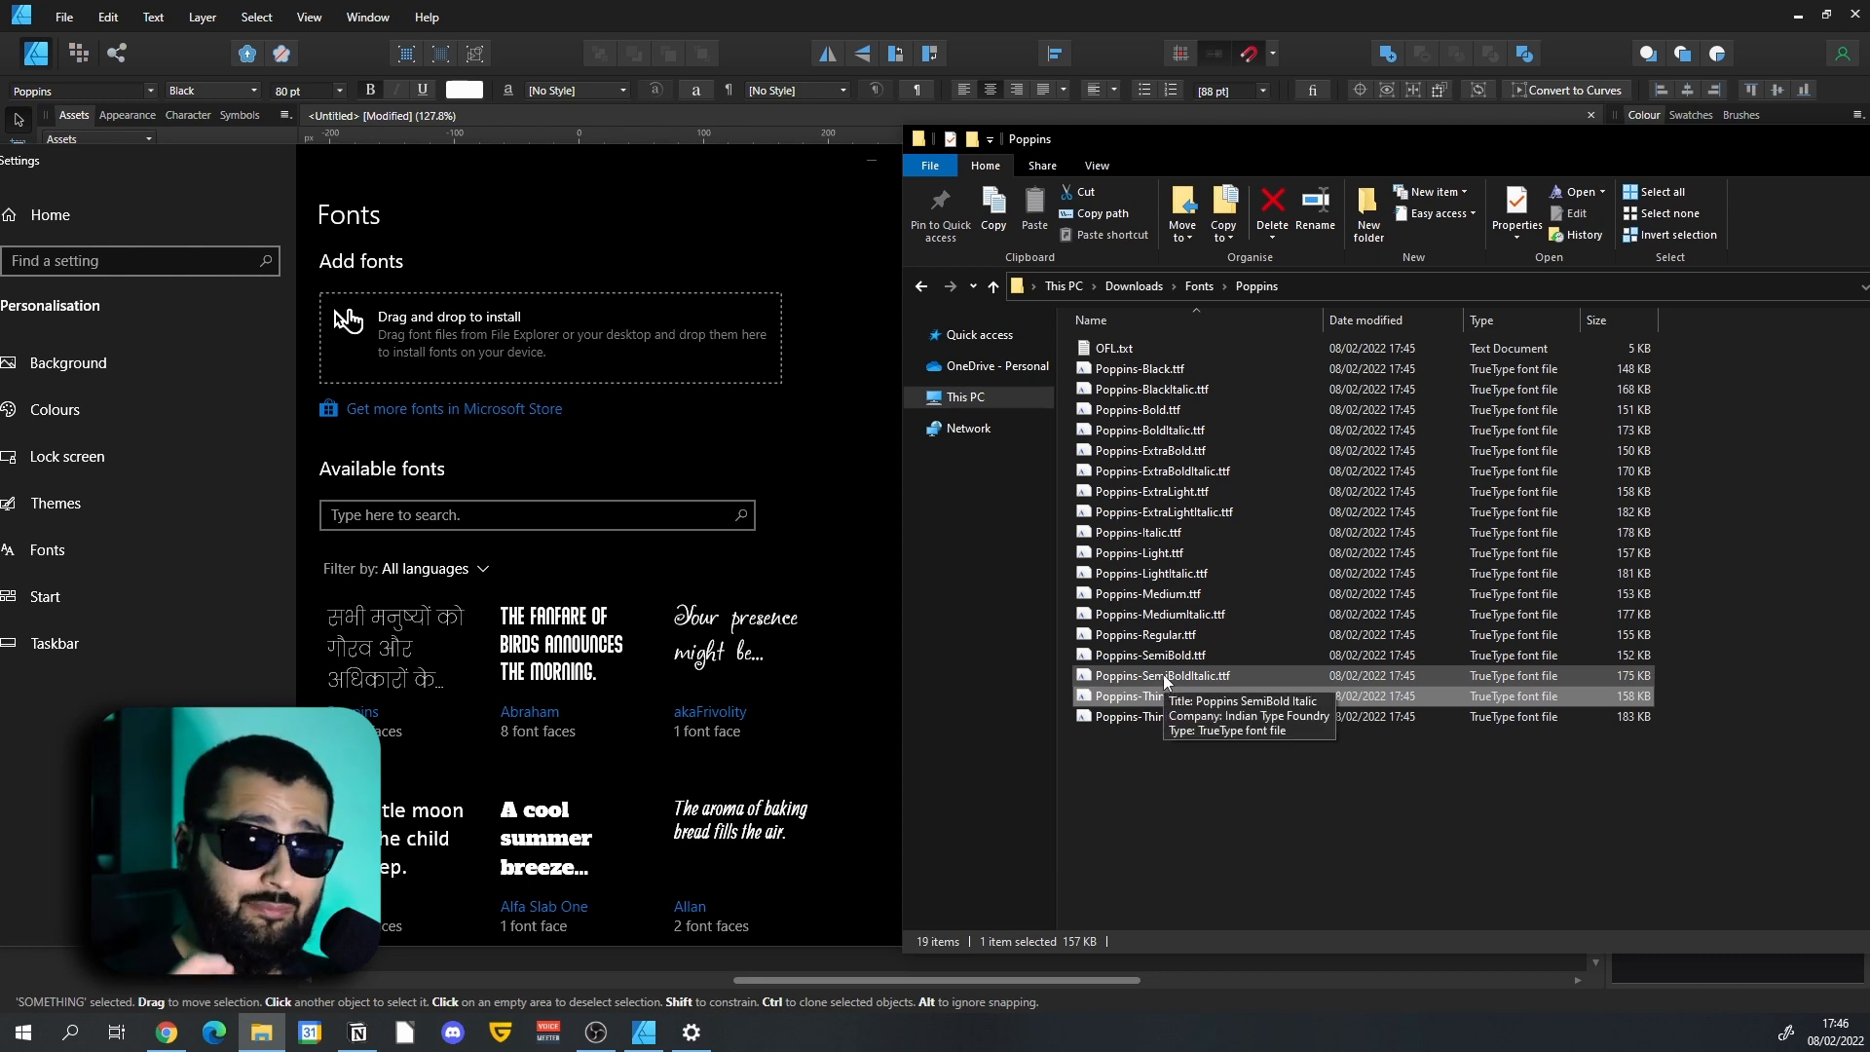
click(1157, 676)
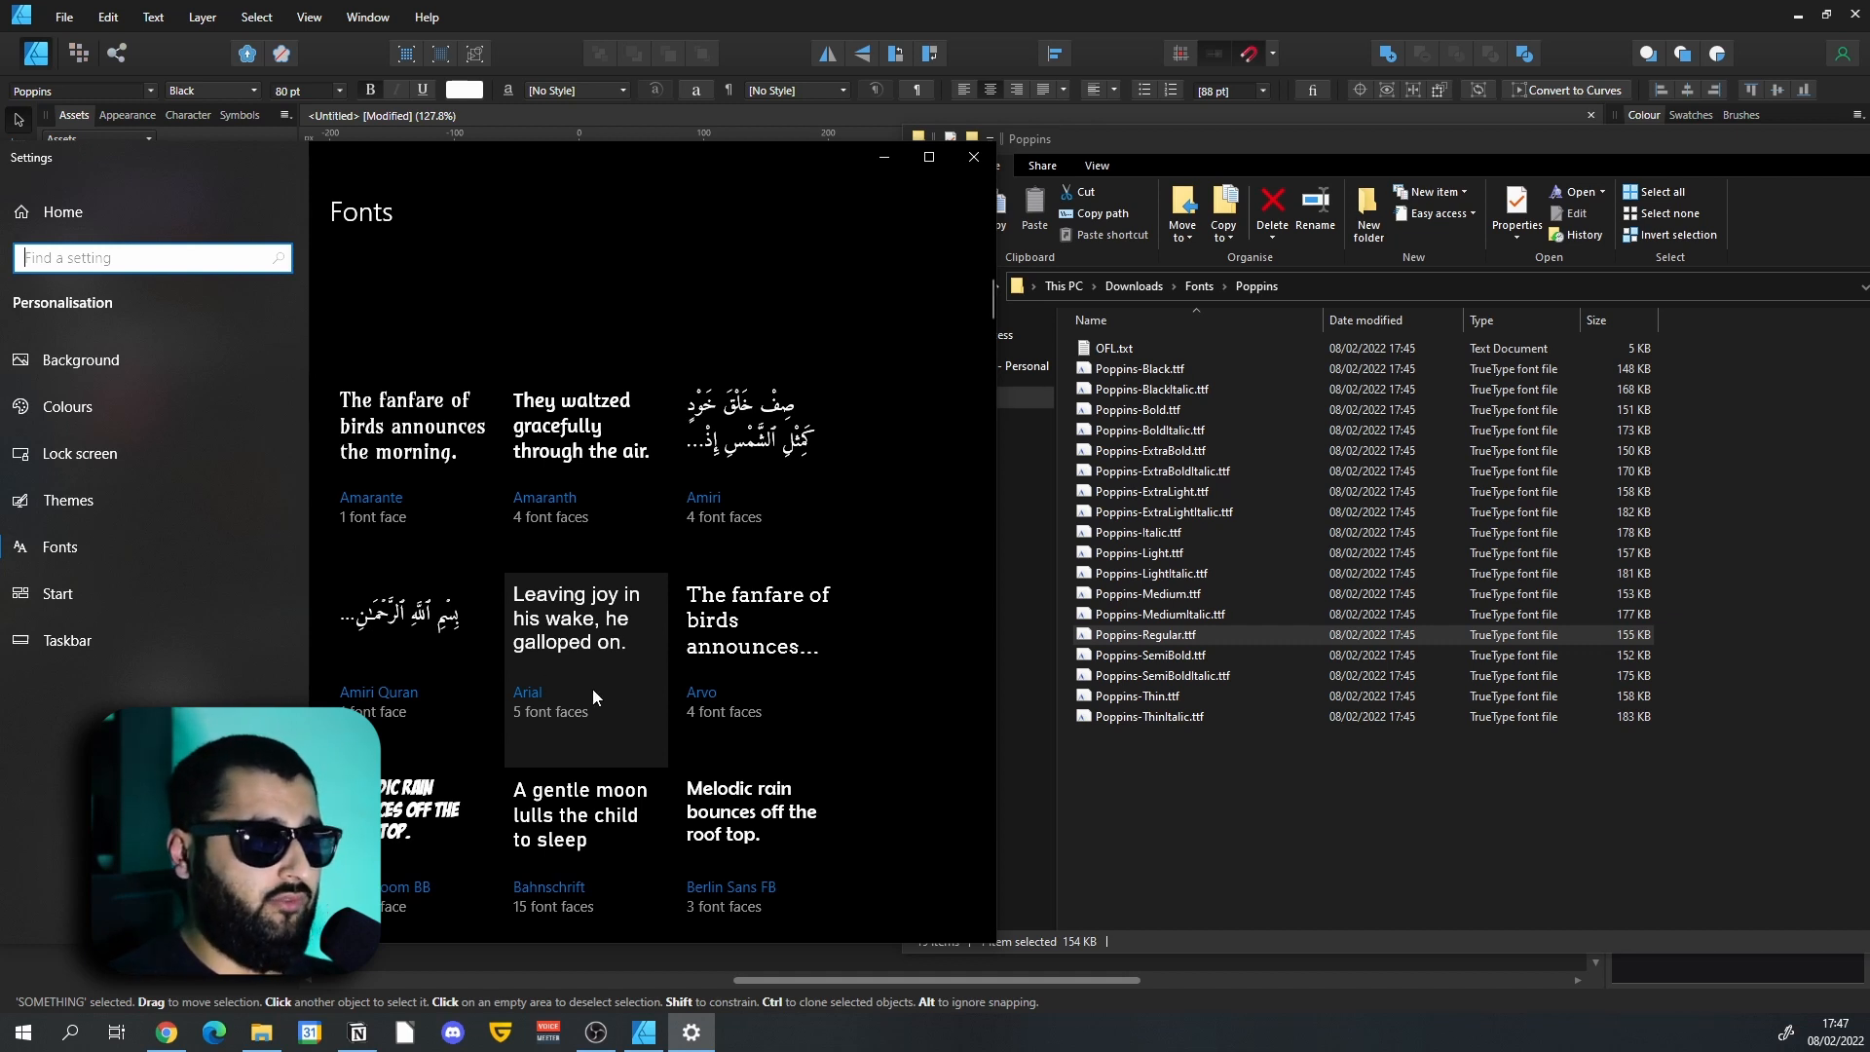
mouse_move(606, 666)
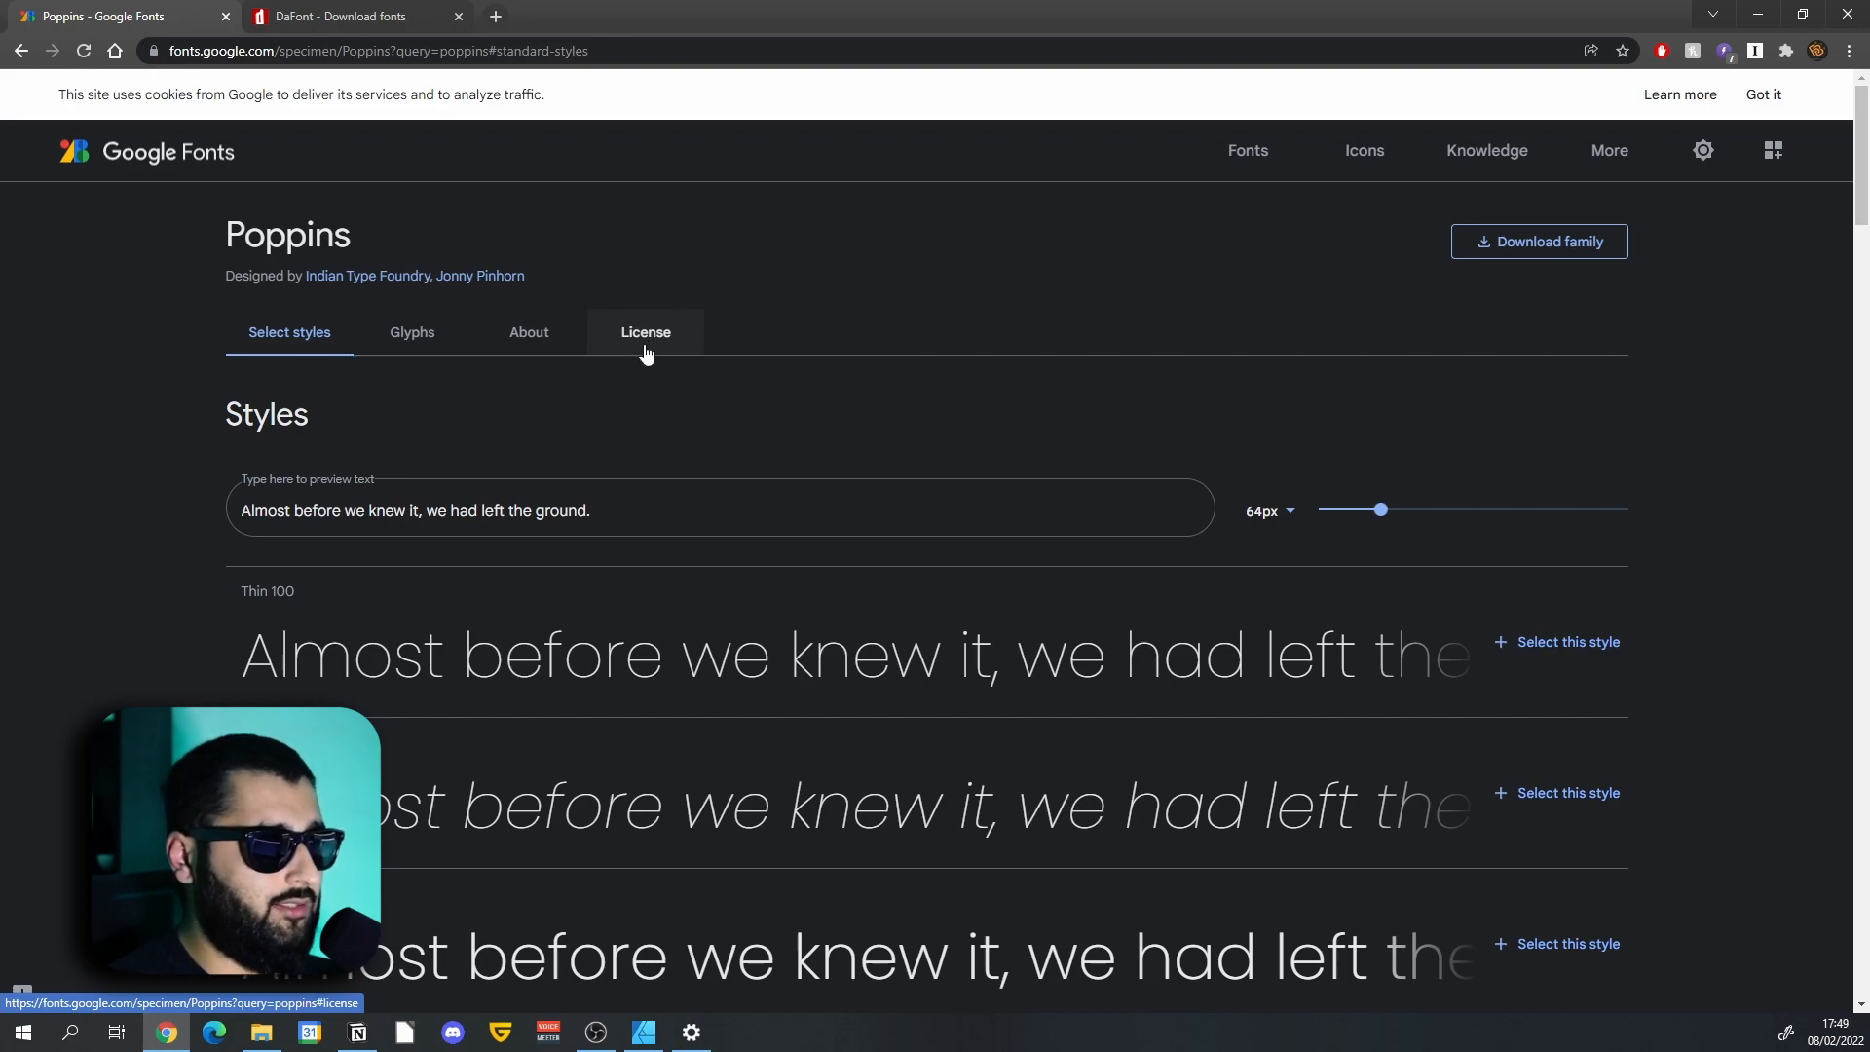
Show the Poppins License tab and highlight the Open Font License free-use sentence.
click(644, 331)
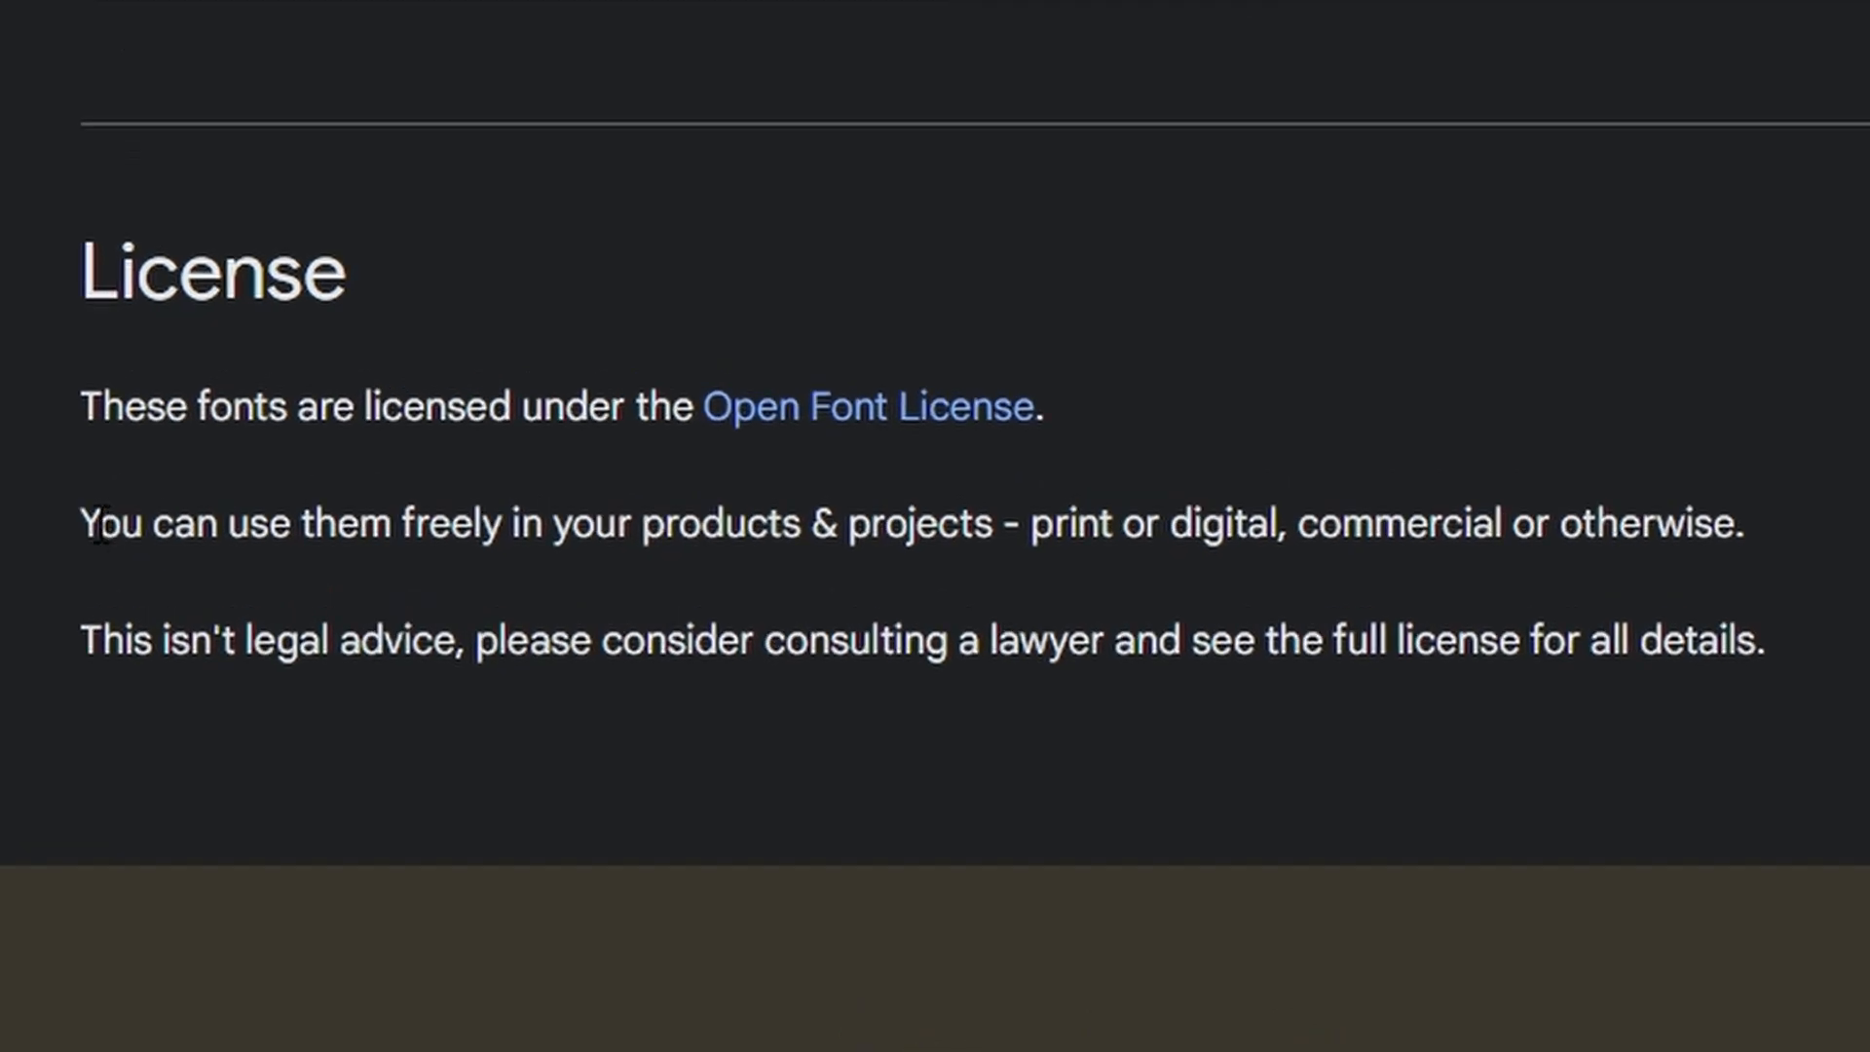
drag(96, 524, 937, 524)
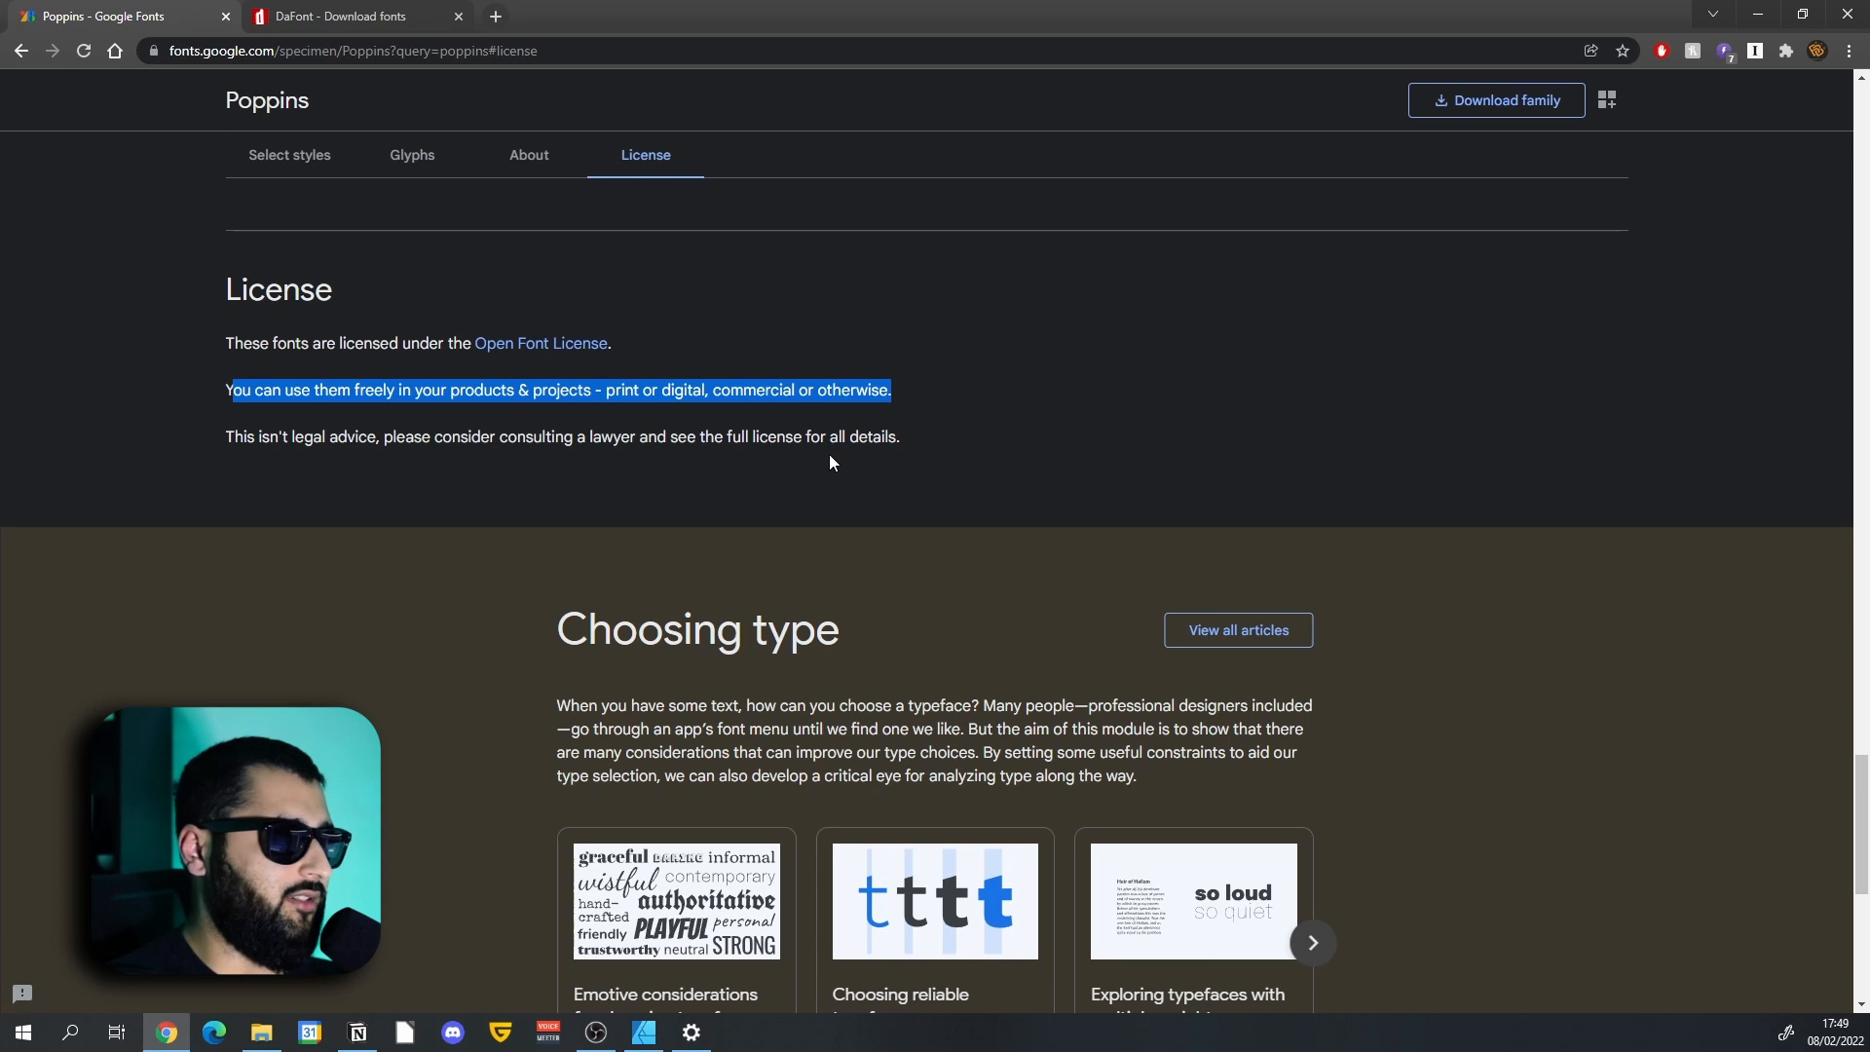
mouse_move(785, 479)
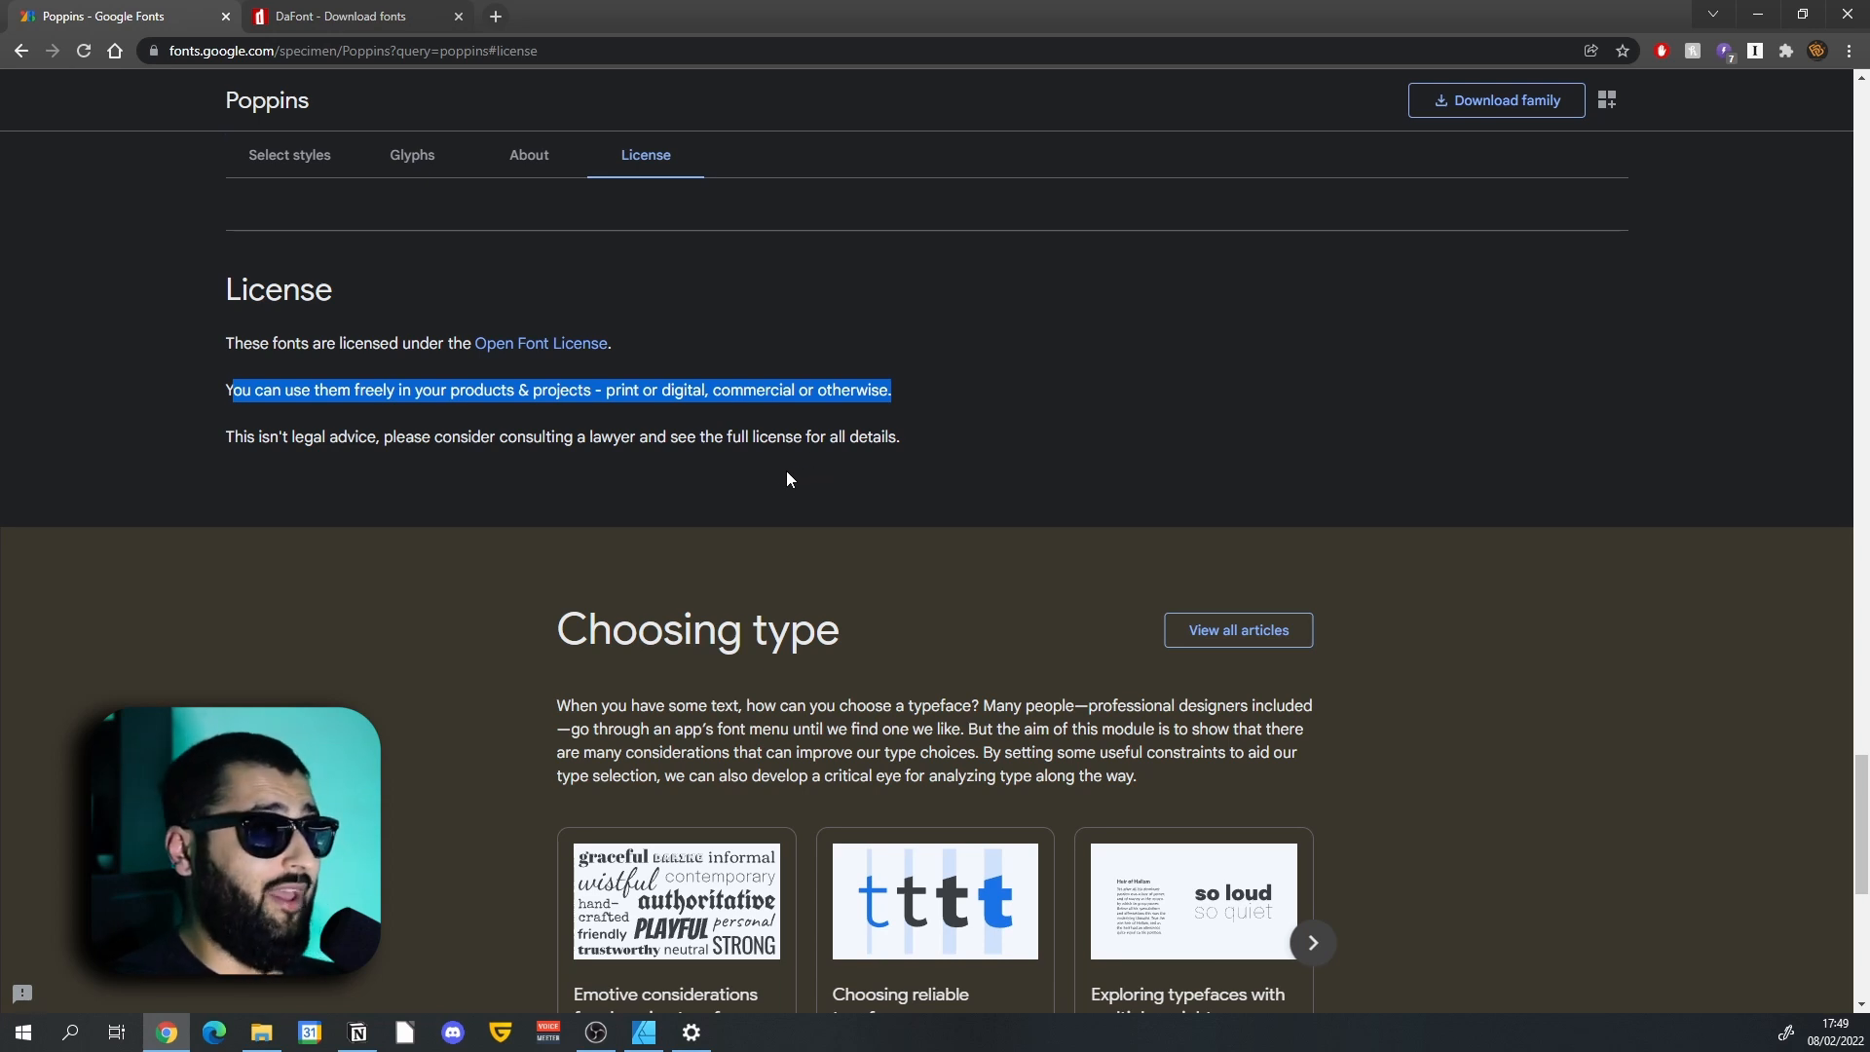
mouse_move(618, 415)
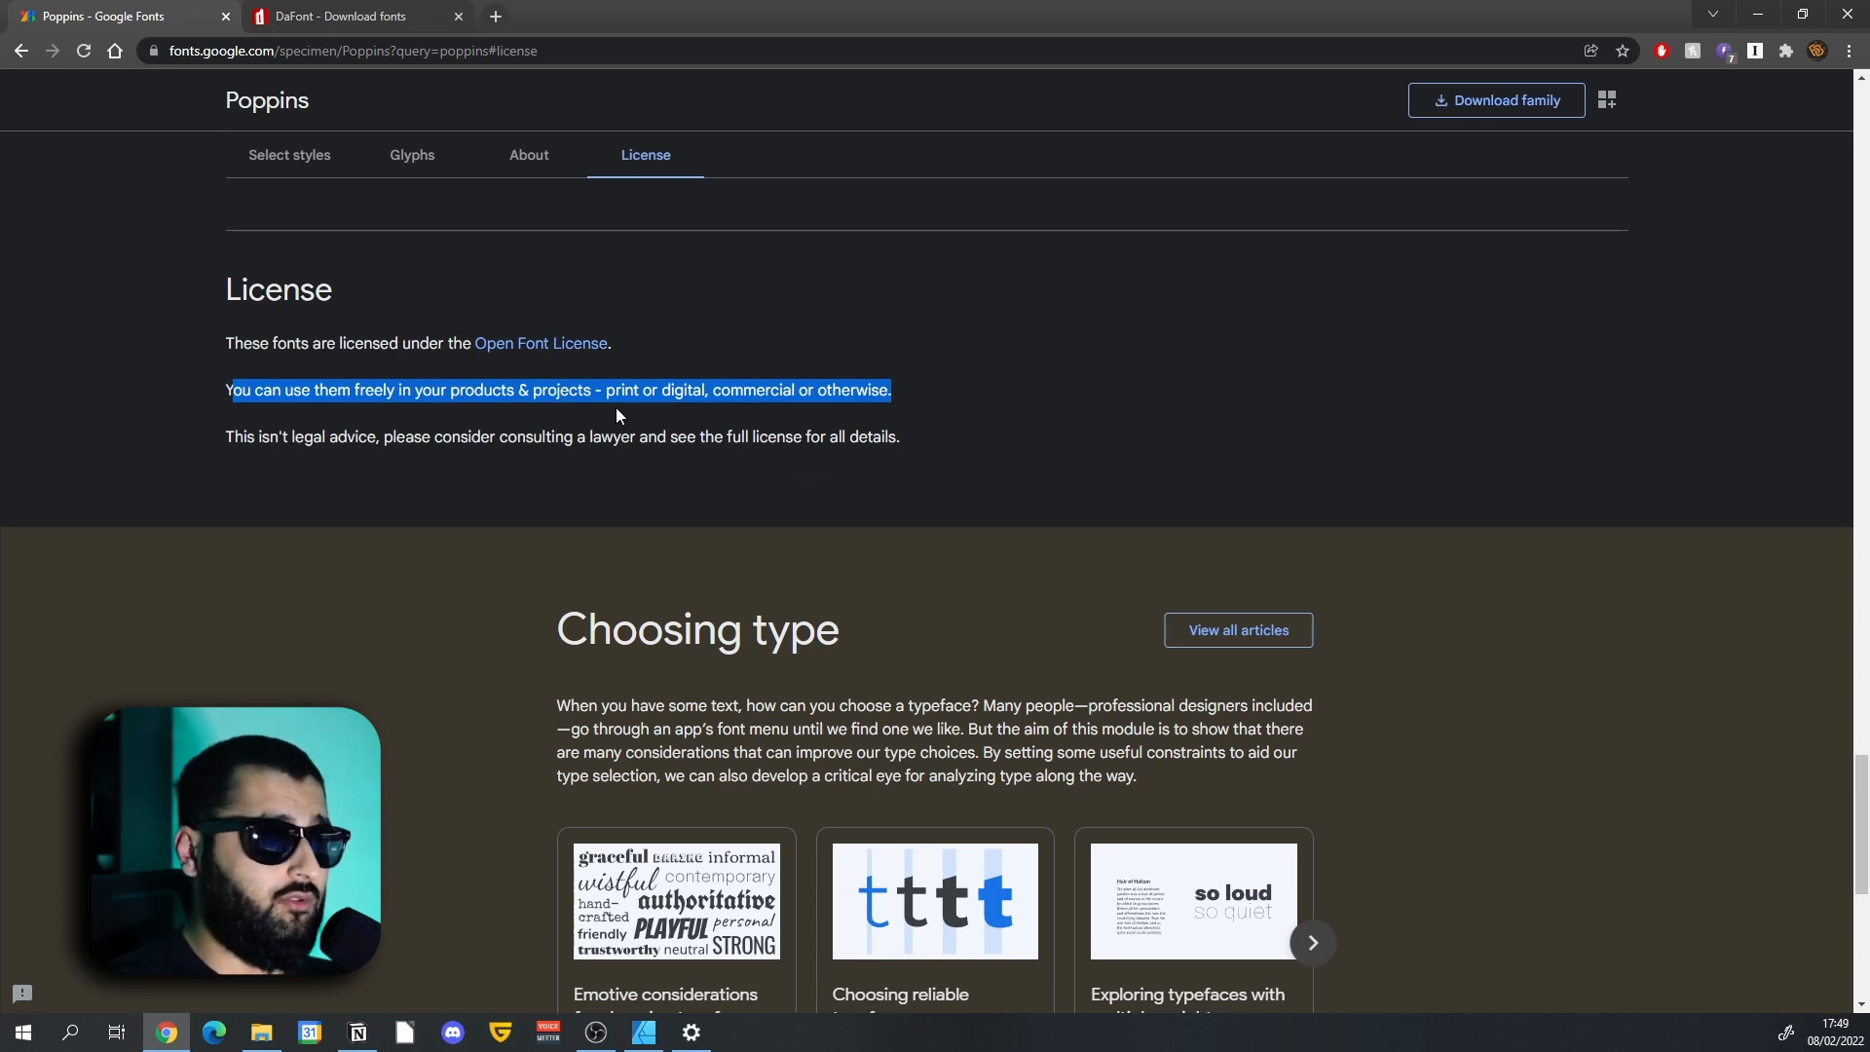
mouse_move(347, 16)
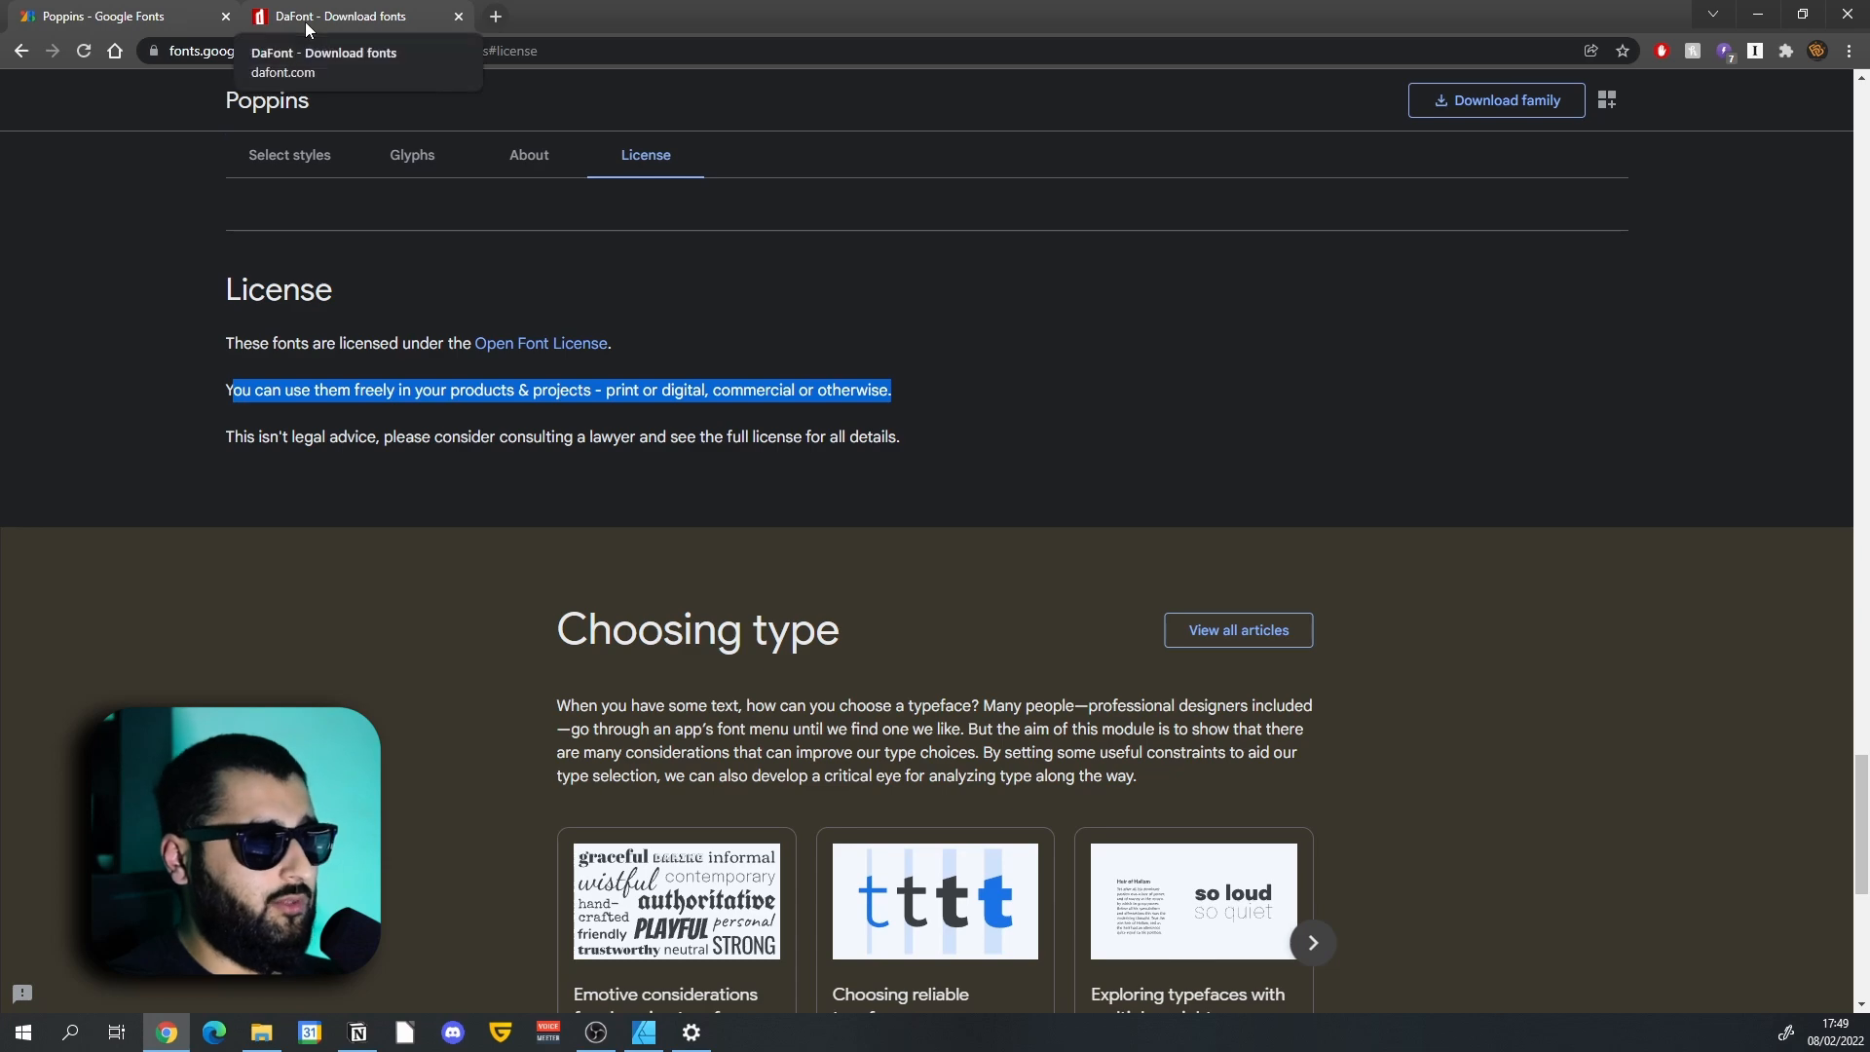
Review a personal-use-only font's author note on DaFont.
click(346, 16)
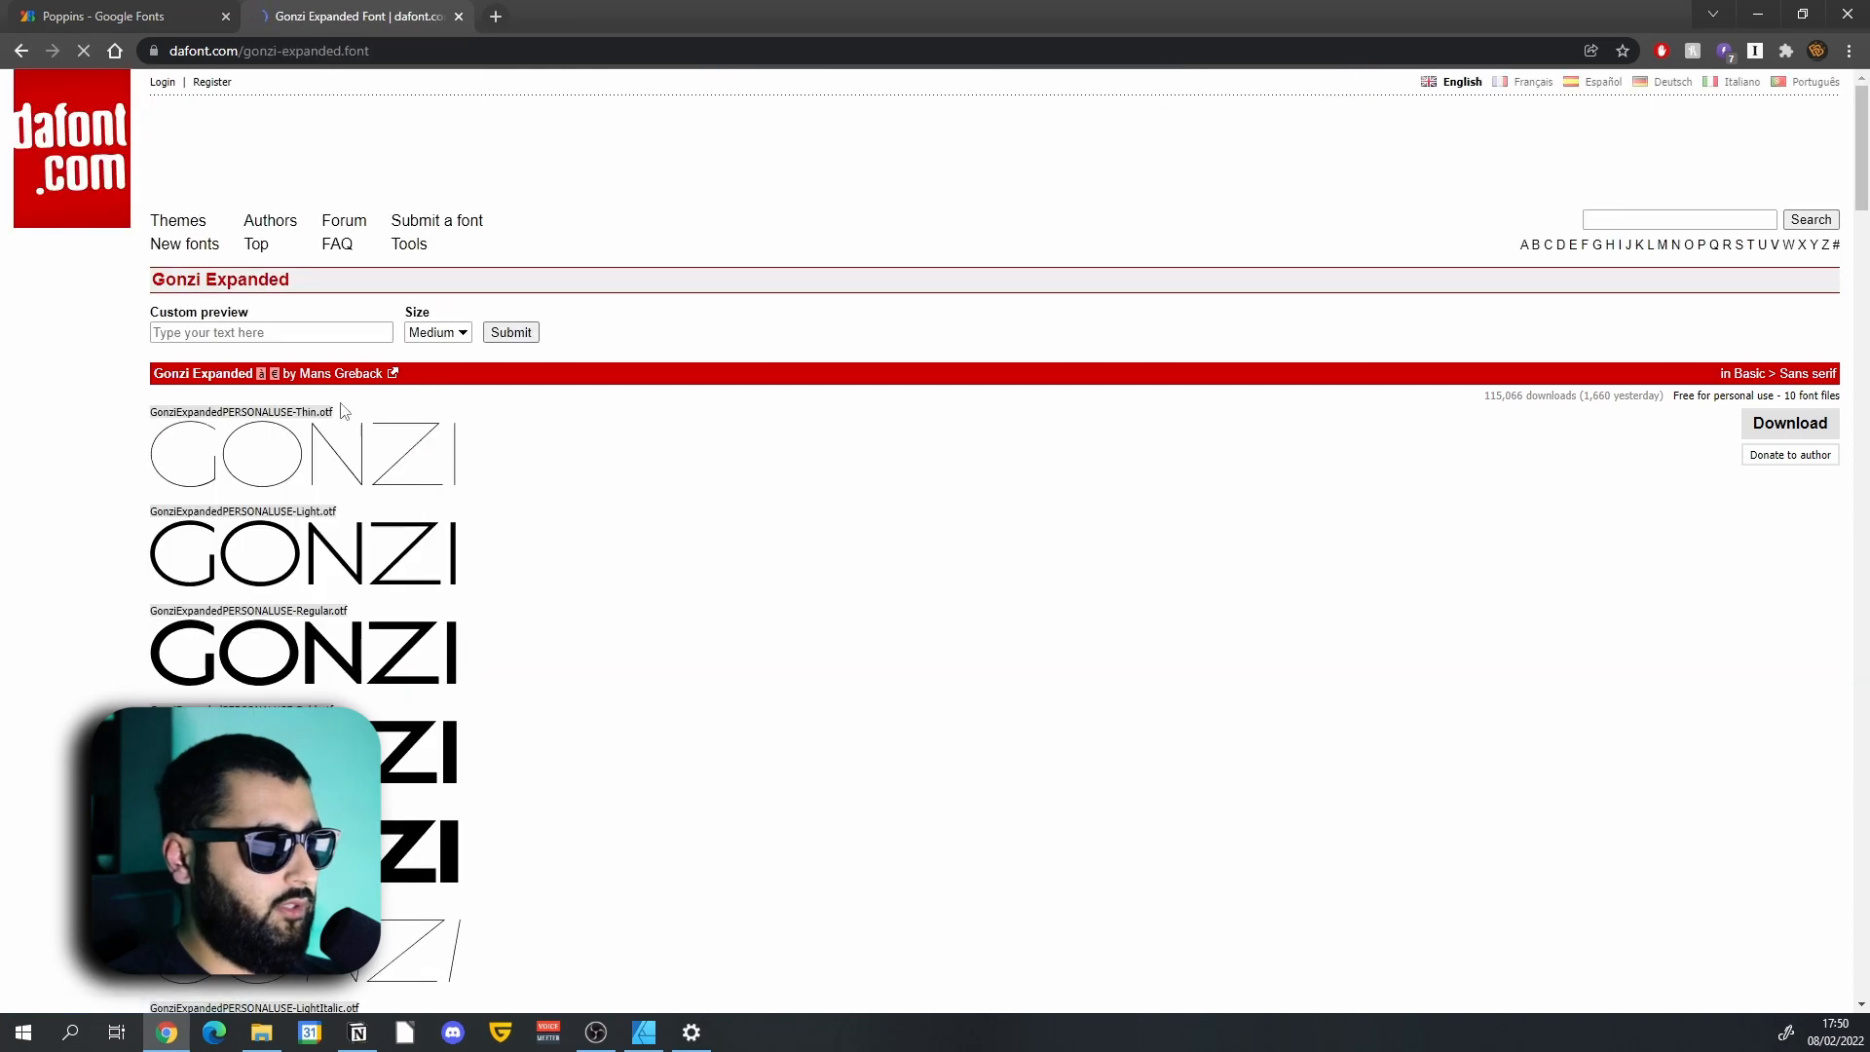
scroll(down, 3)
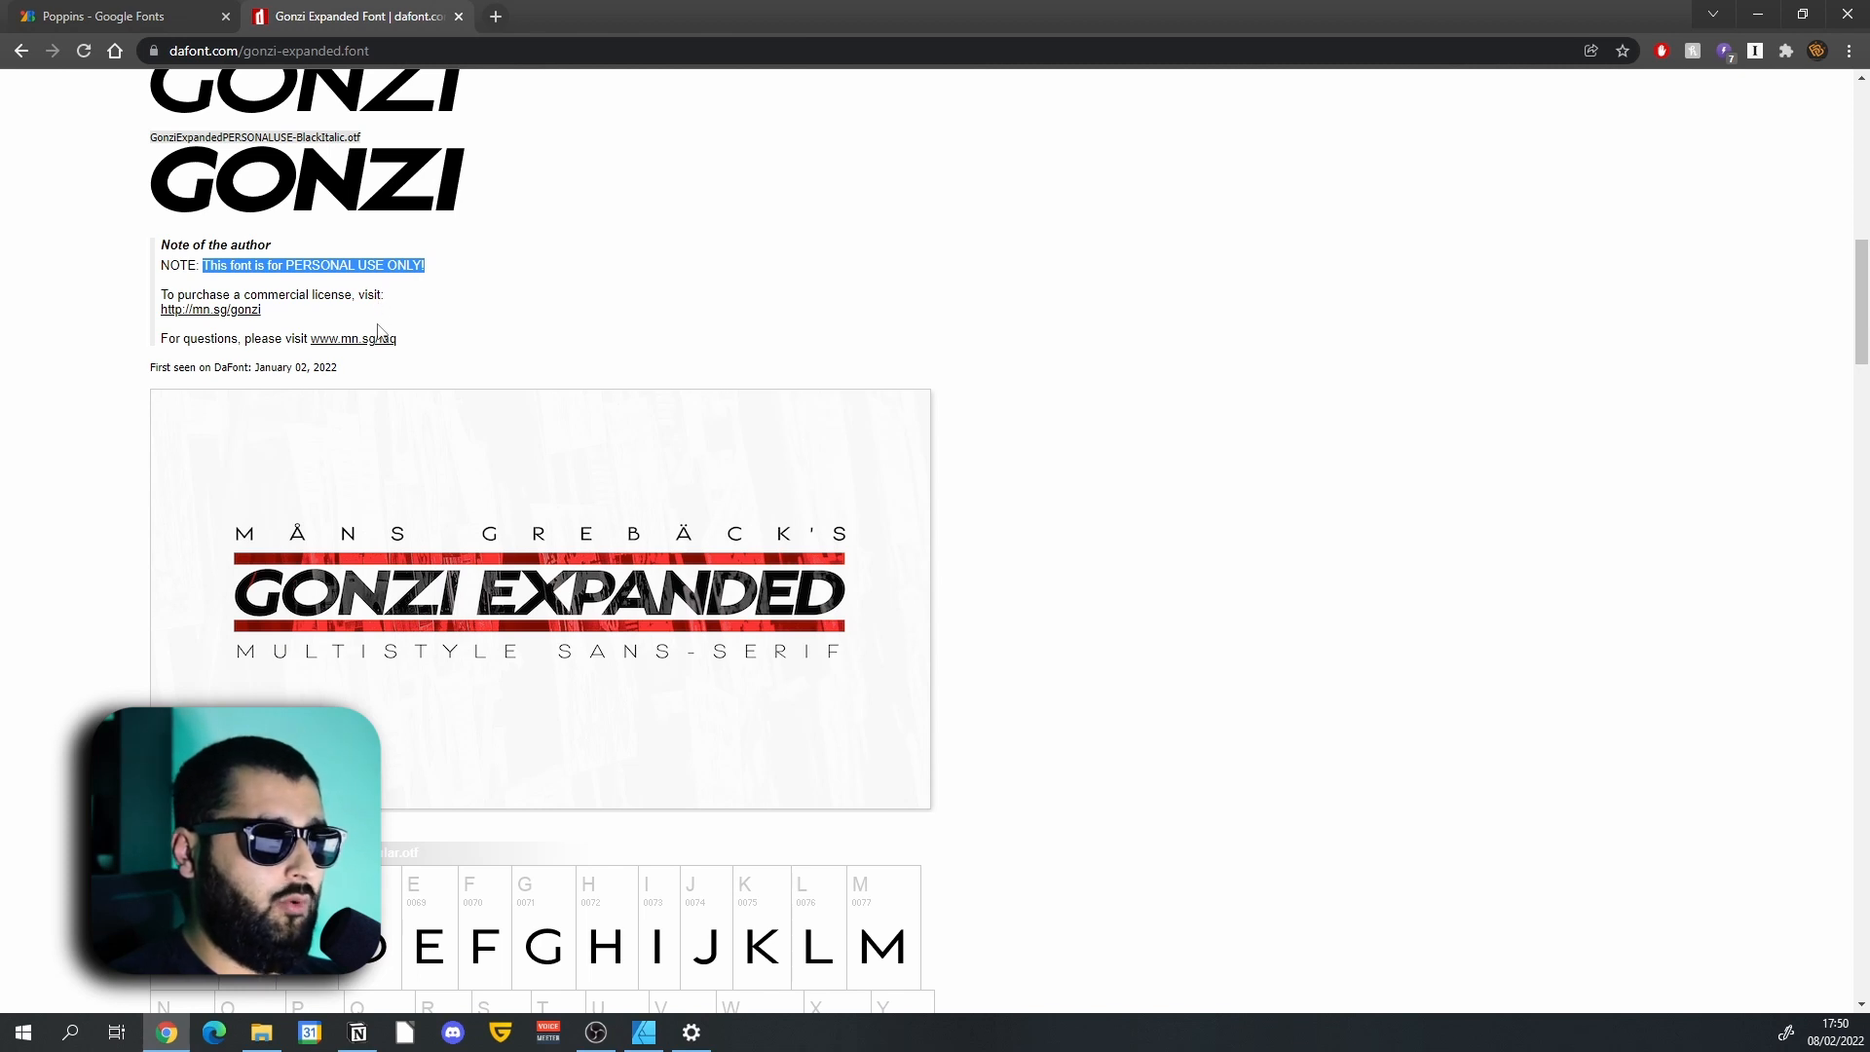
mouse_move(275, 298)
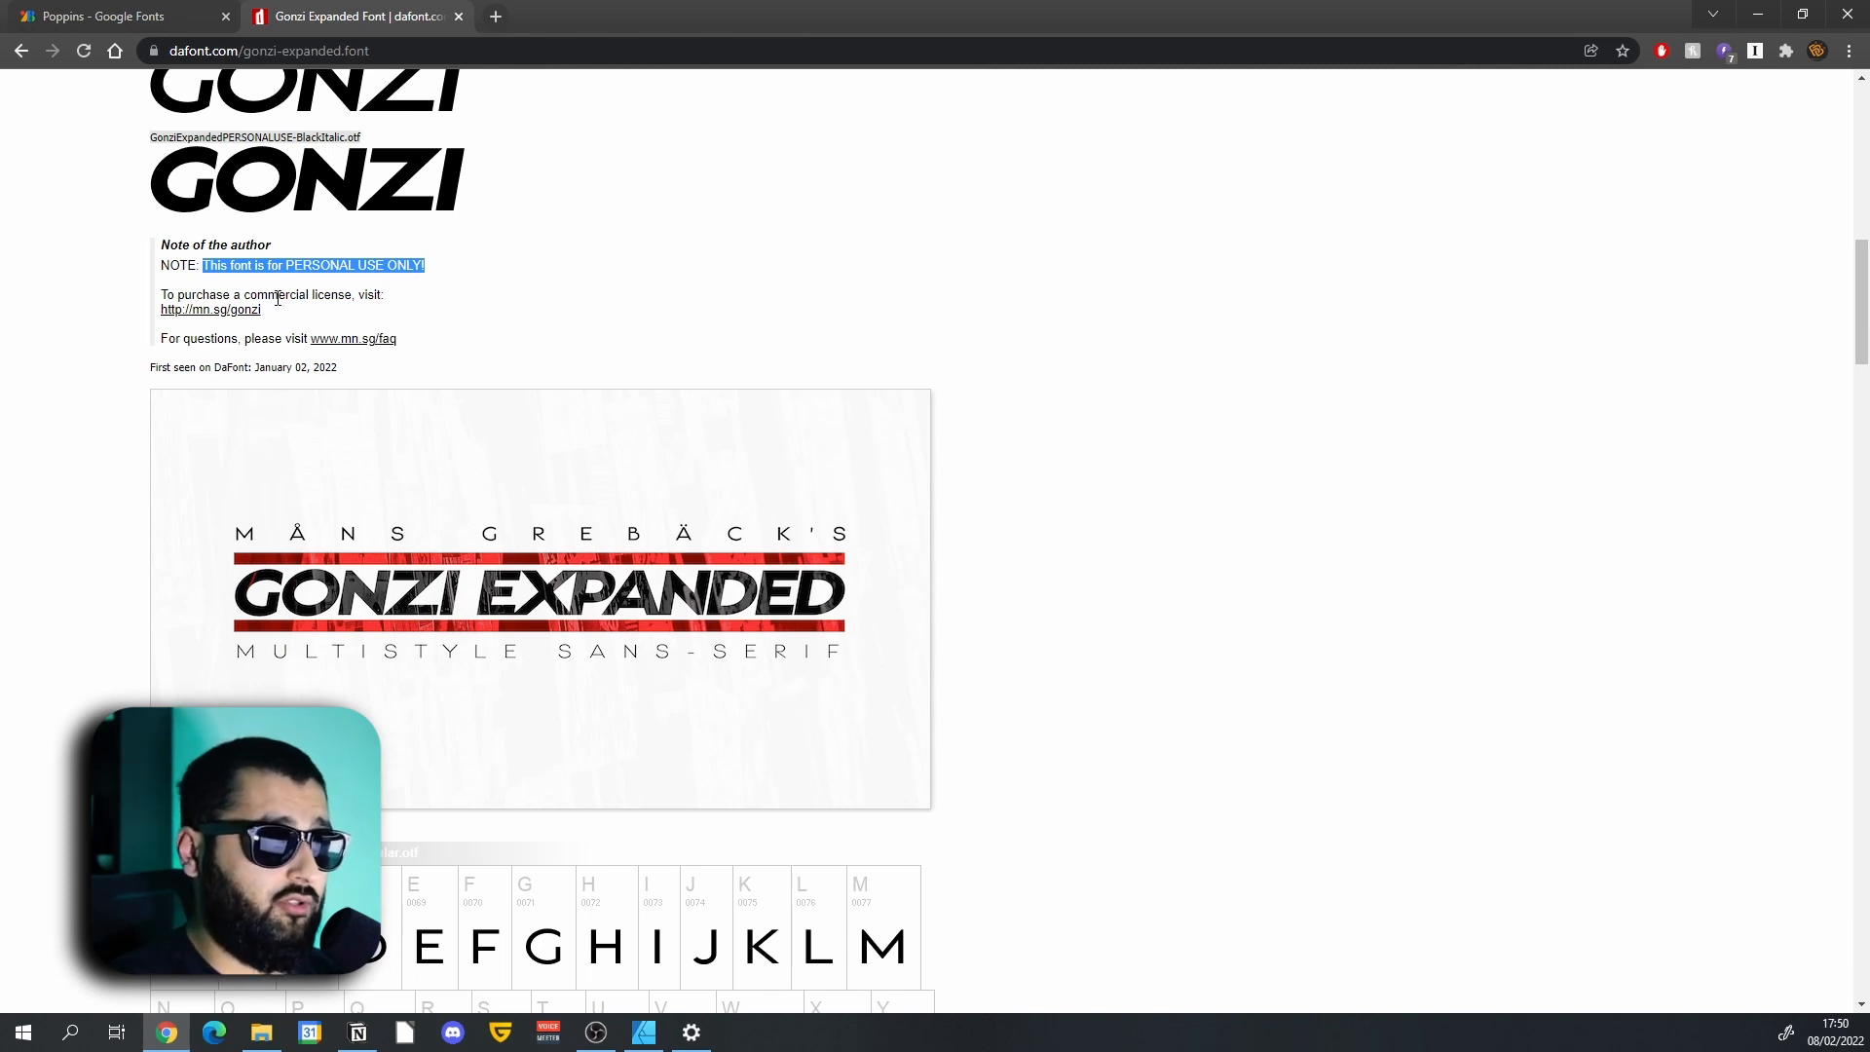
mouse_move(210, 310)
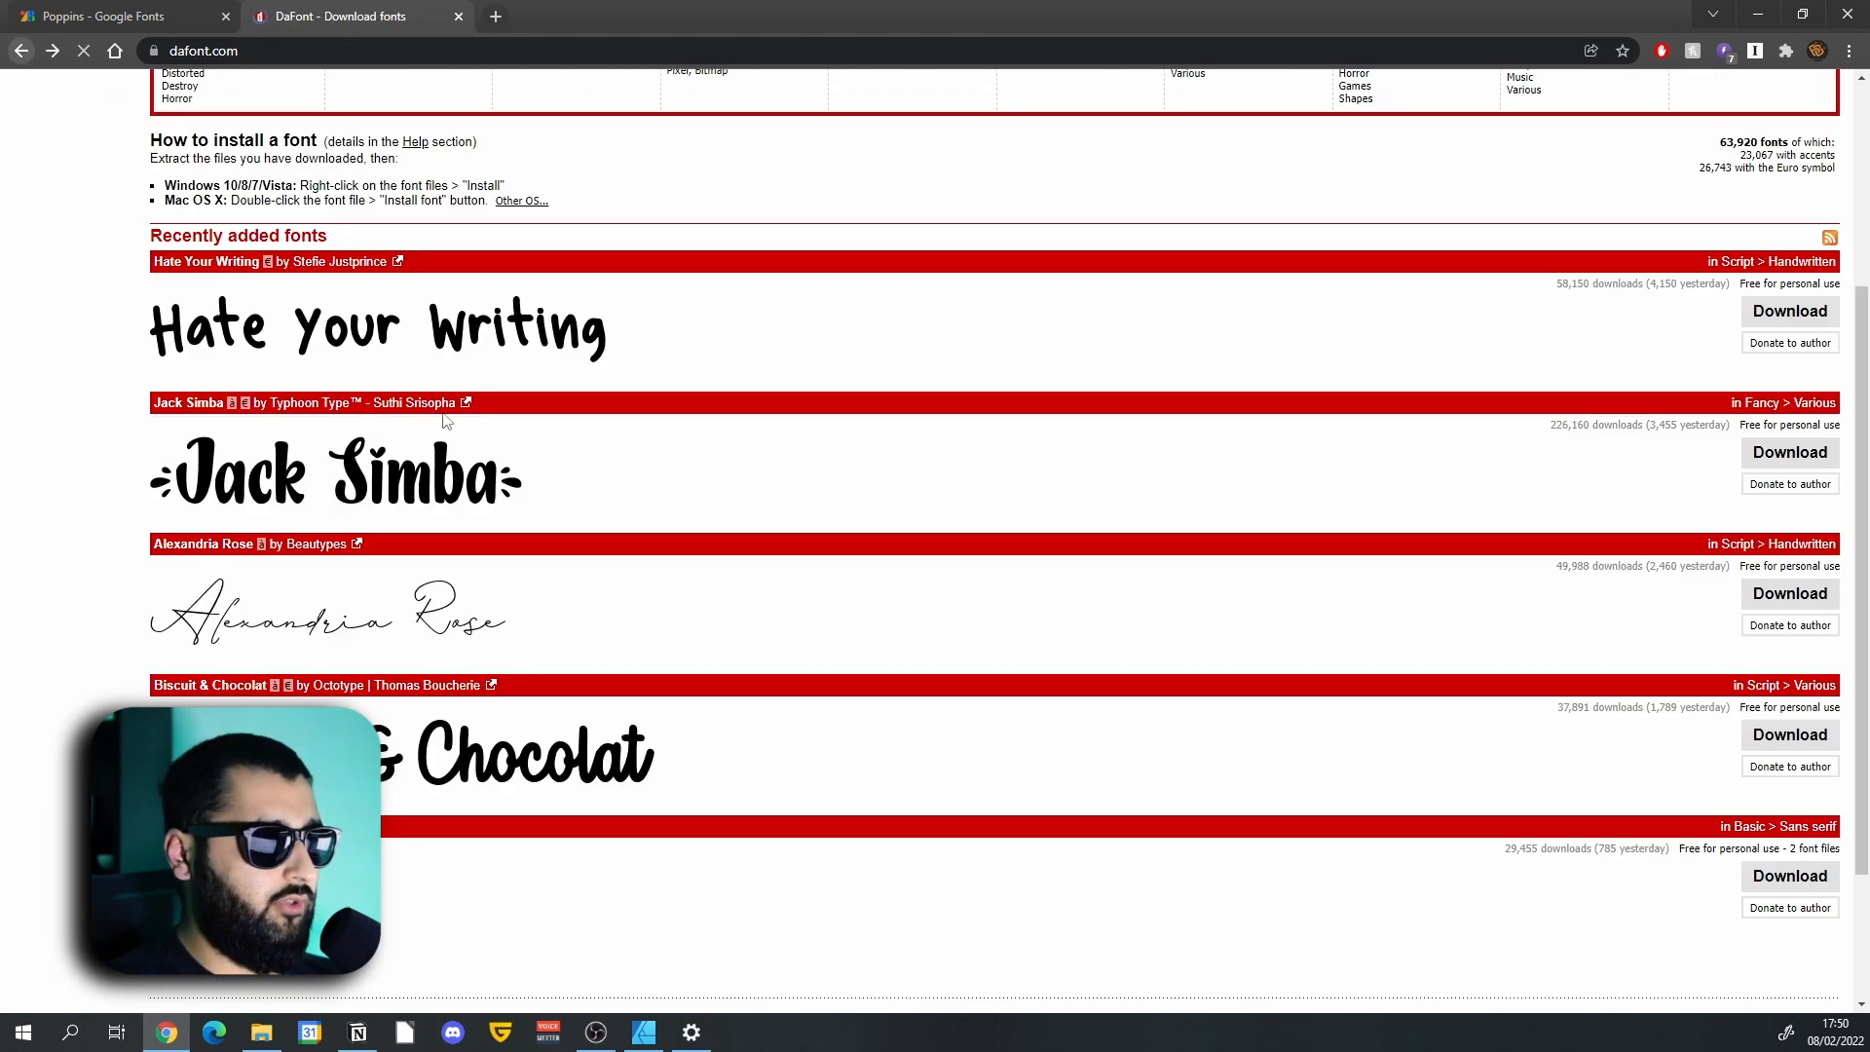
mouse_move(905, 522)
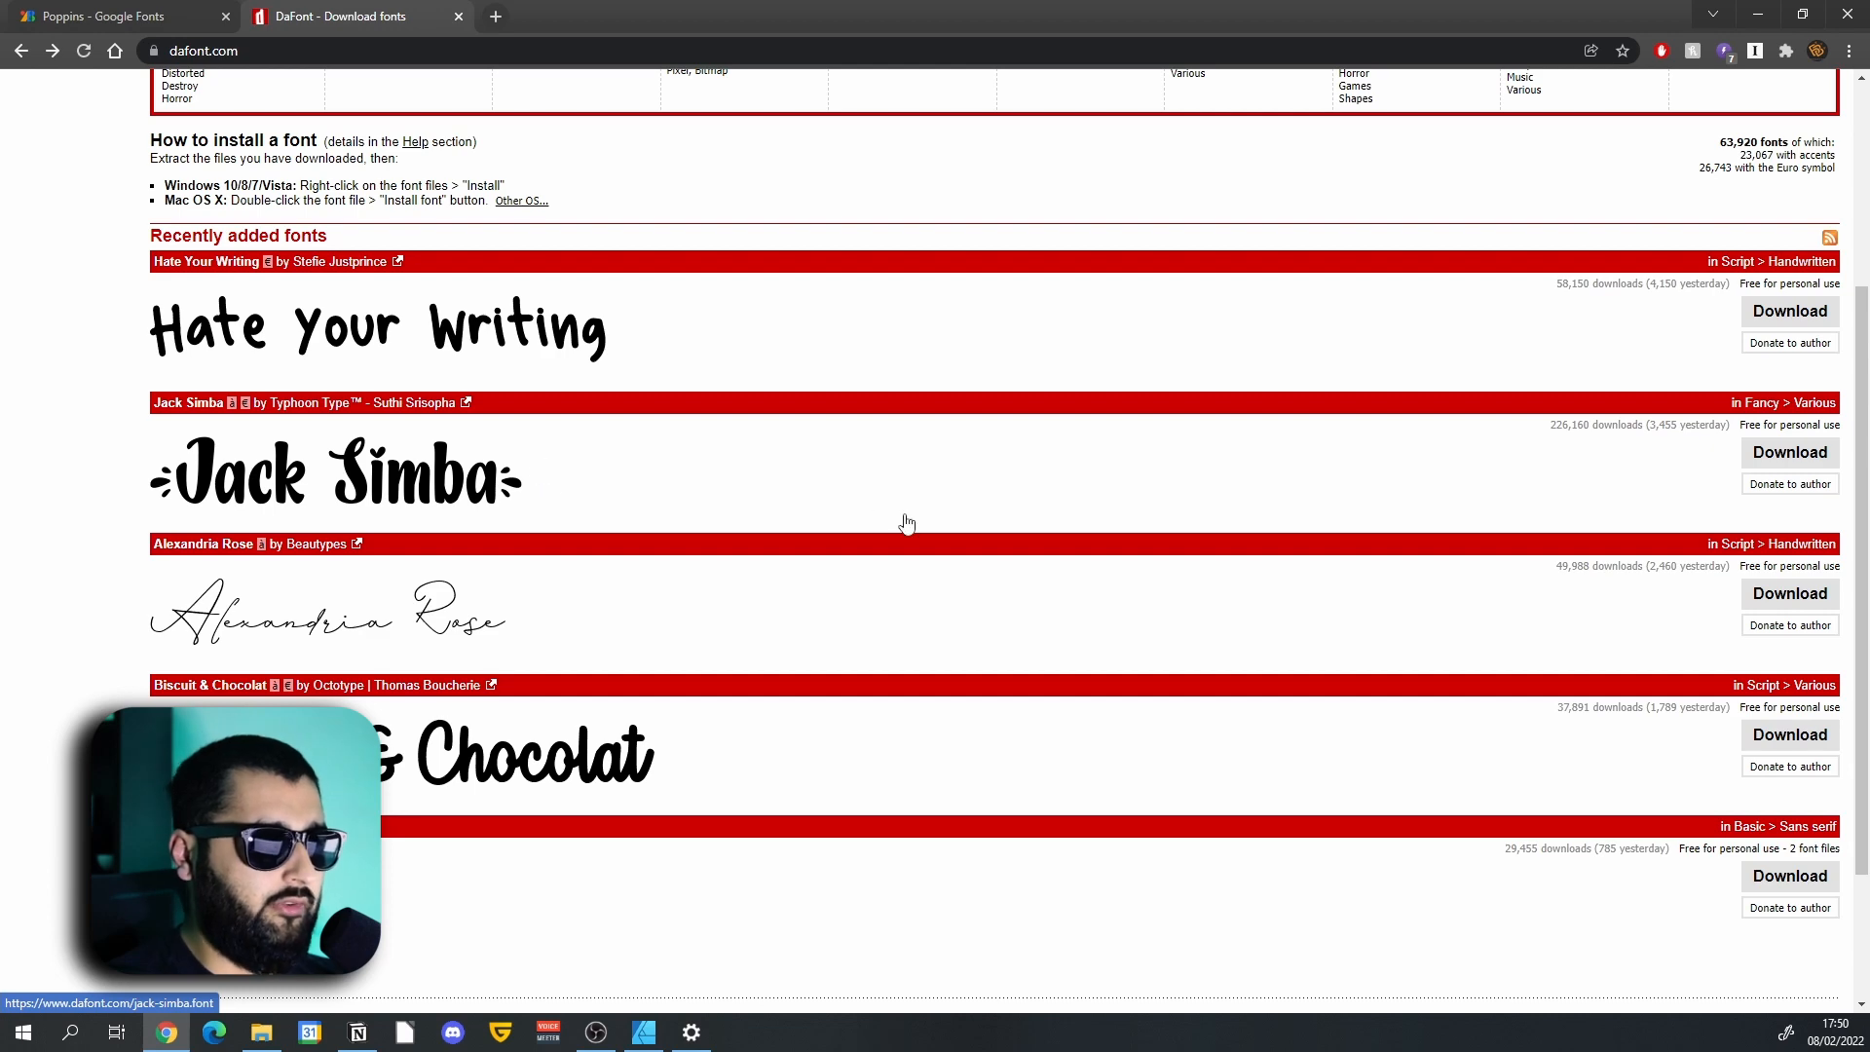
scroll(down, 3)
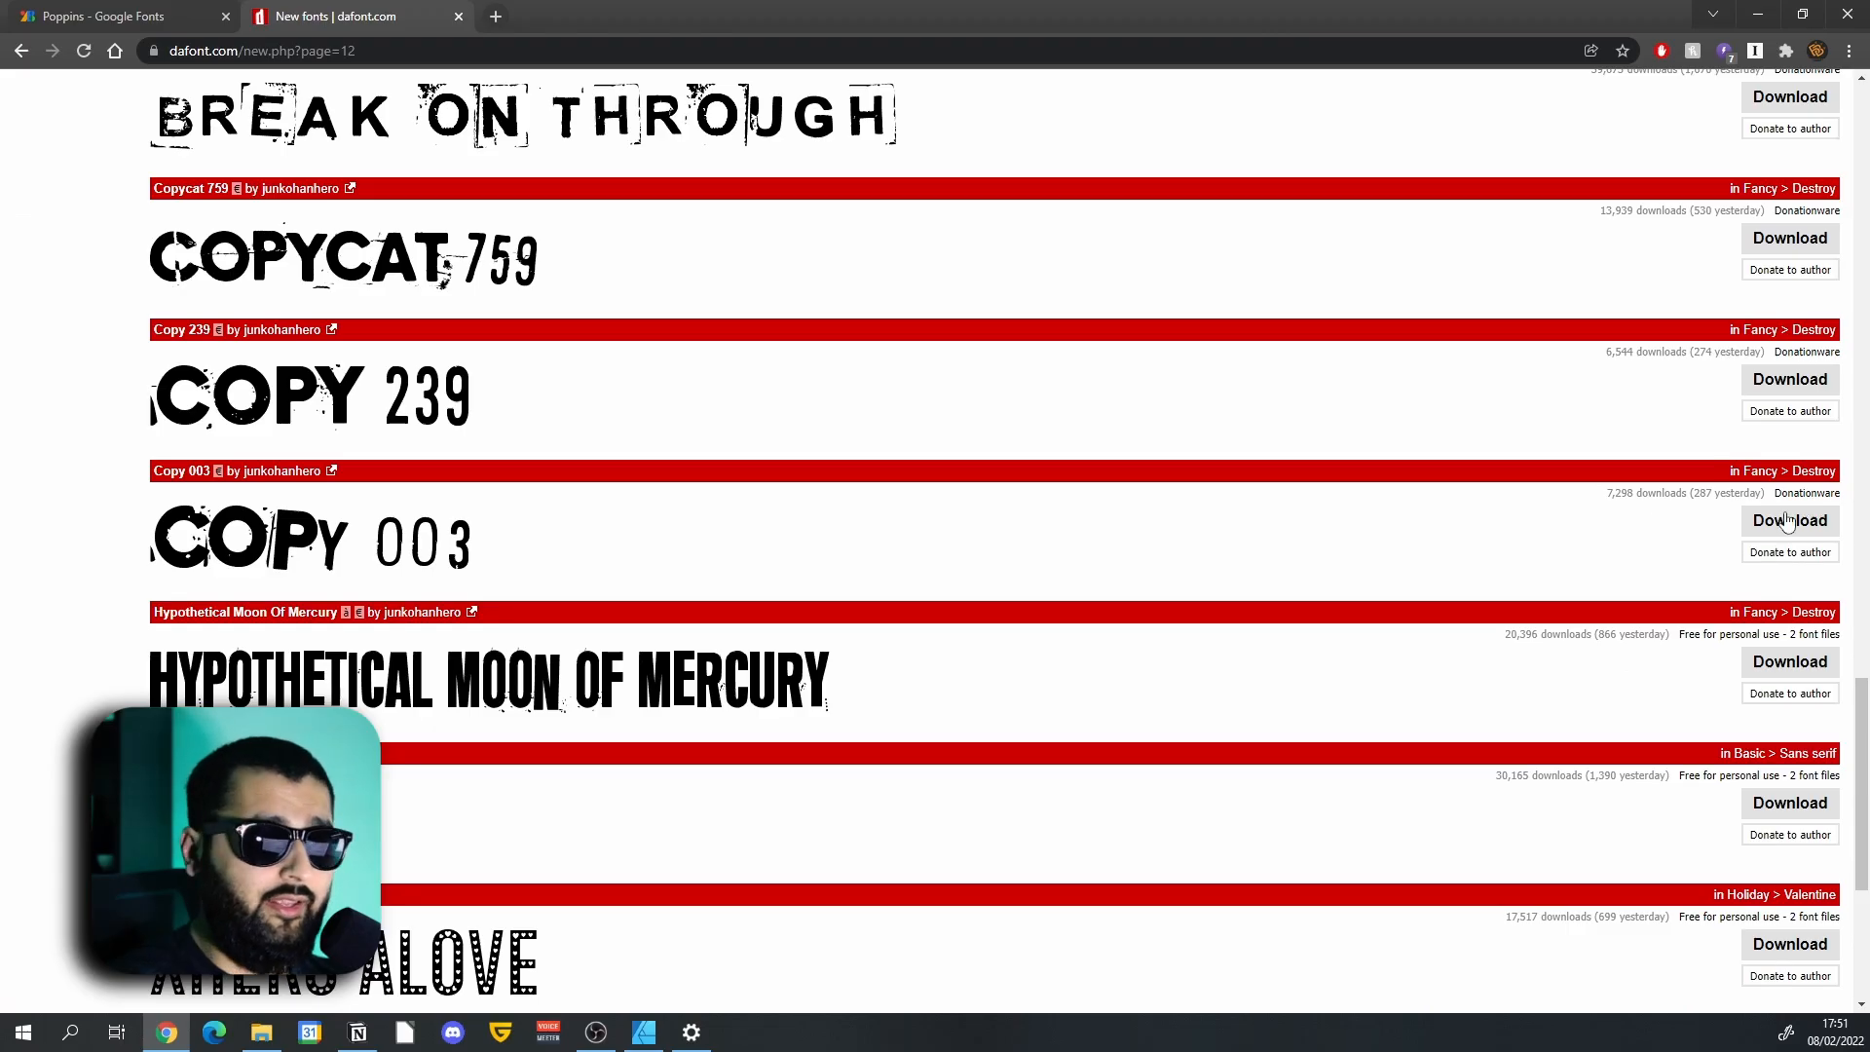
scroll(down, 3)
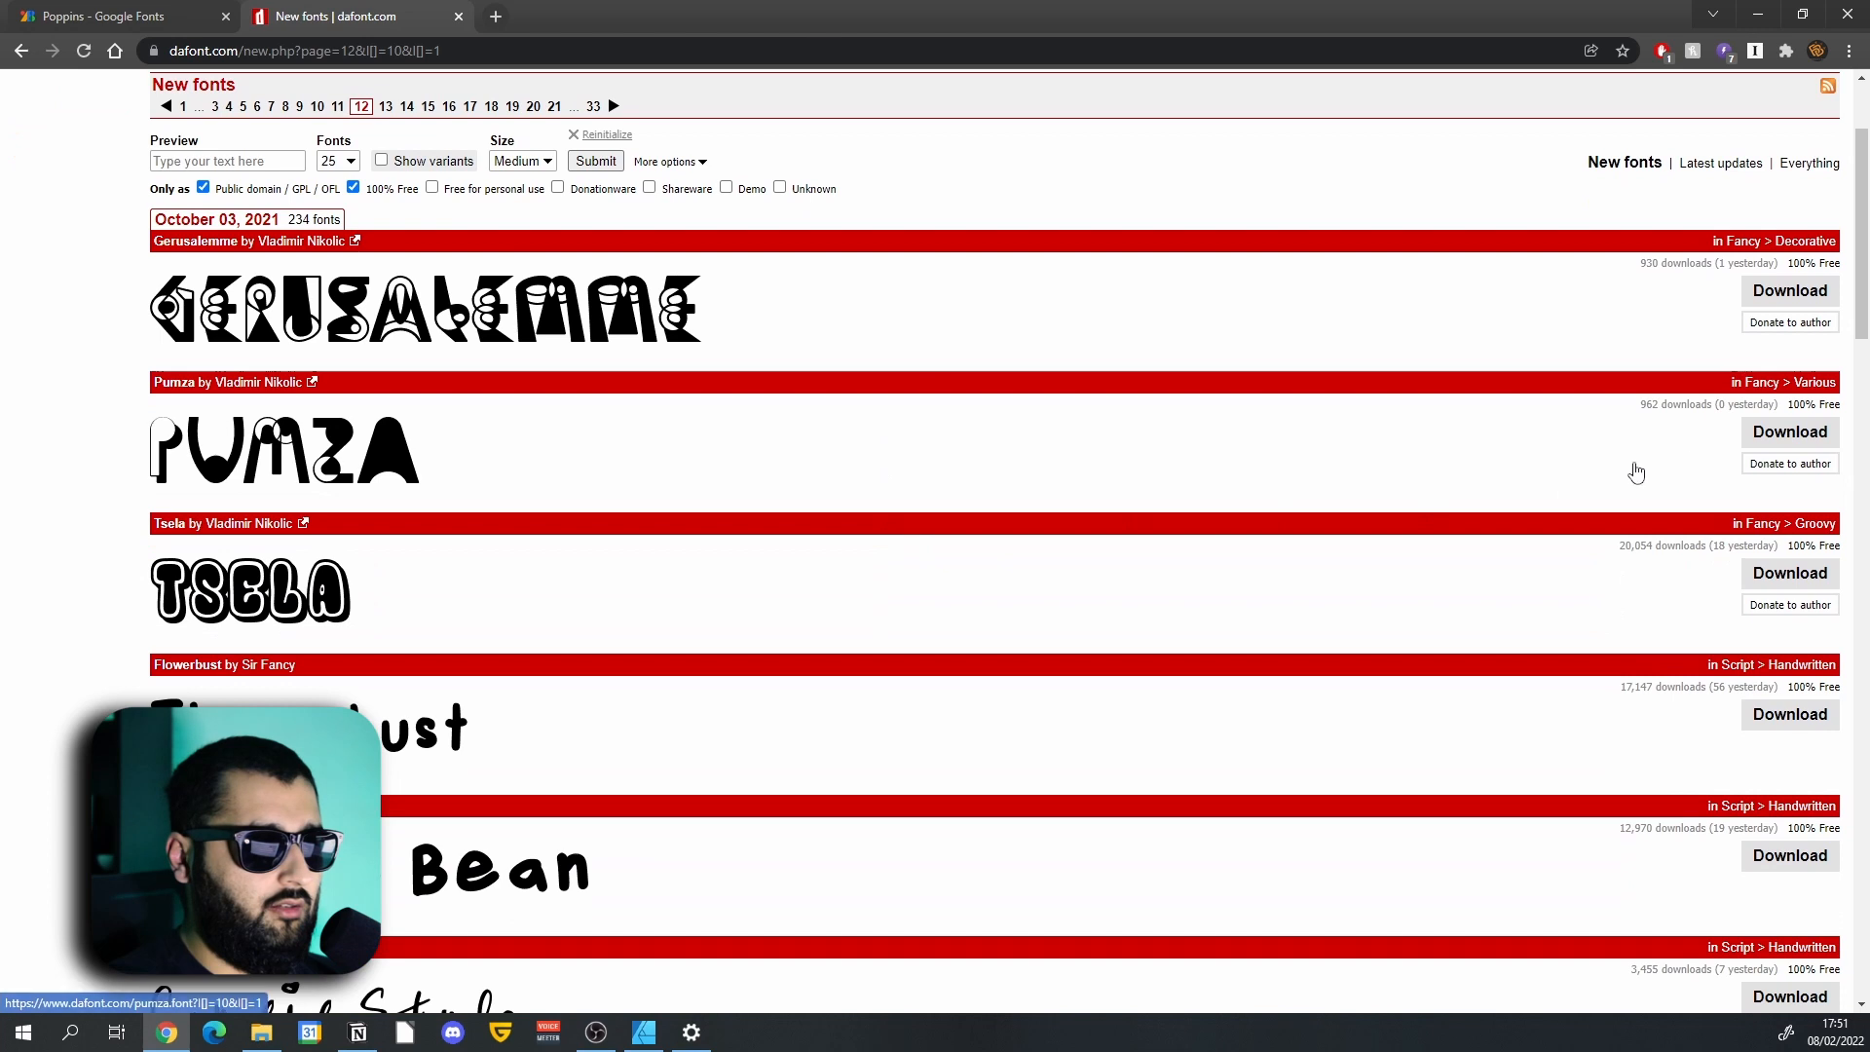
mouse_move(1564, 450)
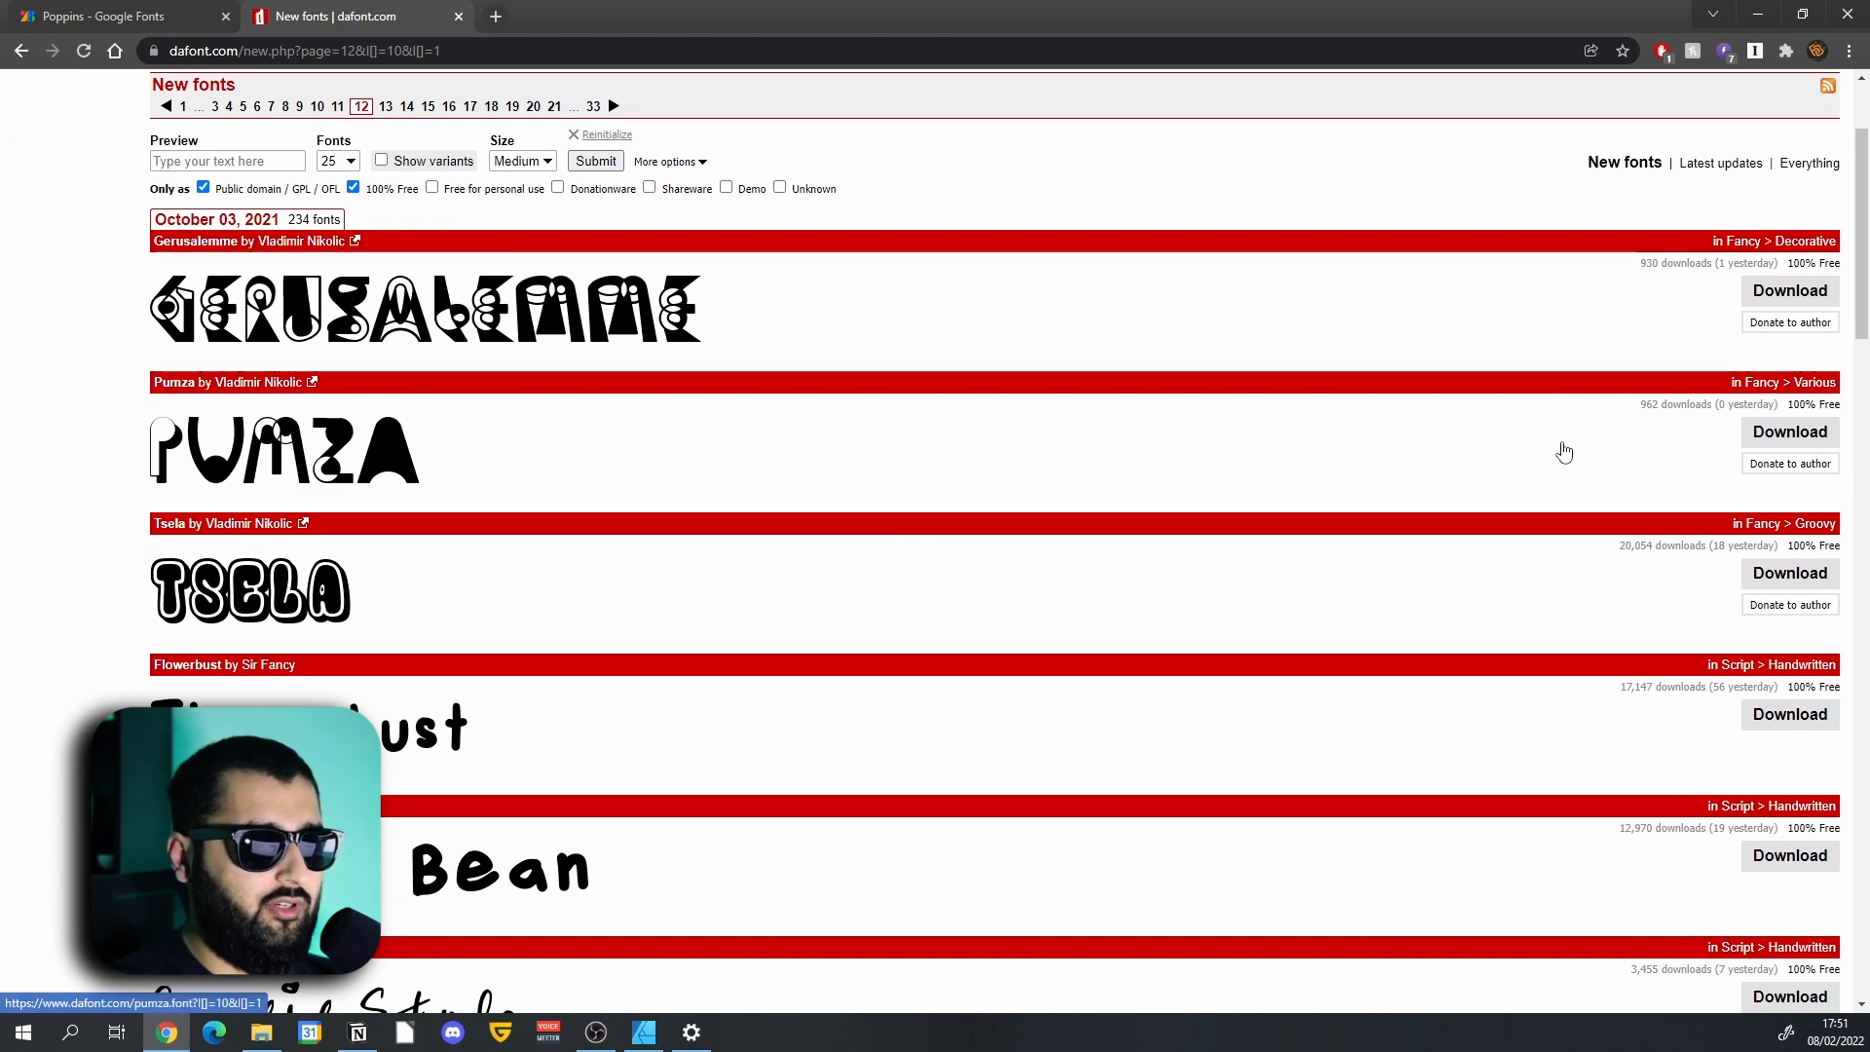
mouse_move(1395, 492)
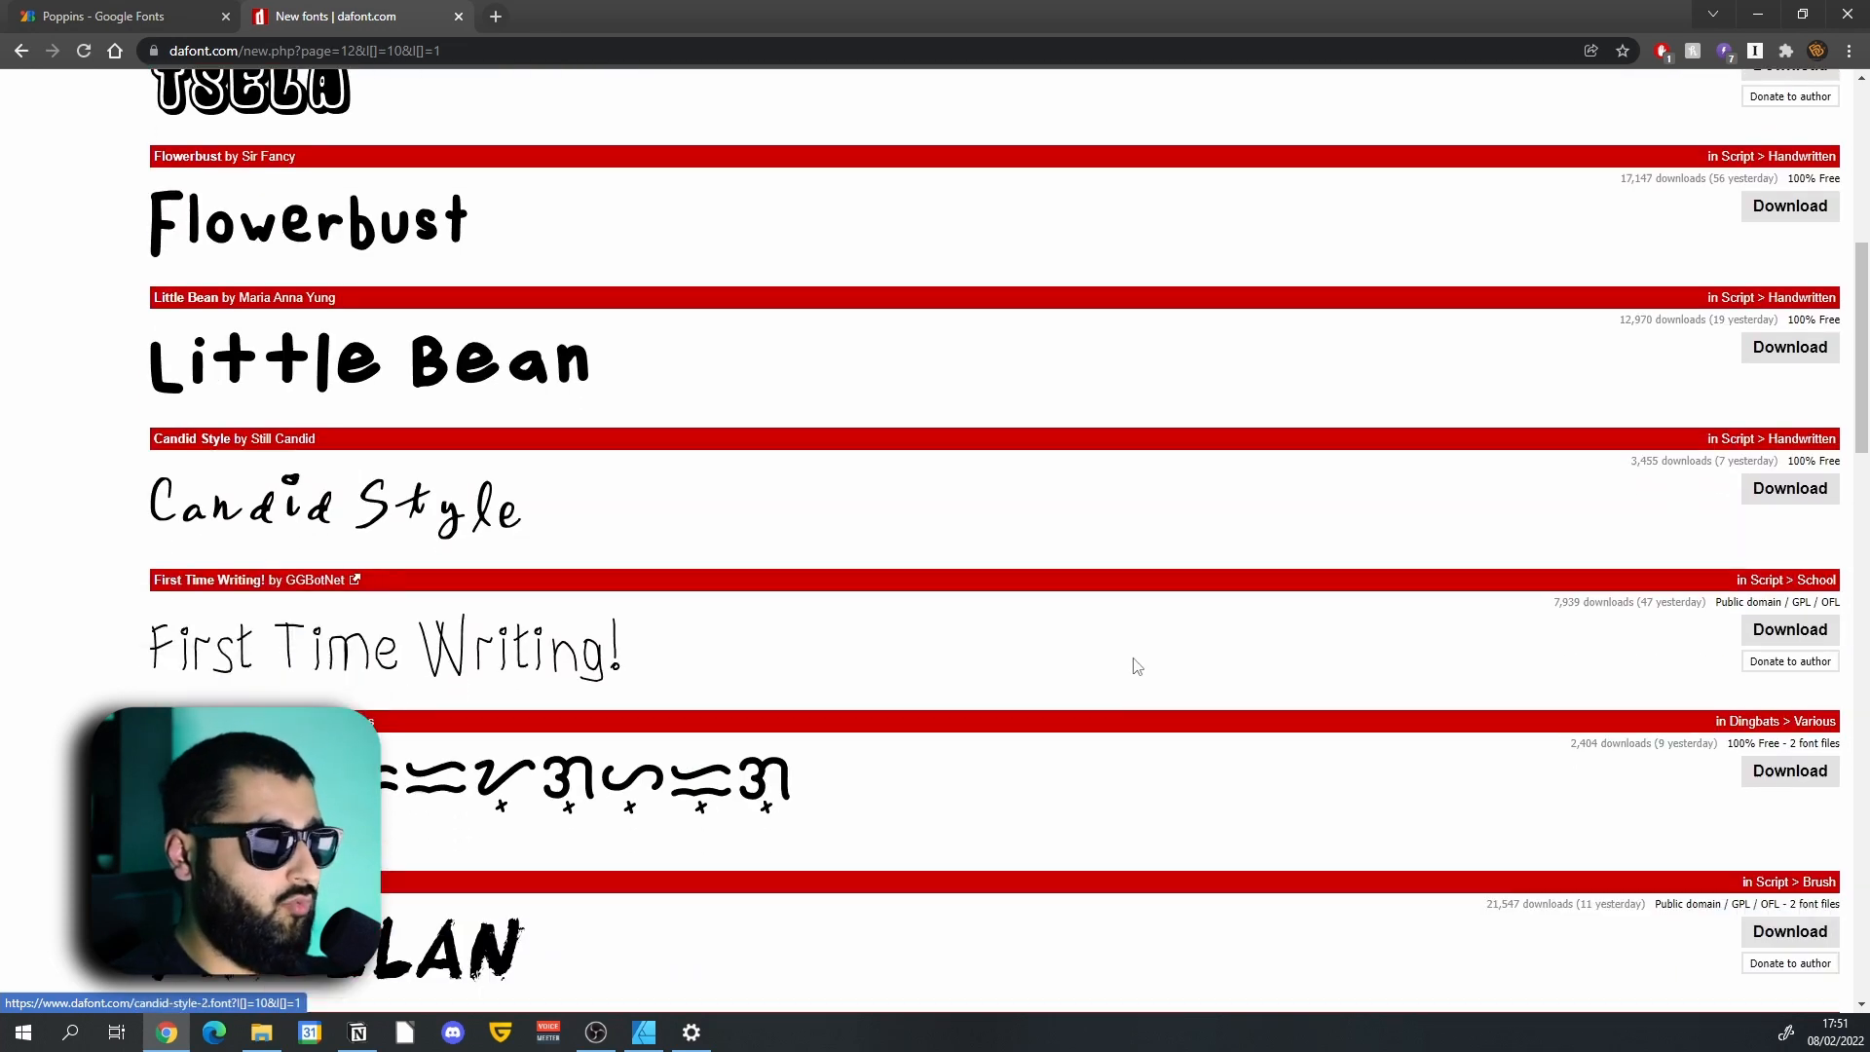
Filter DaFont's New fonts to Public domain/GPL/OFL and 100% Free licences.
scroll(down, 3)
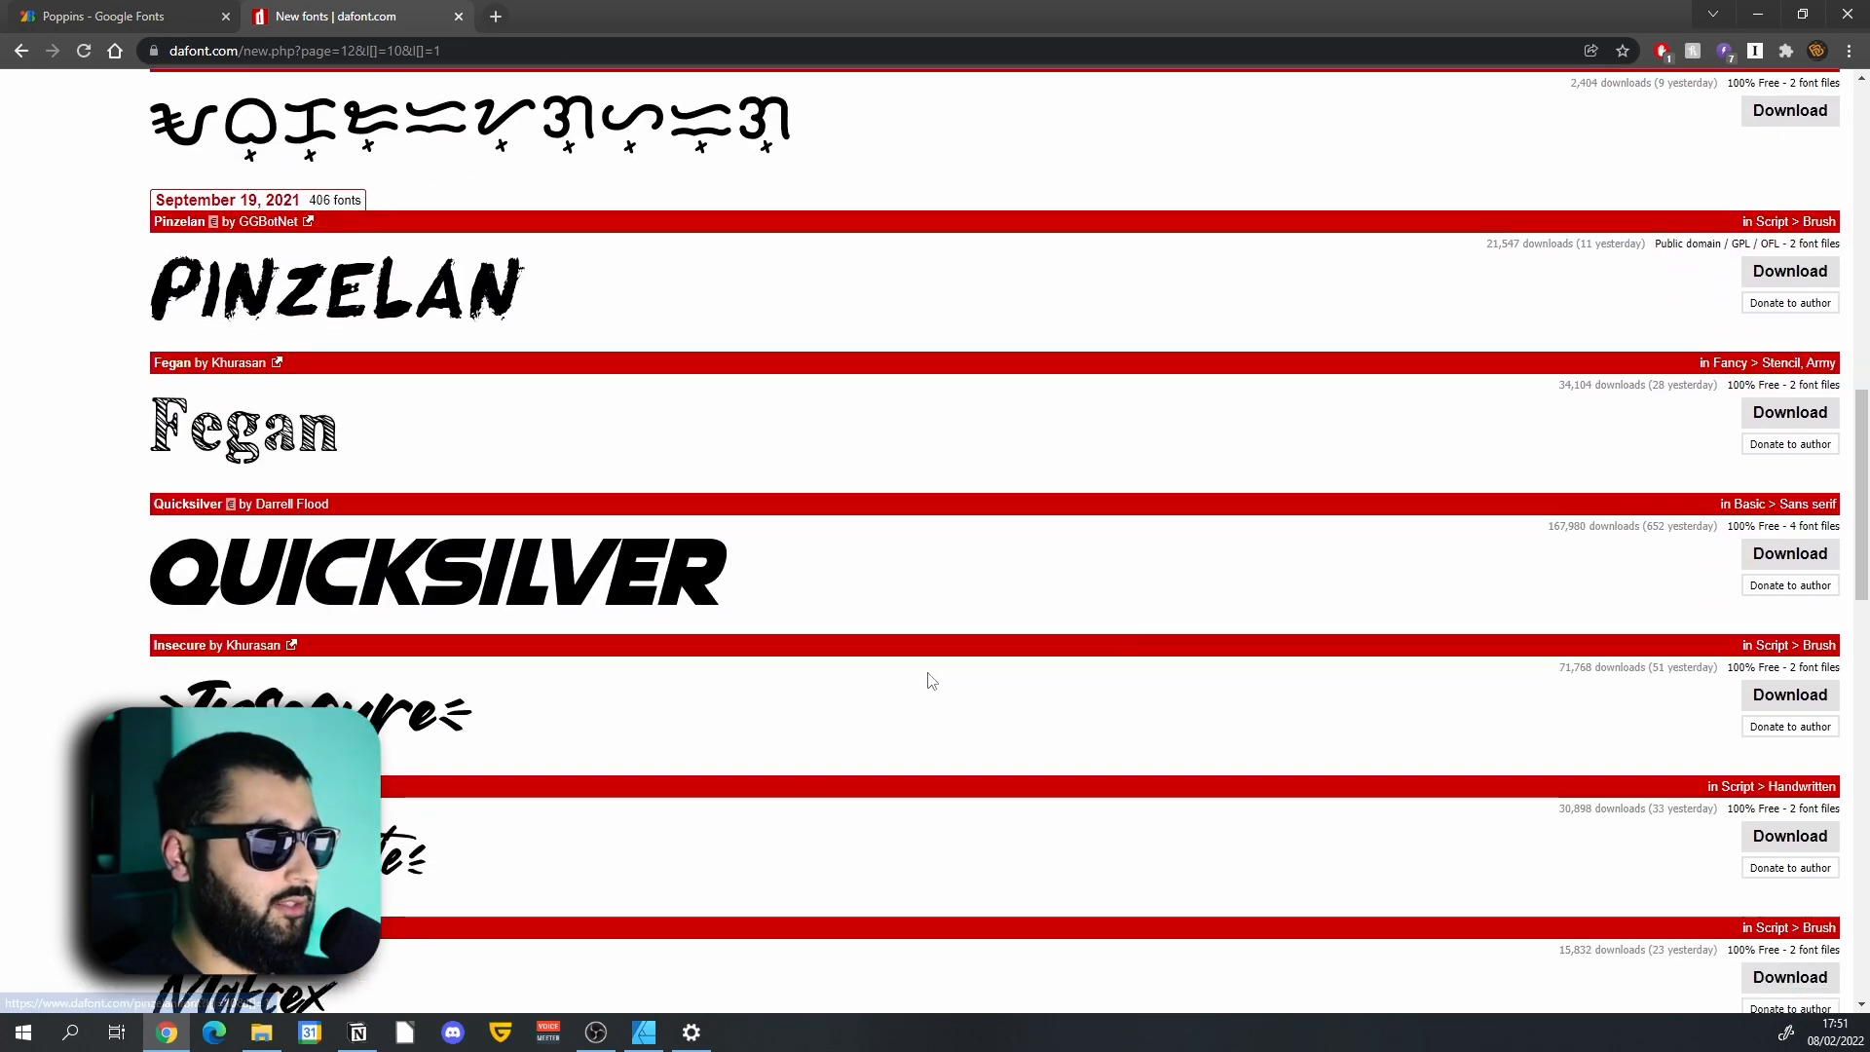
scroll(up, 3)
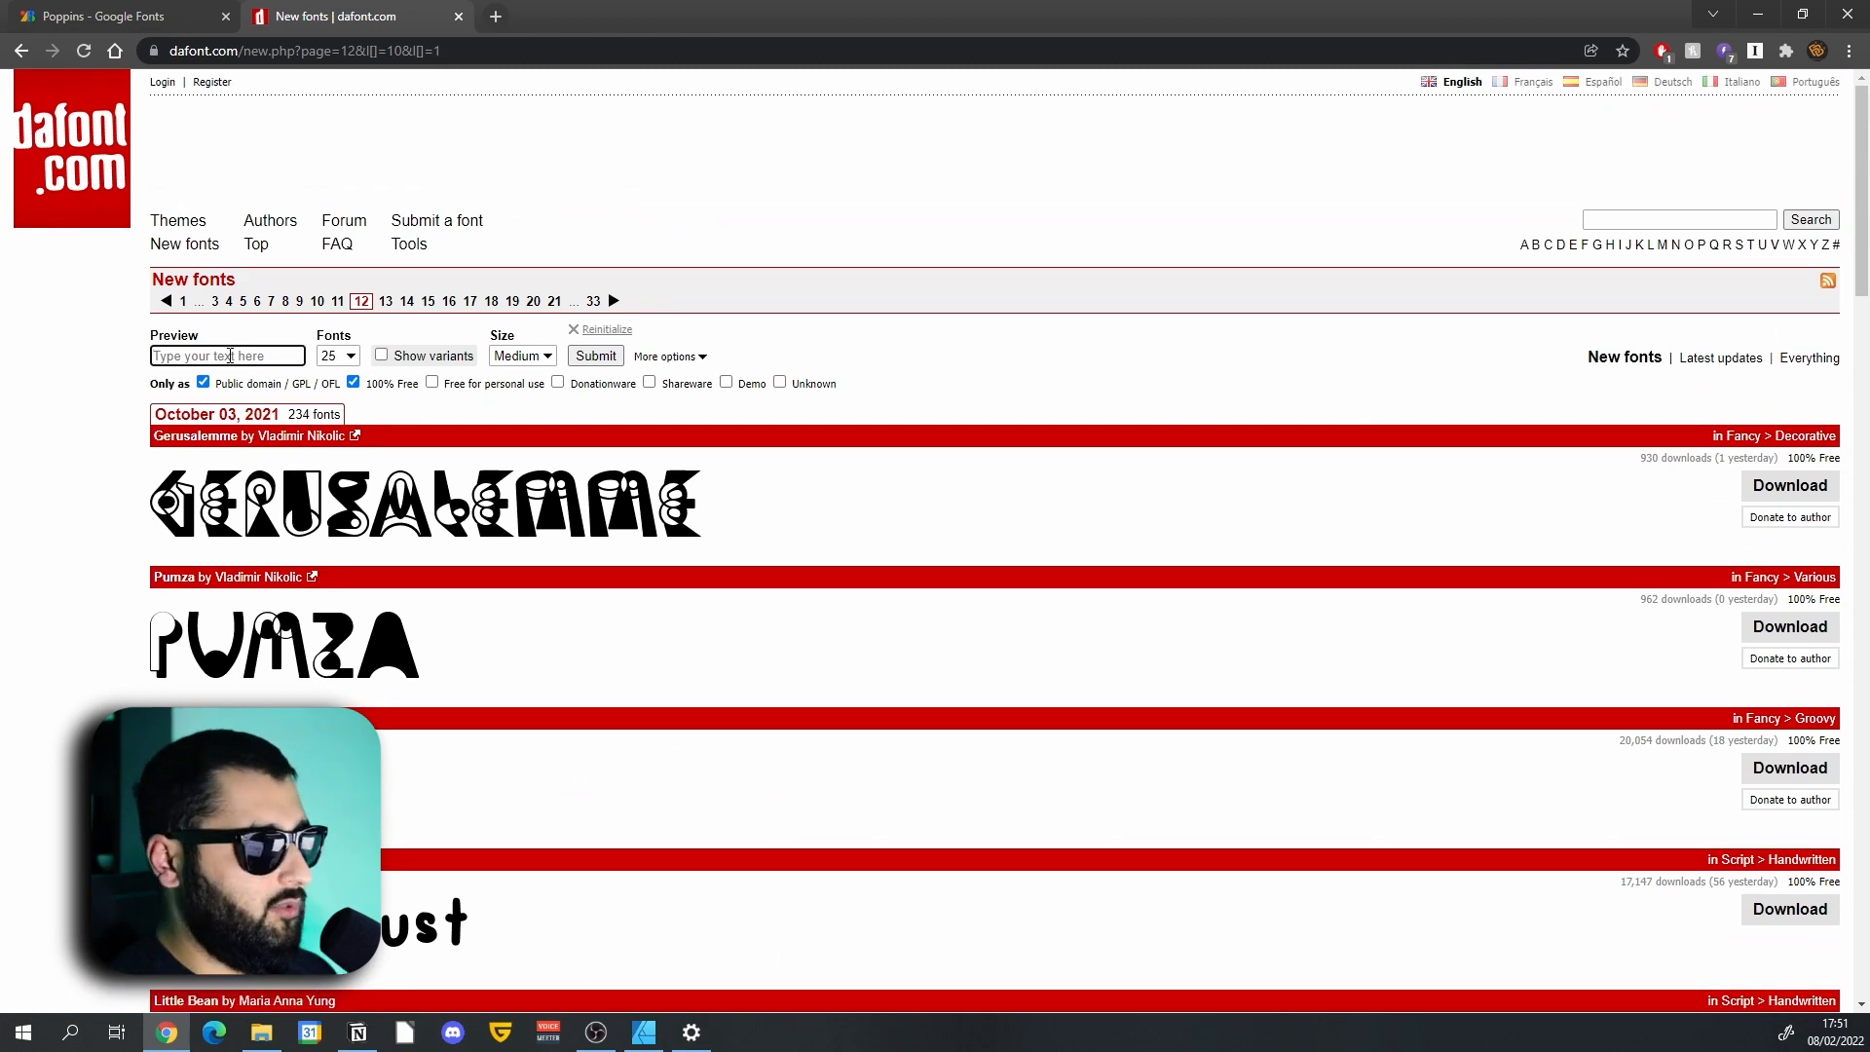
Preview the filtered DaFont listing with the sample word Something and browse the results.
text(Somethin)
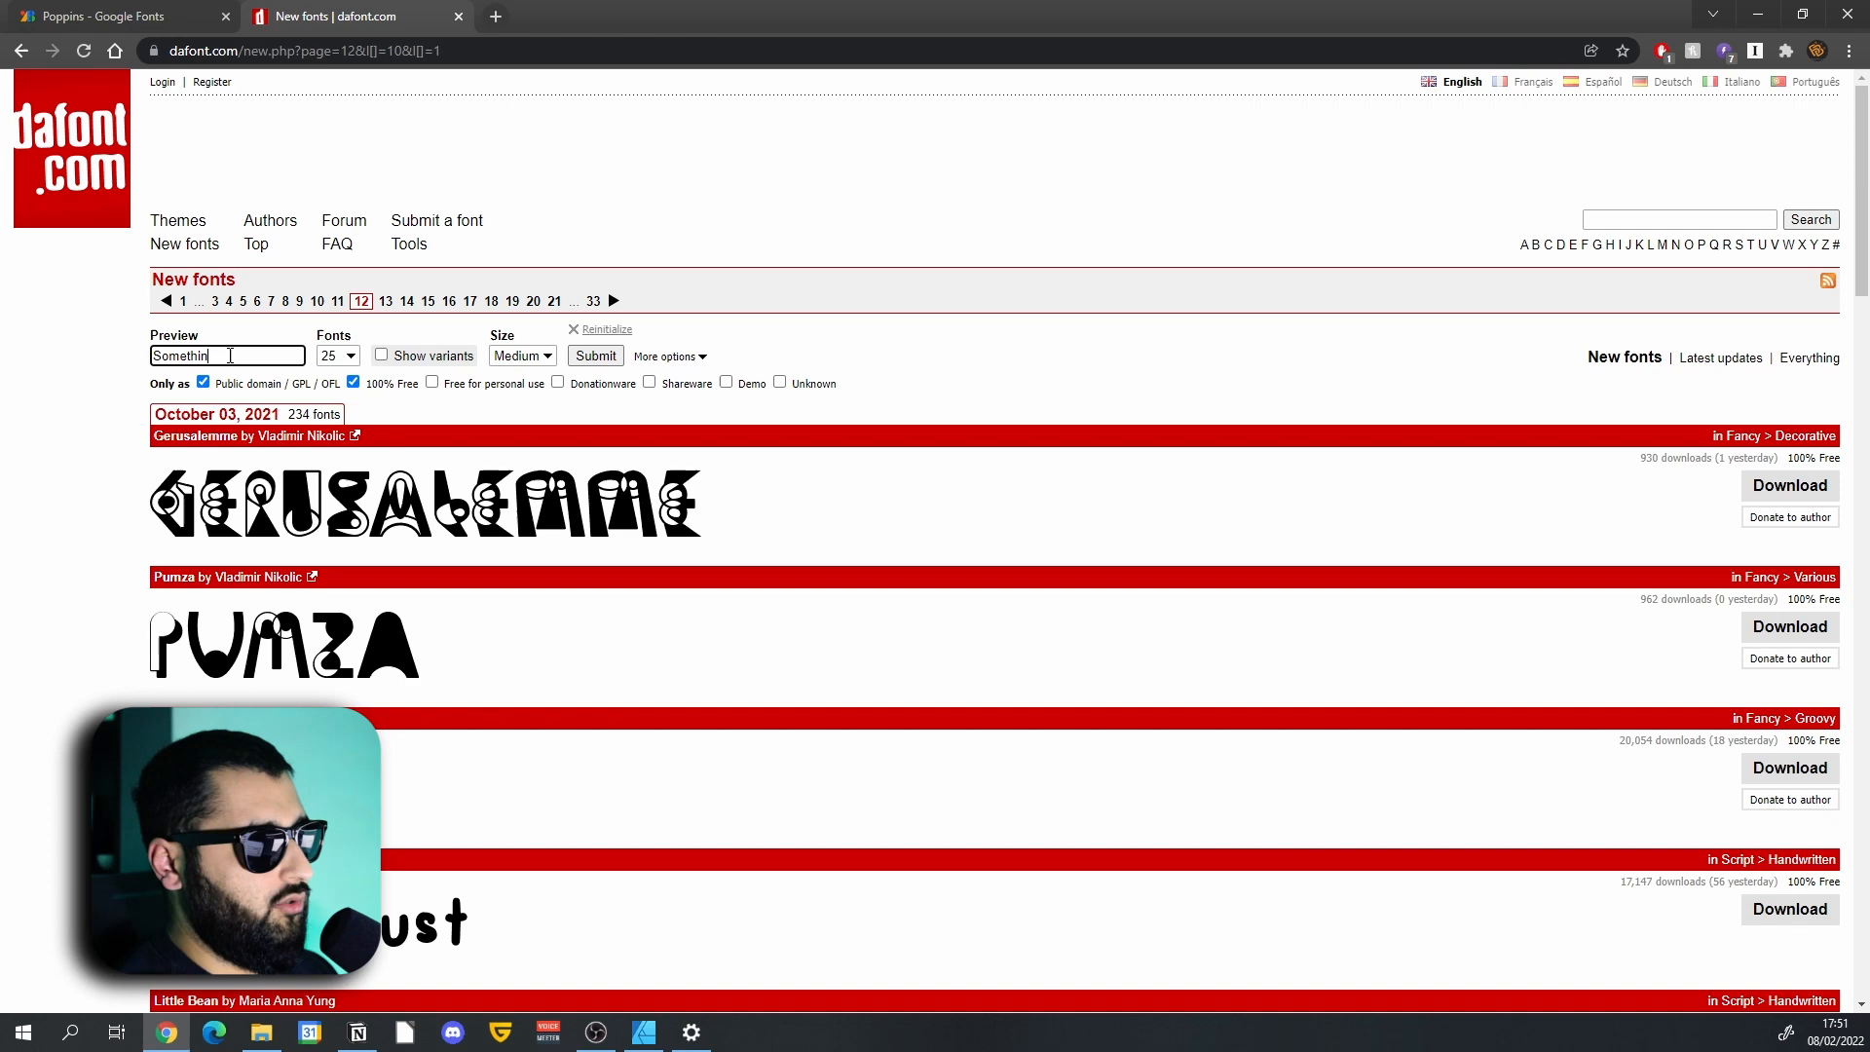
click(594, 355)
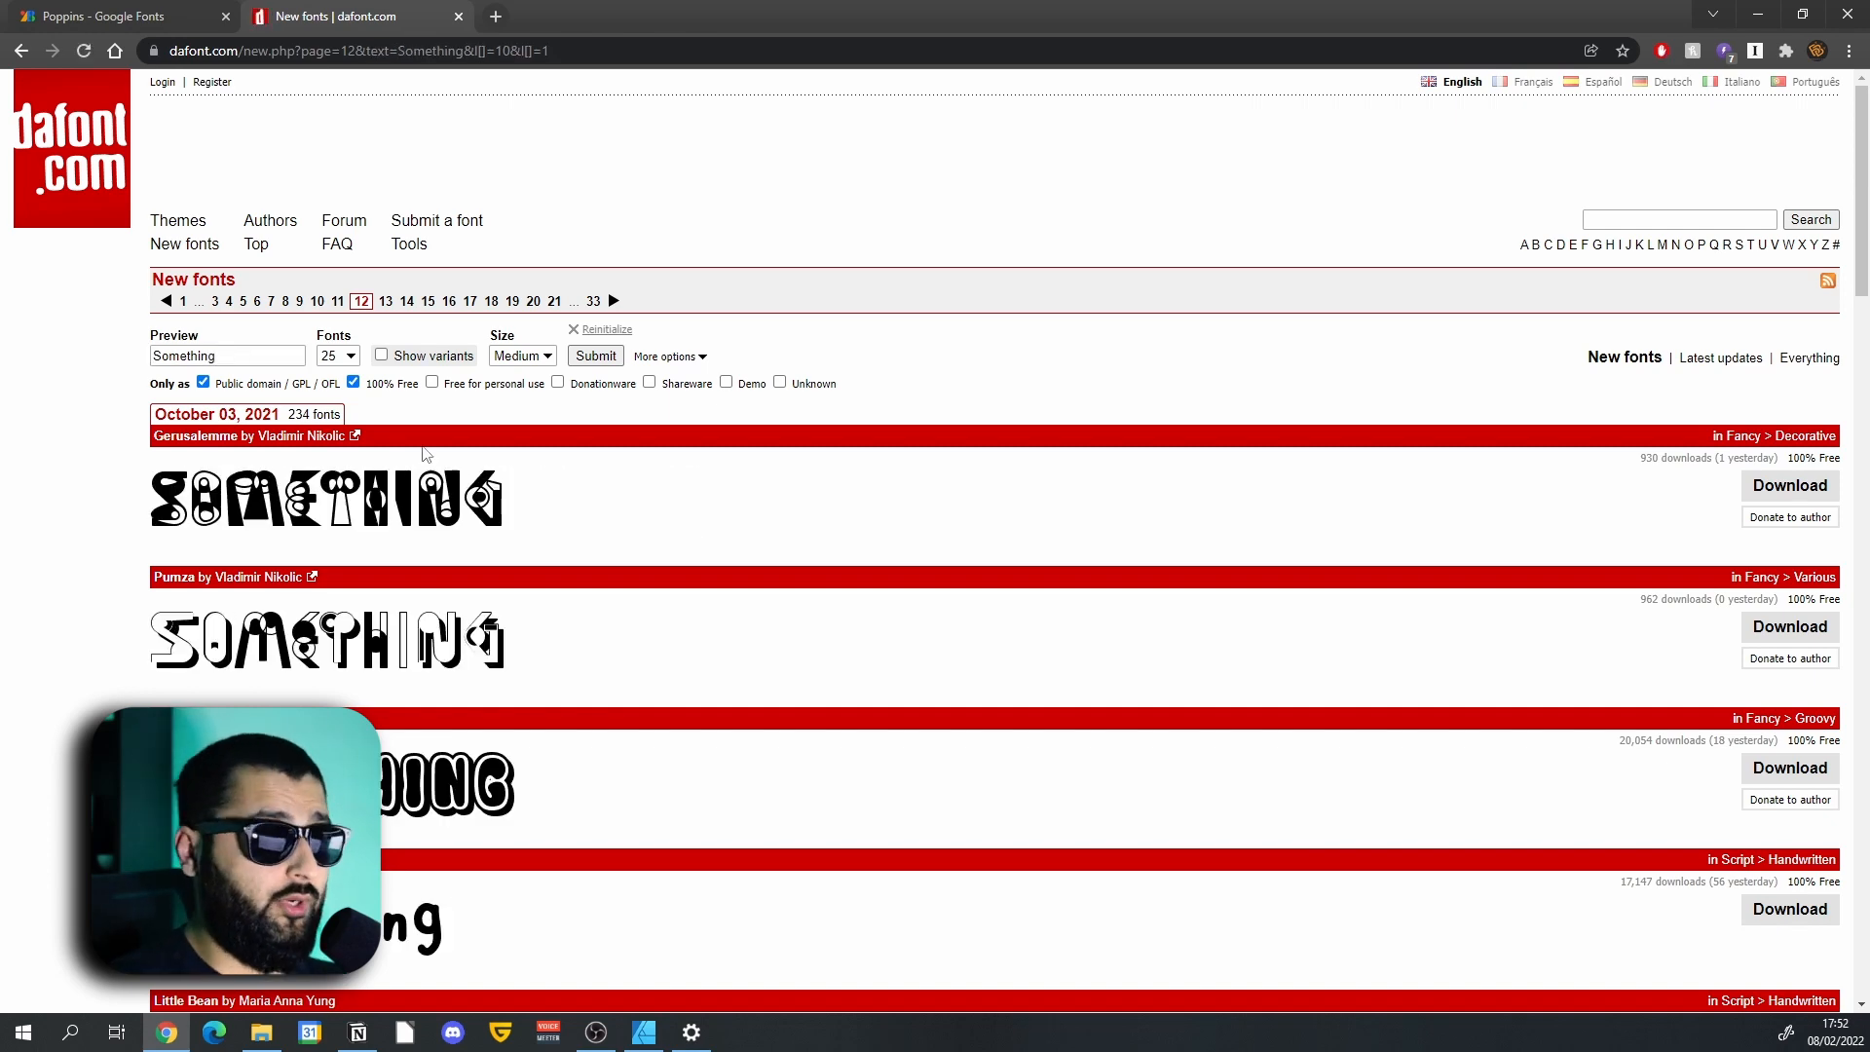
scroll(down, 3)
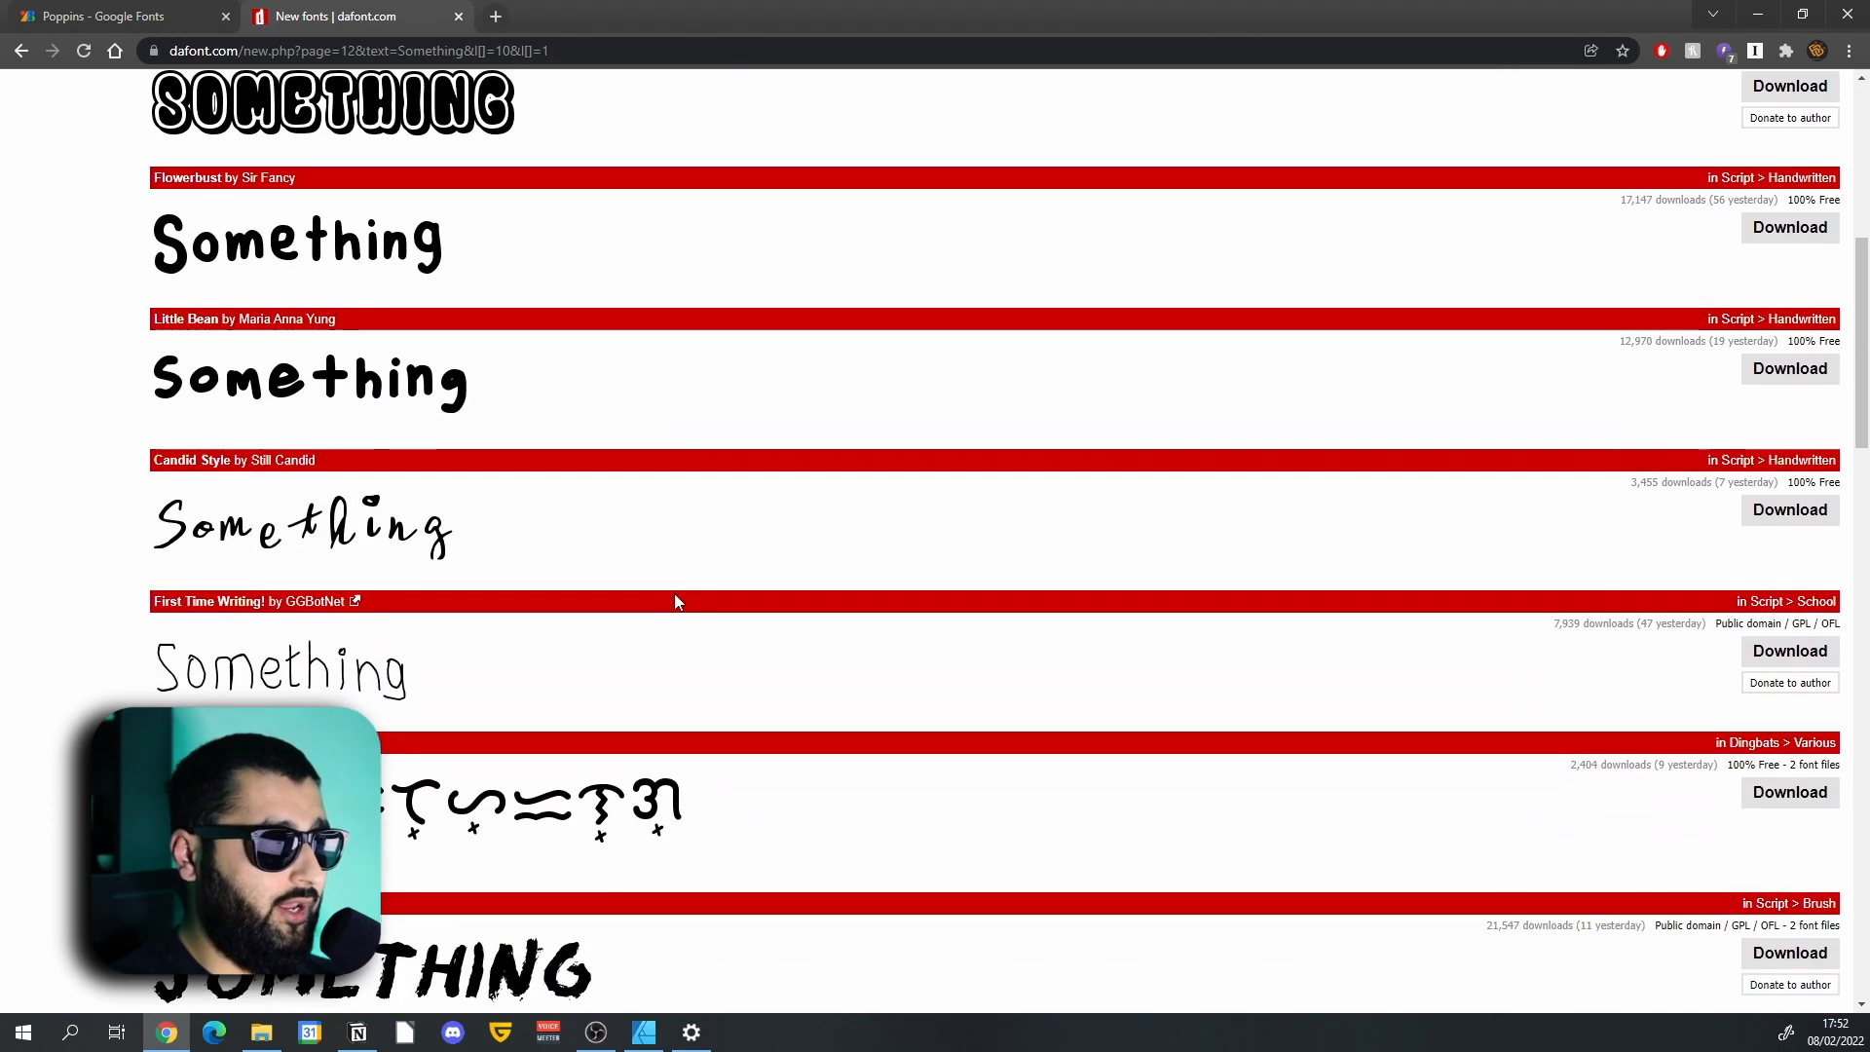
scroll(down, 3)
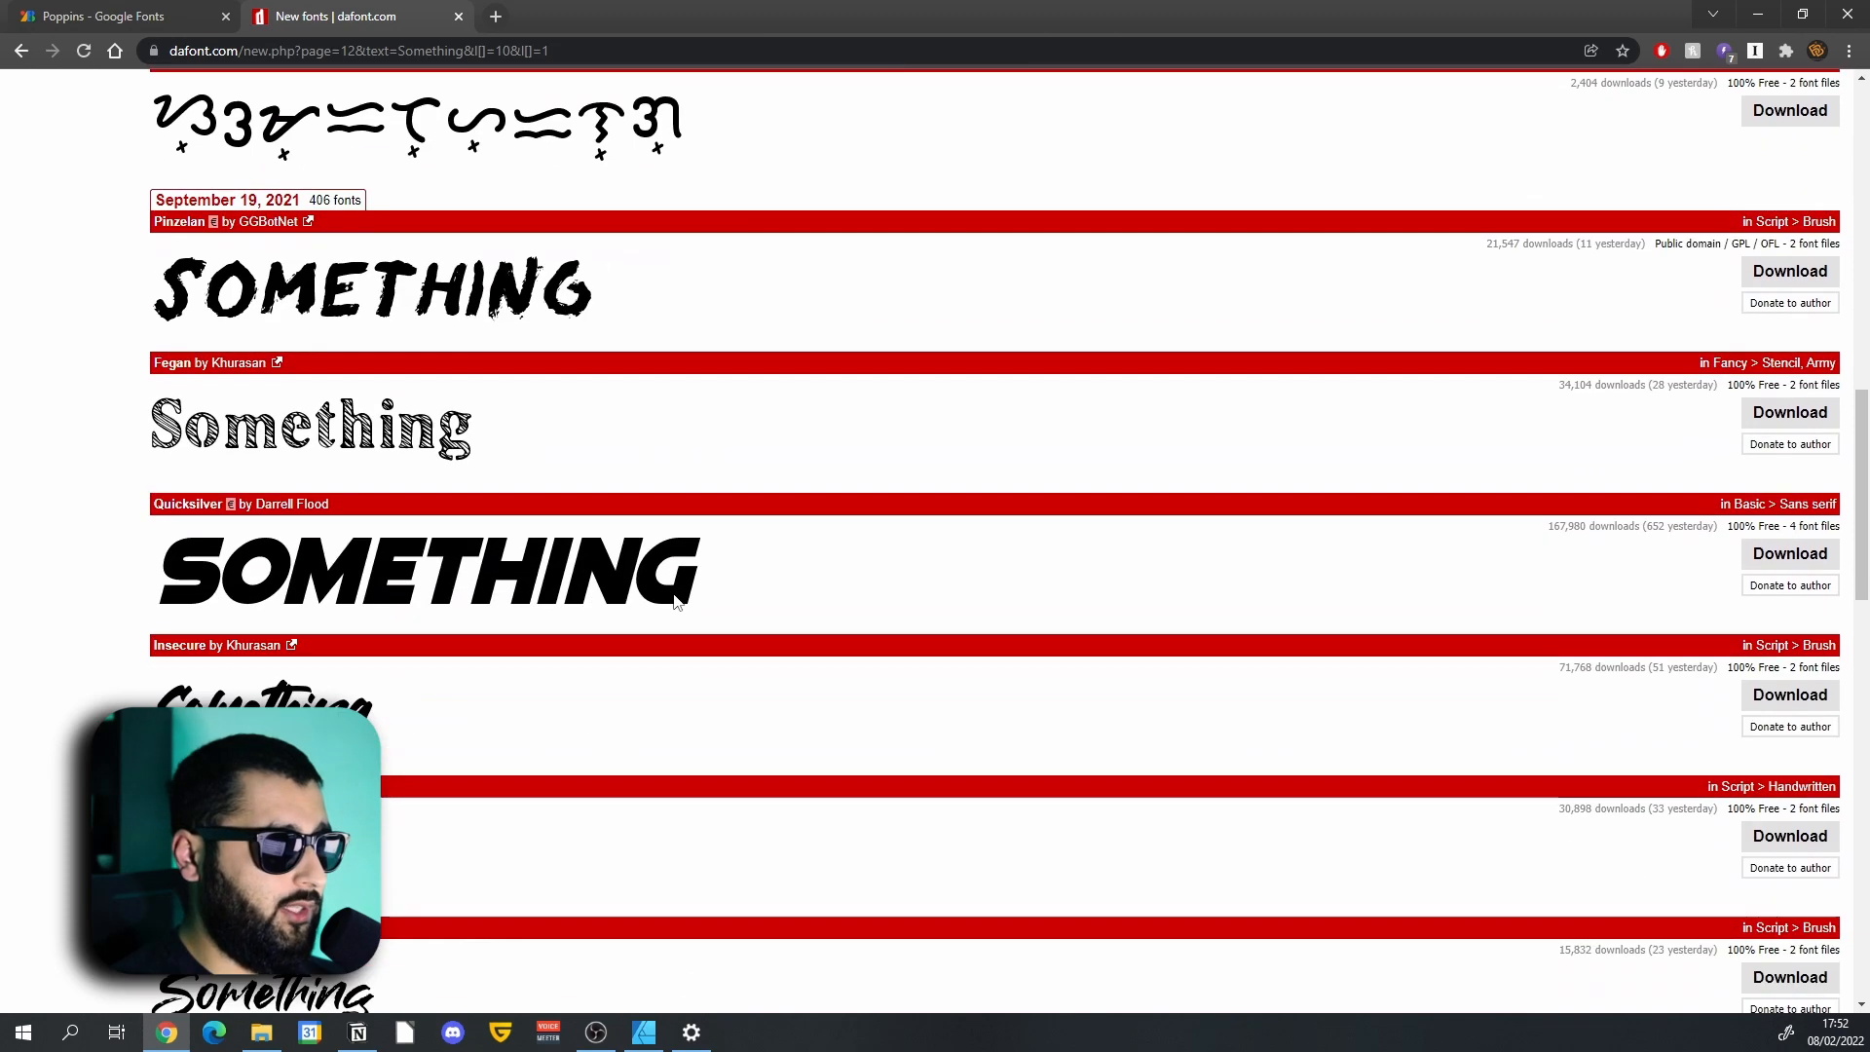
scroll(down, 3)
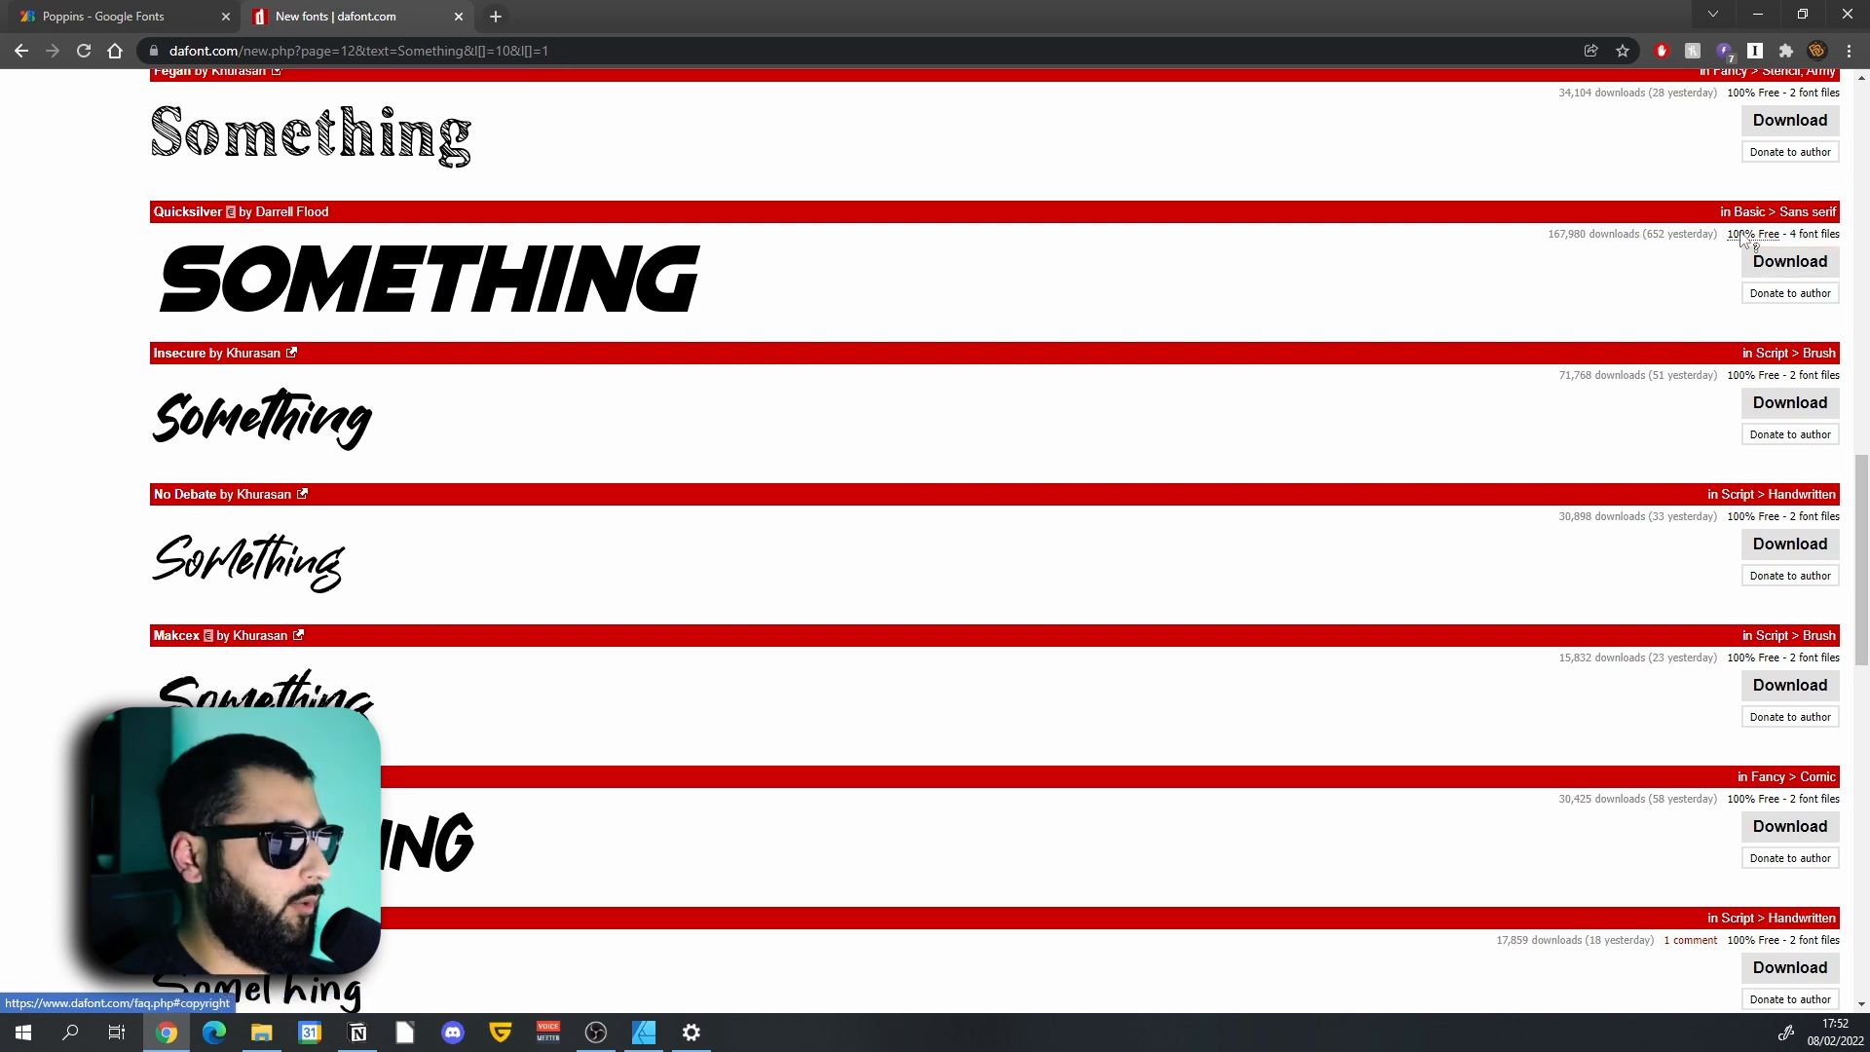
scroll(down, 3)
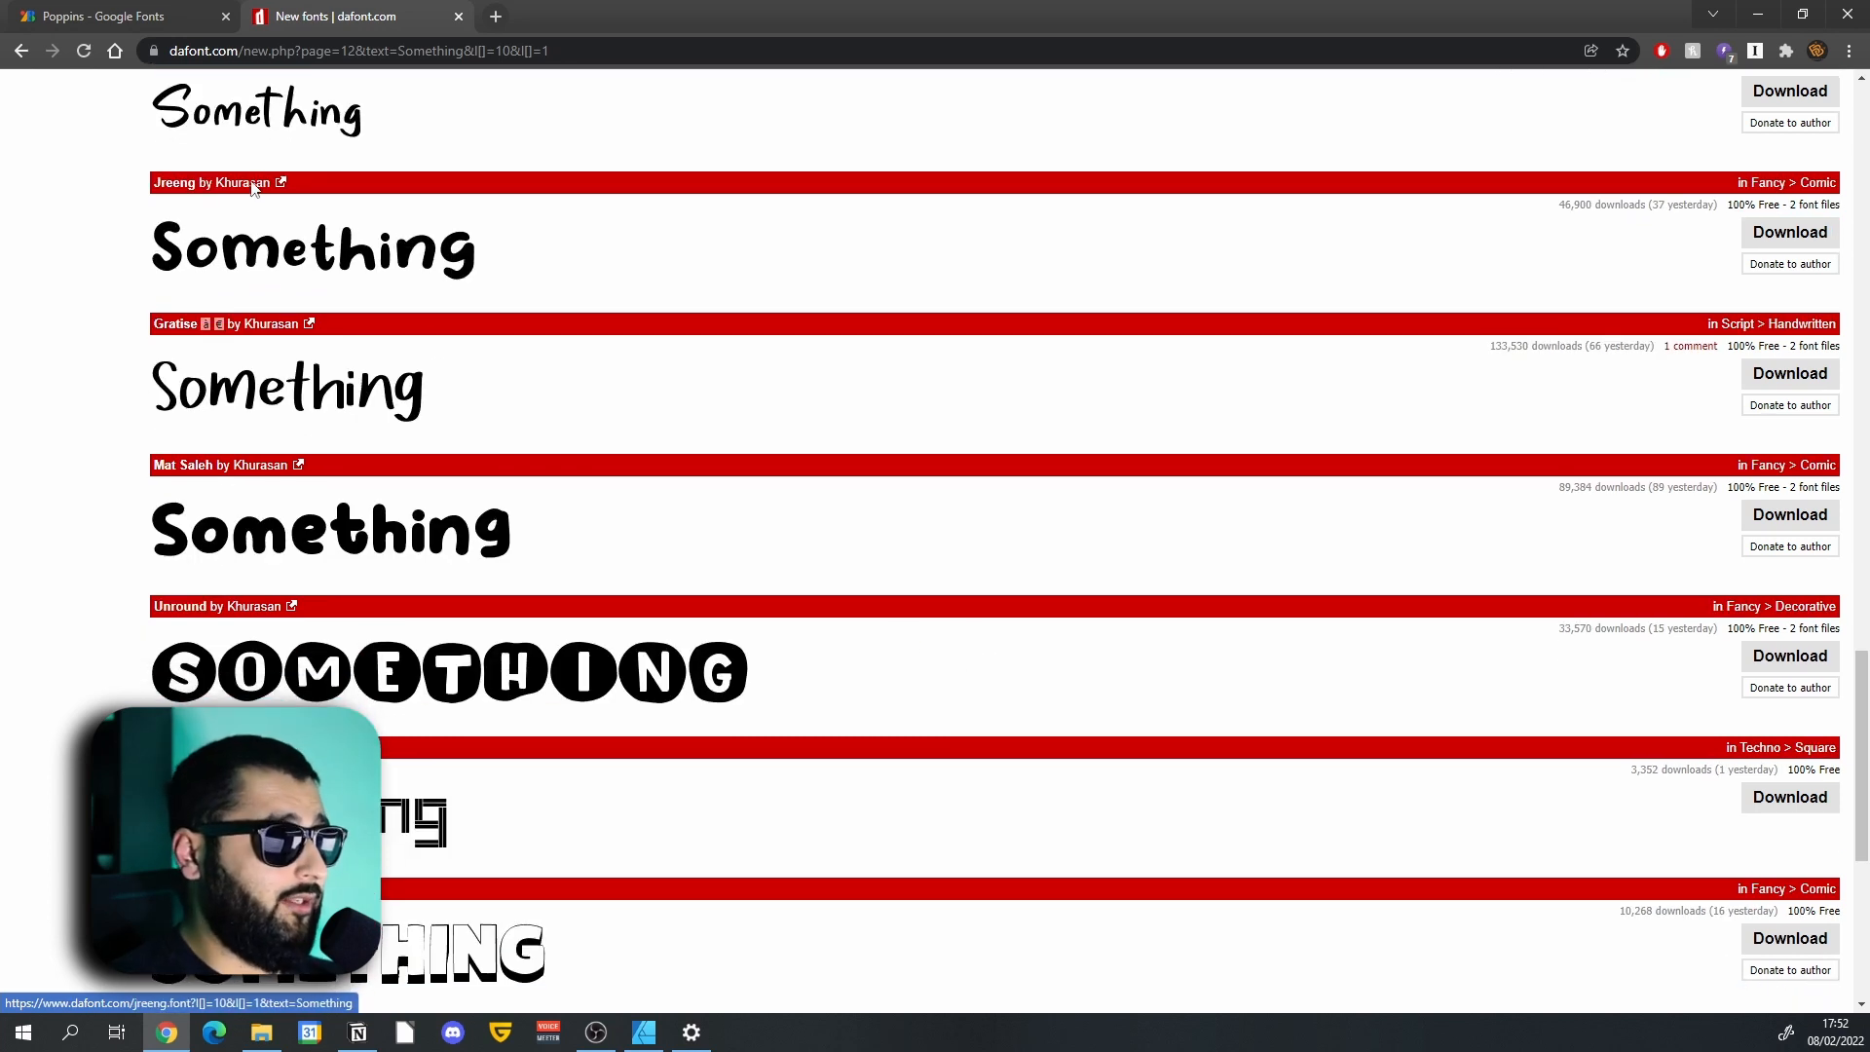
Preview Poppins on Google Fonts with Something at 118px, down to the bold weights.
click(107, 15)
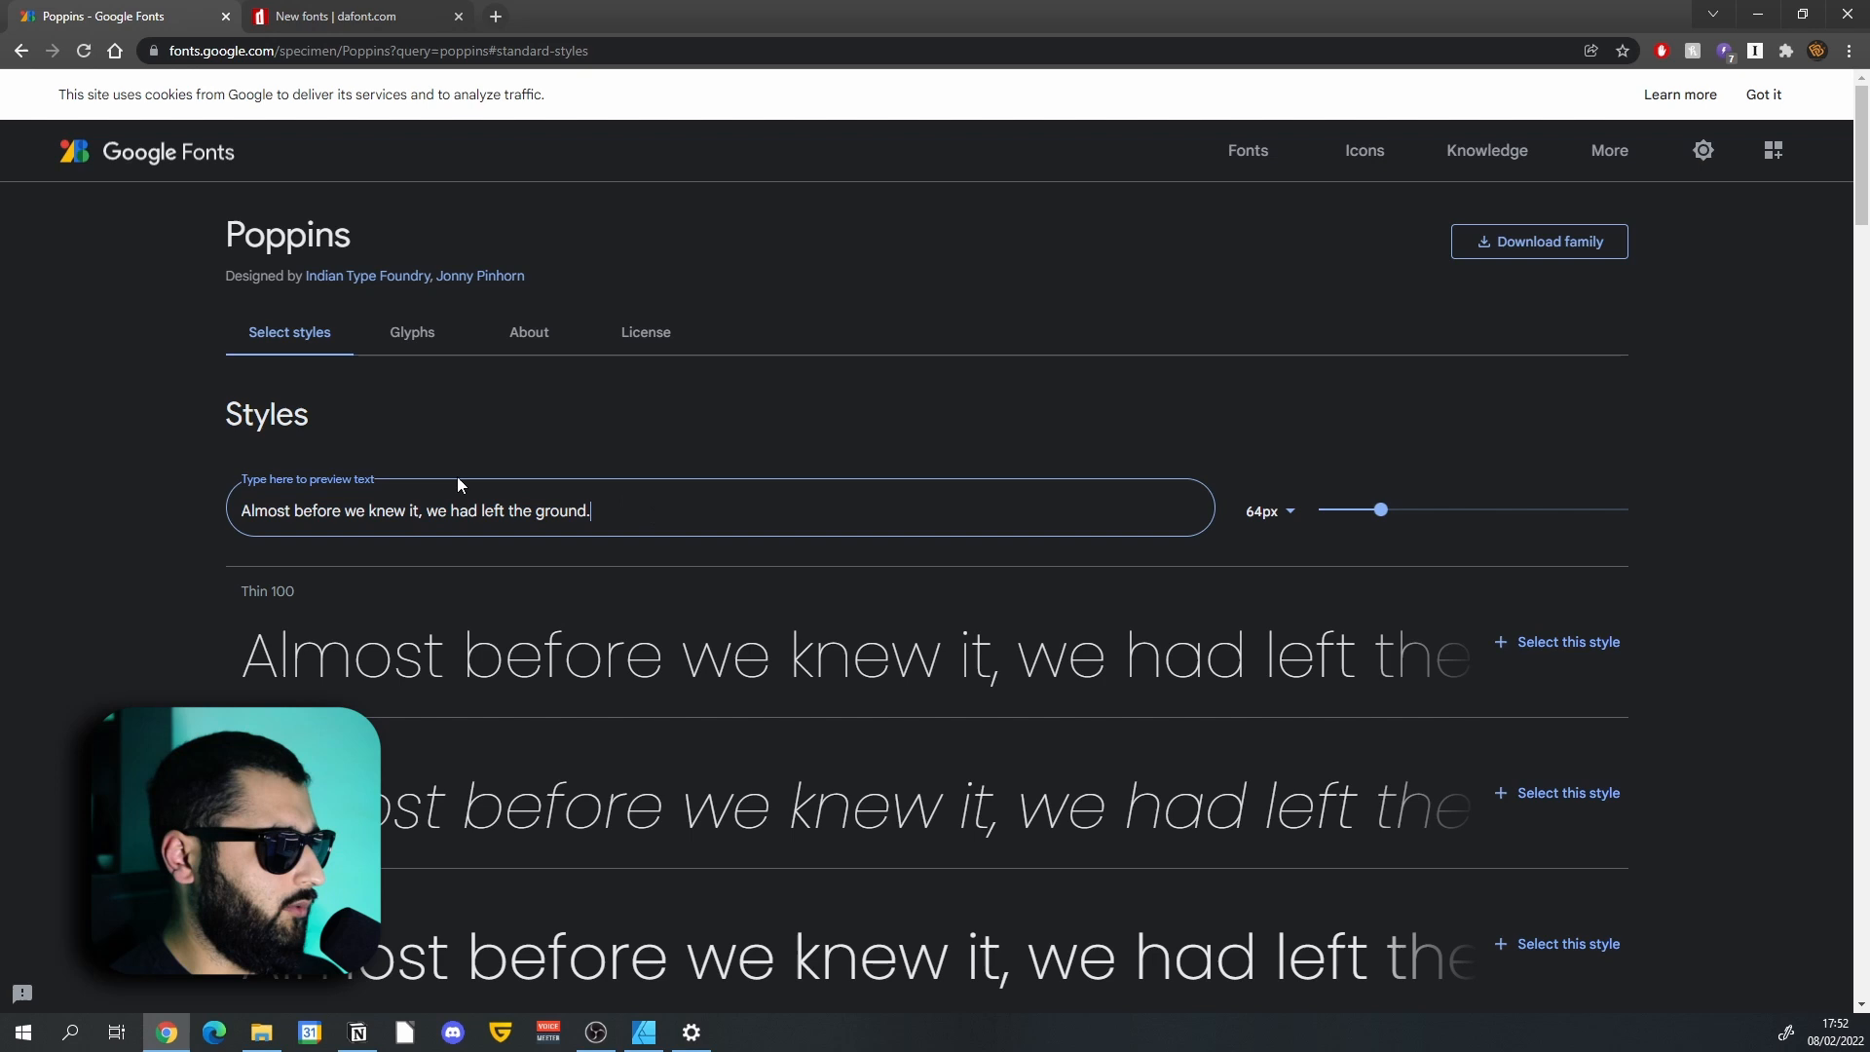
text(Something)
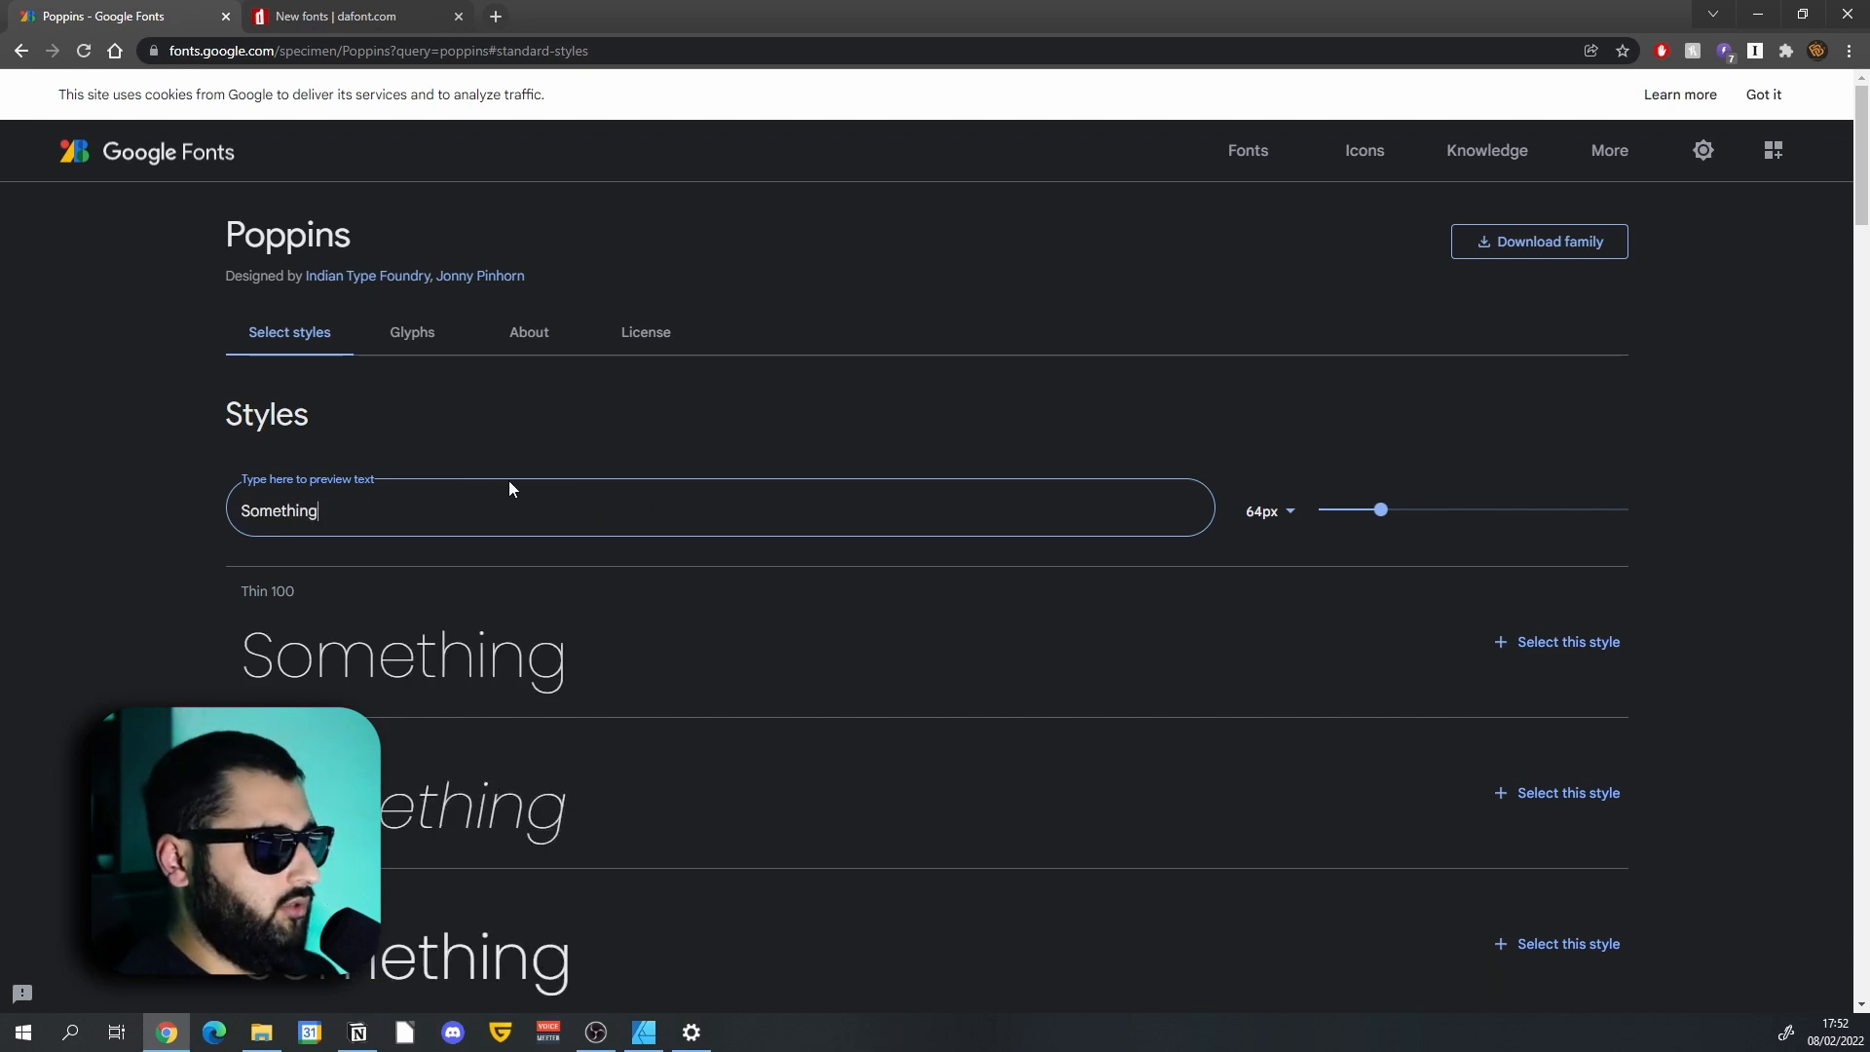
drag(1381, 508, 1438, 508)
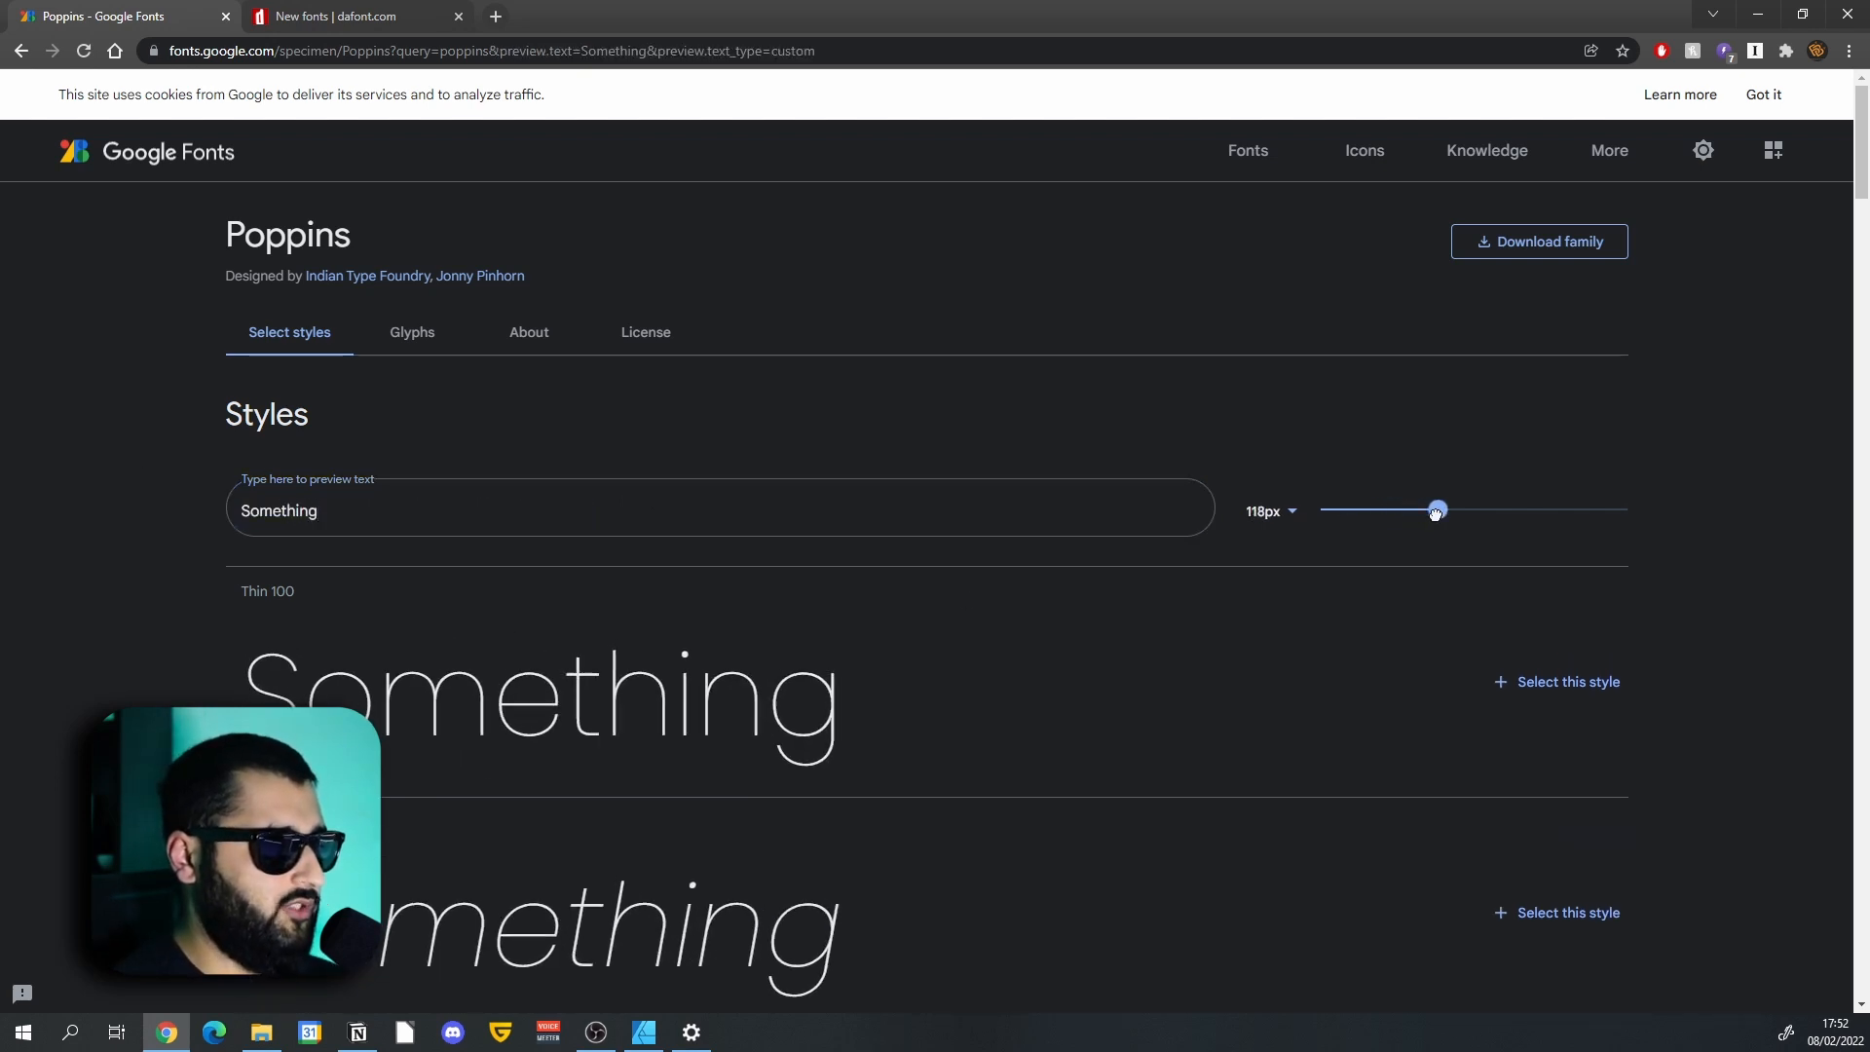
scroll(down, 3)
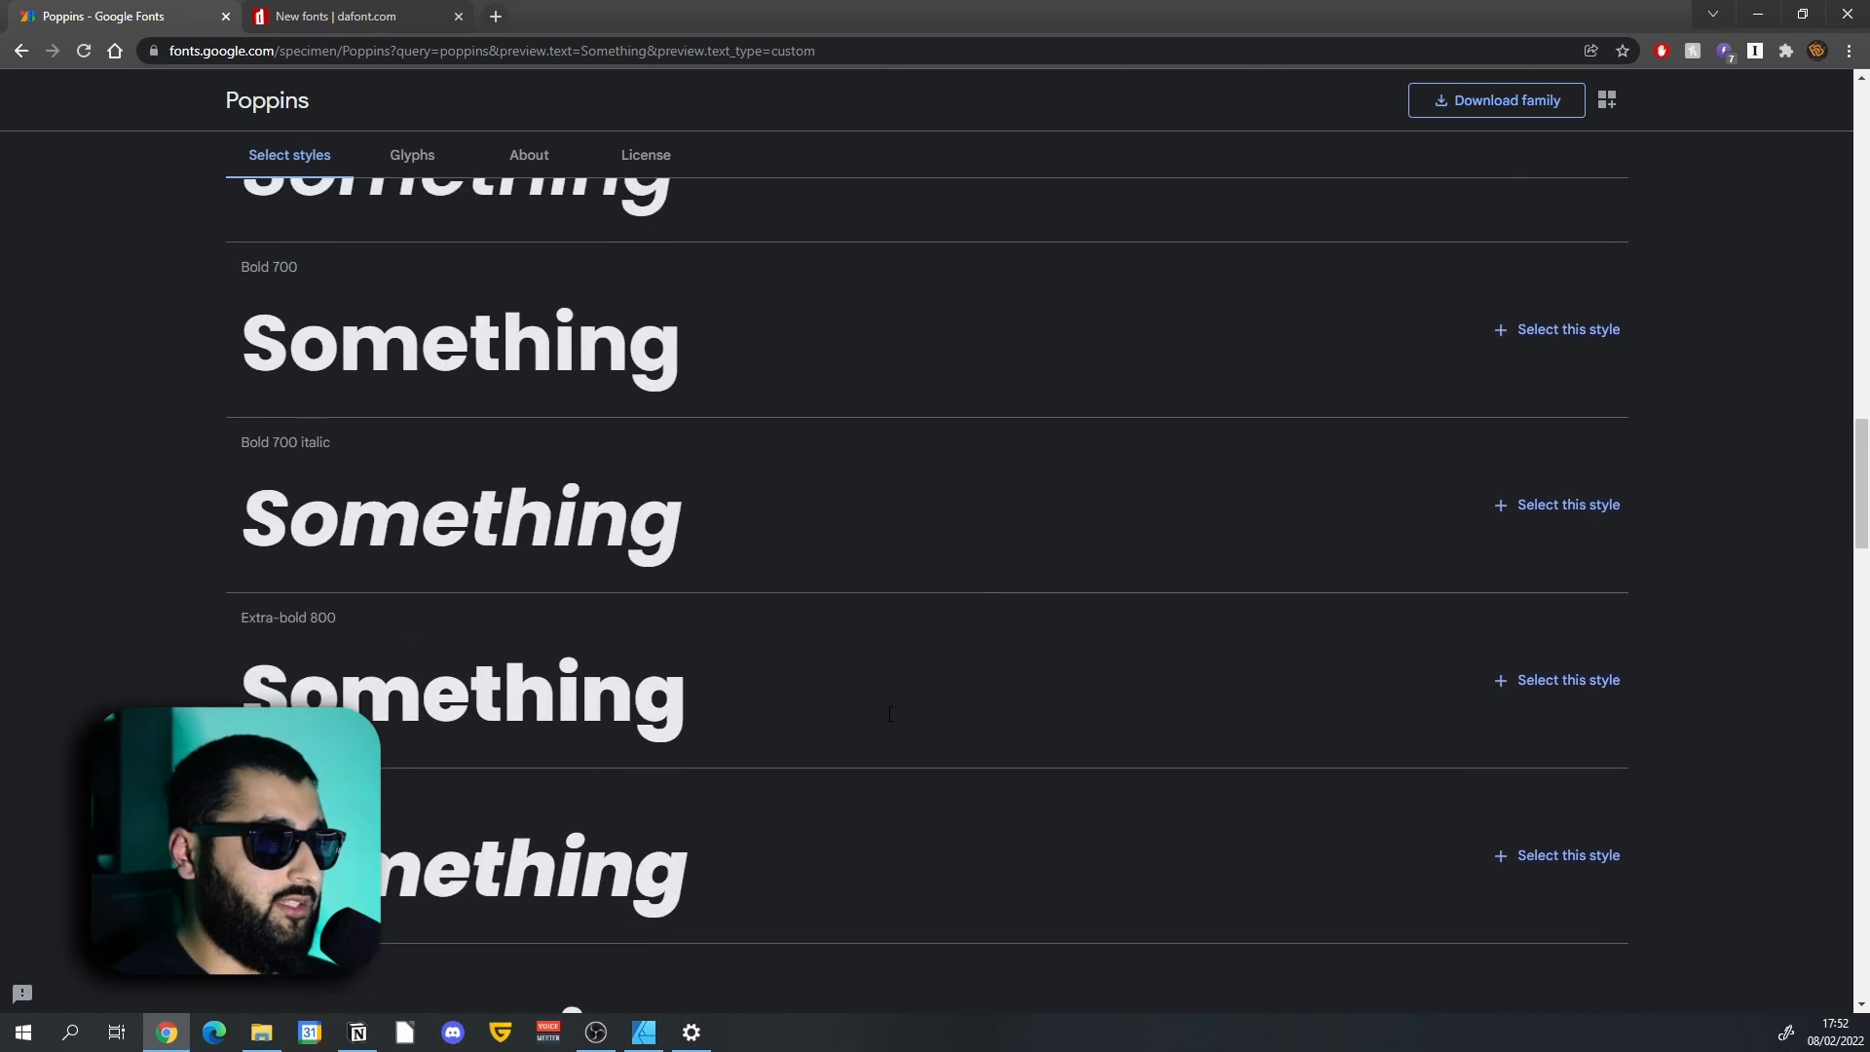
scroll(down, 3)
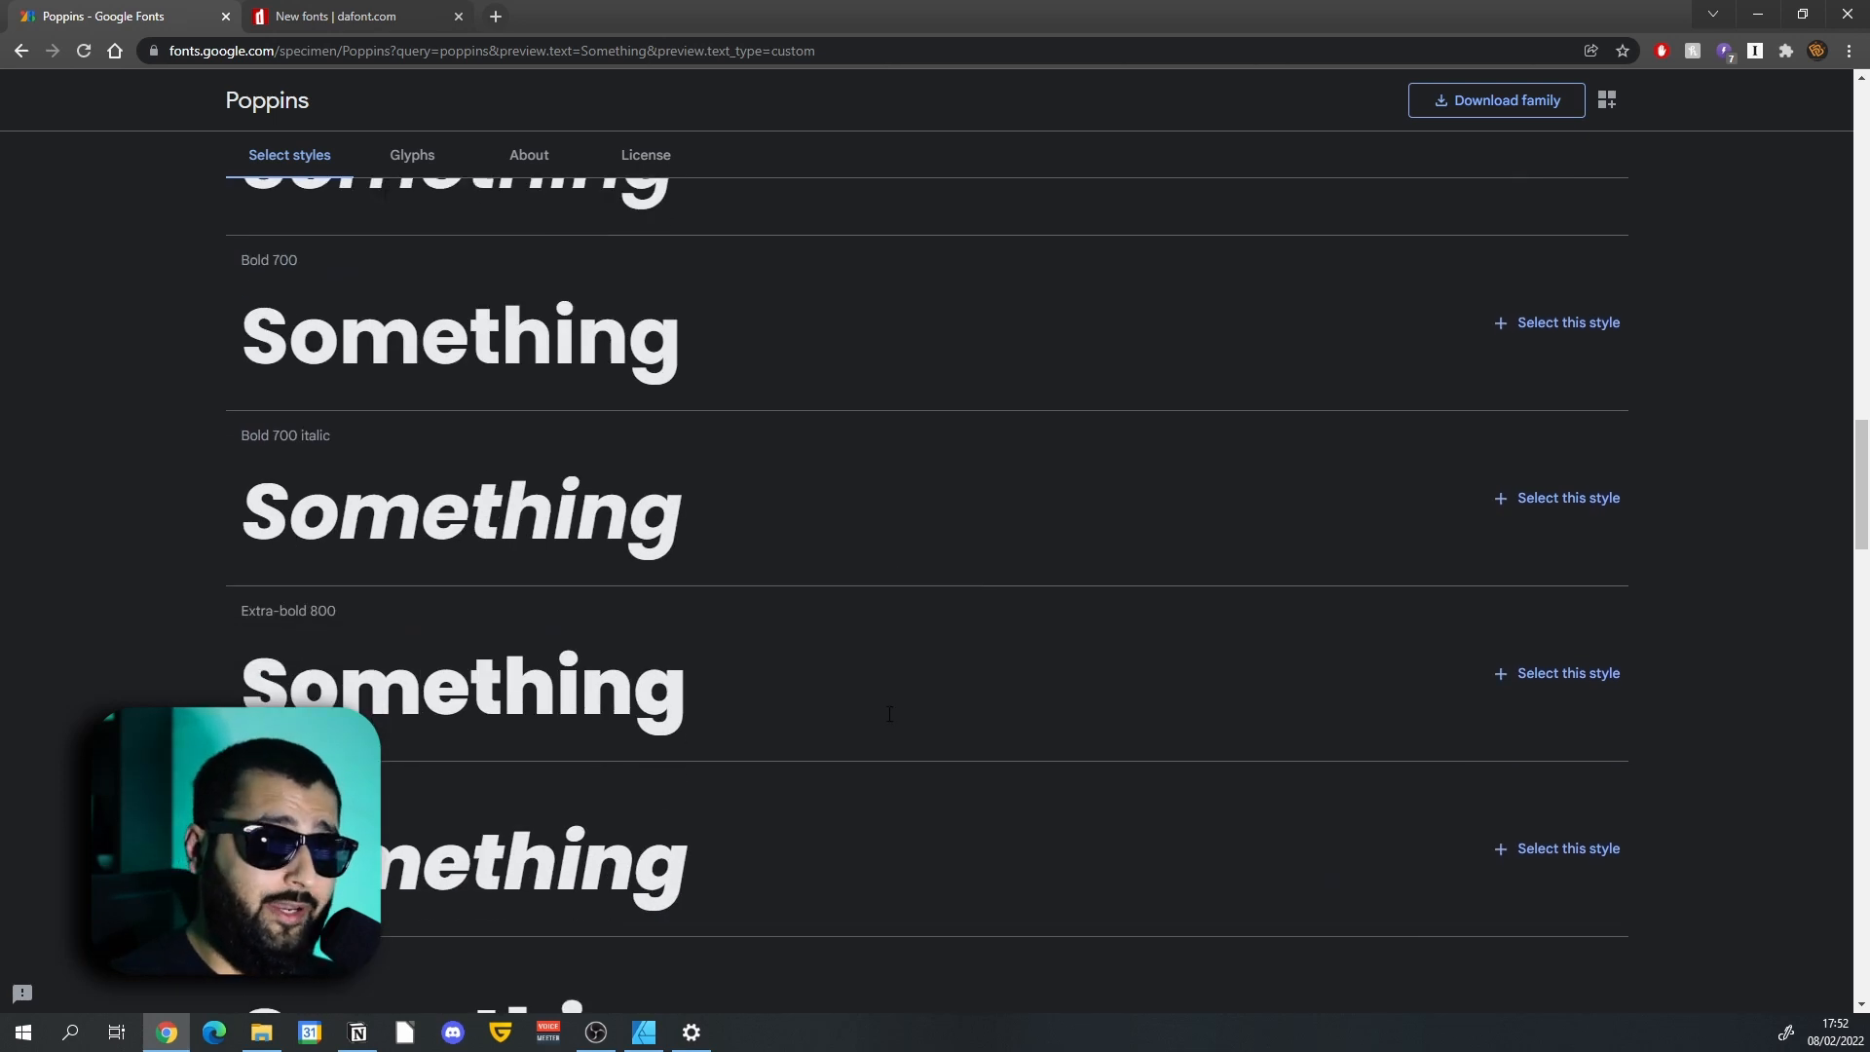